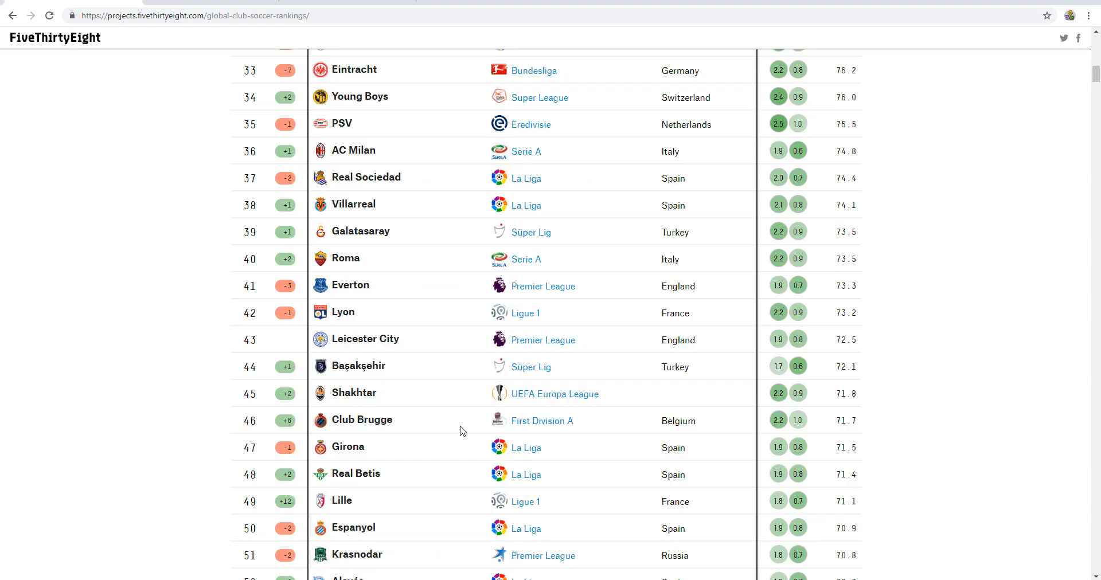
Run a quick search with the typed words 'rock' and 'pap' while the rankings are open
scroll(up, 3)
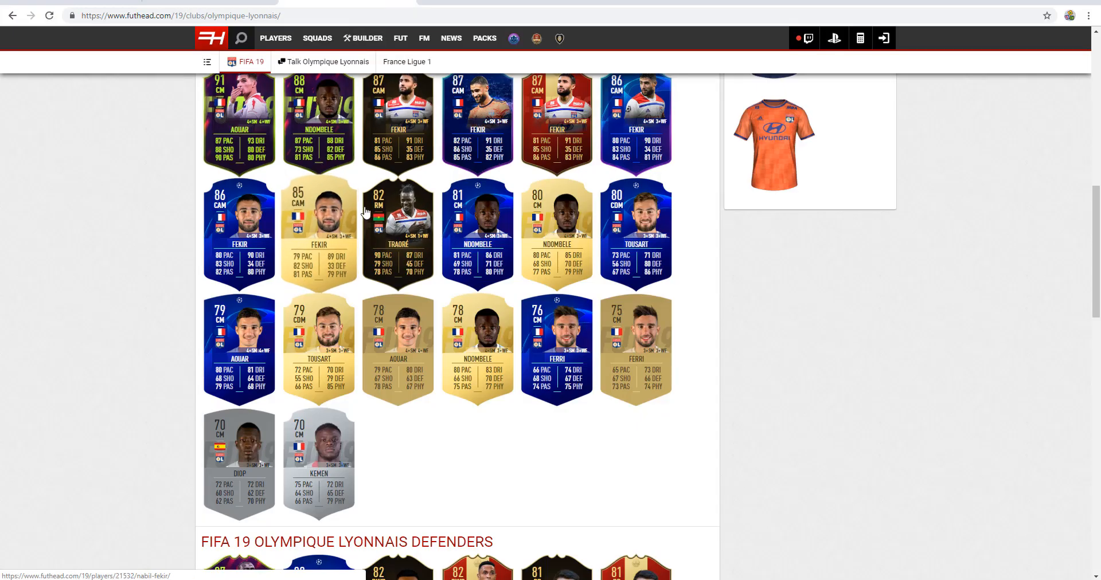
mouse_move(429, 4)
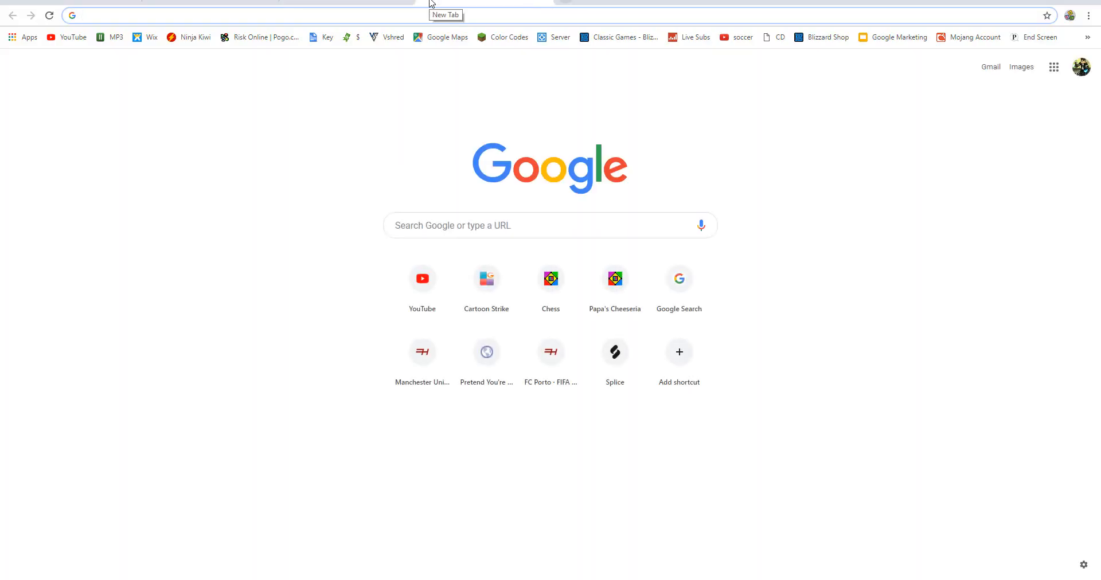
text(rock)
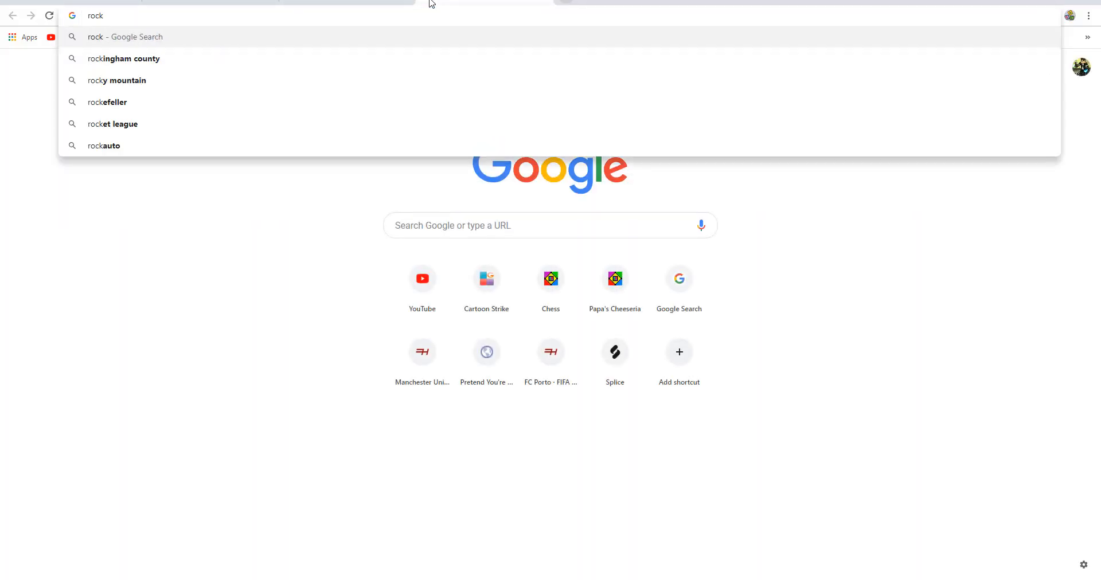
text(pap)
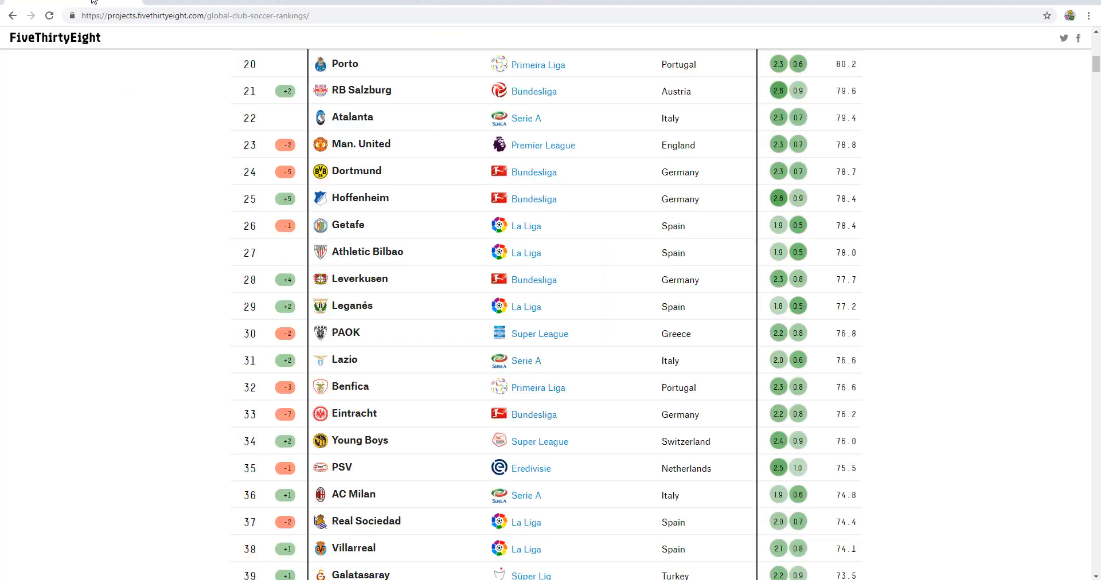
mouse_move(496, 428)
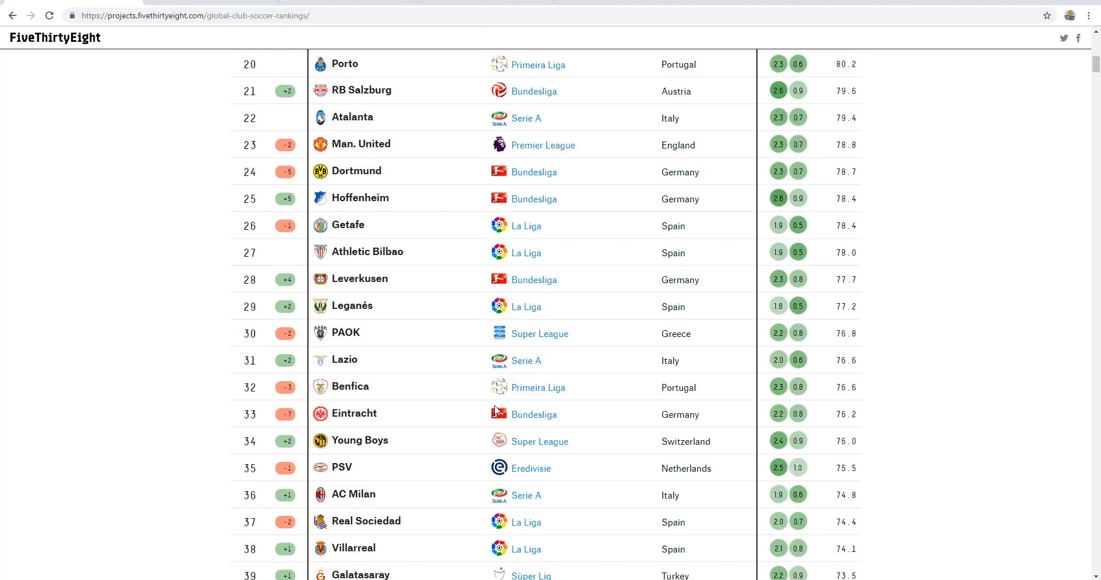
Scroll the Global Club Soccer Rankings up and down, ending at the top from Man. City to Eibar
scroll(down, 3)
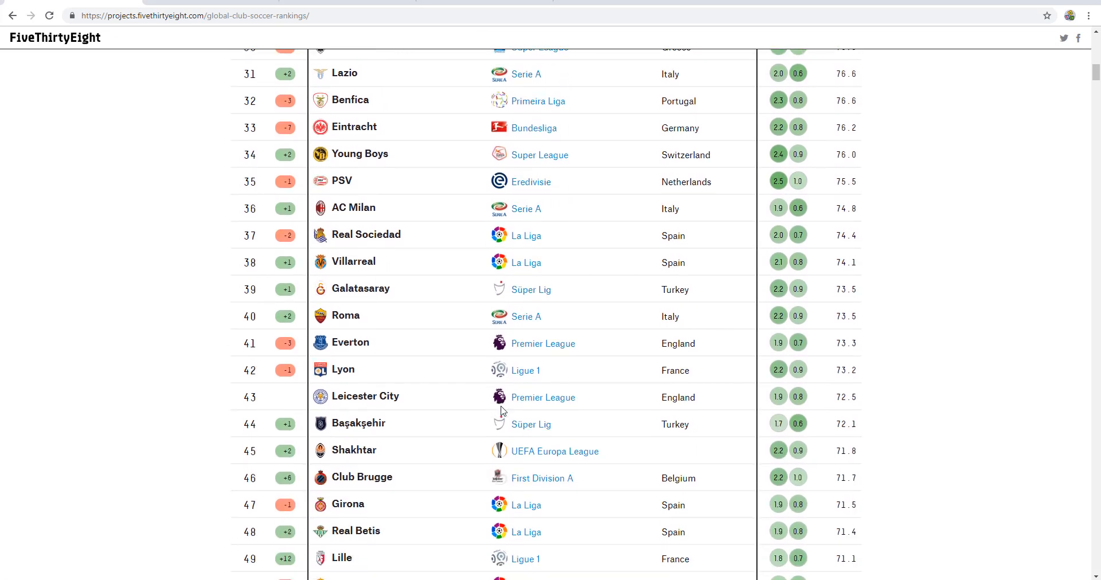
mouse_move(433, 422)
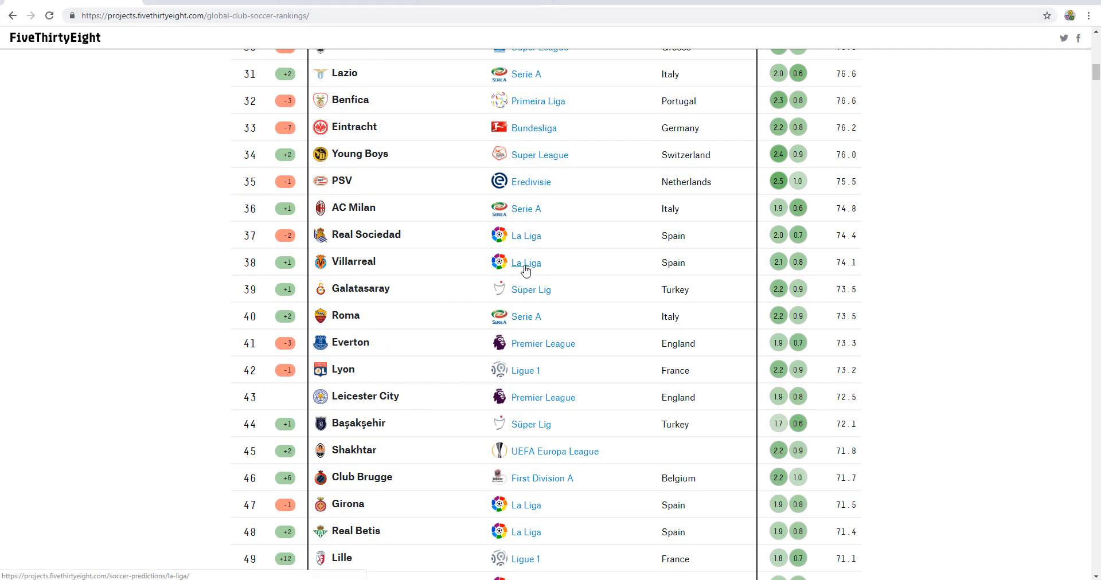
scroll(up, 3)
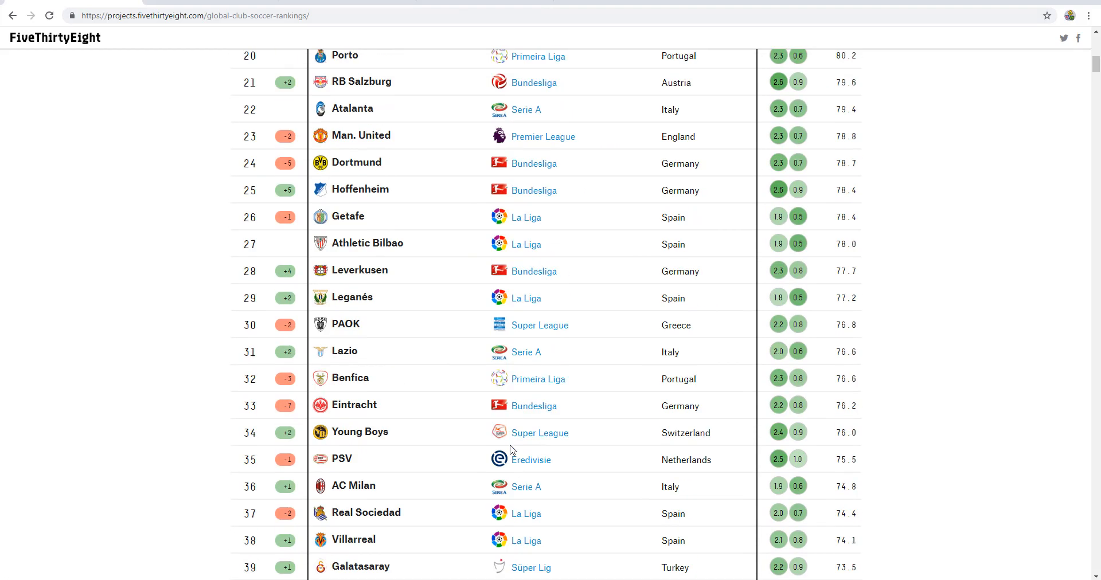
scroll(up, 3)
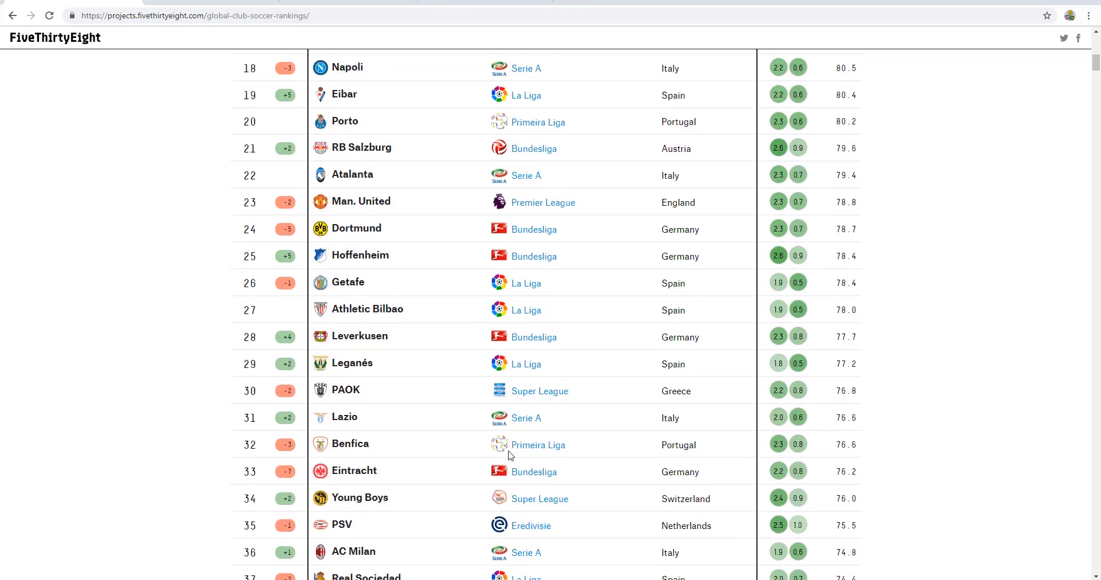
scroll(up, 3)
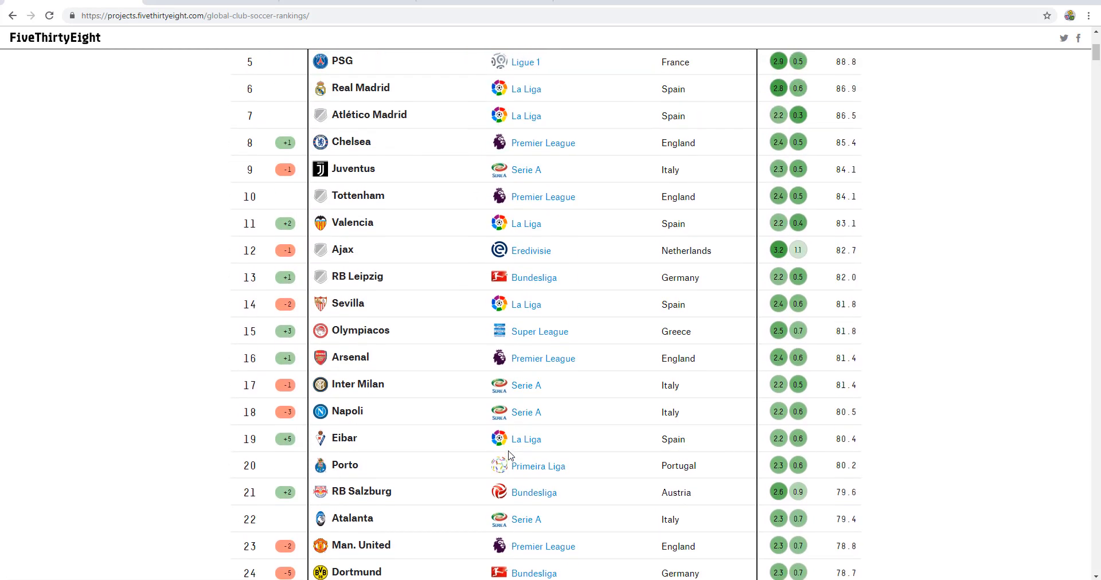
scroll(down, 3)
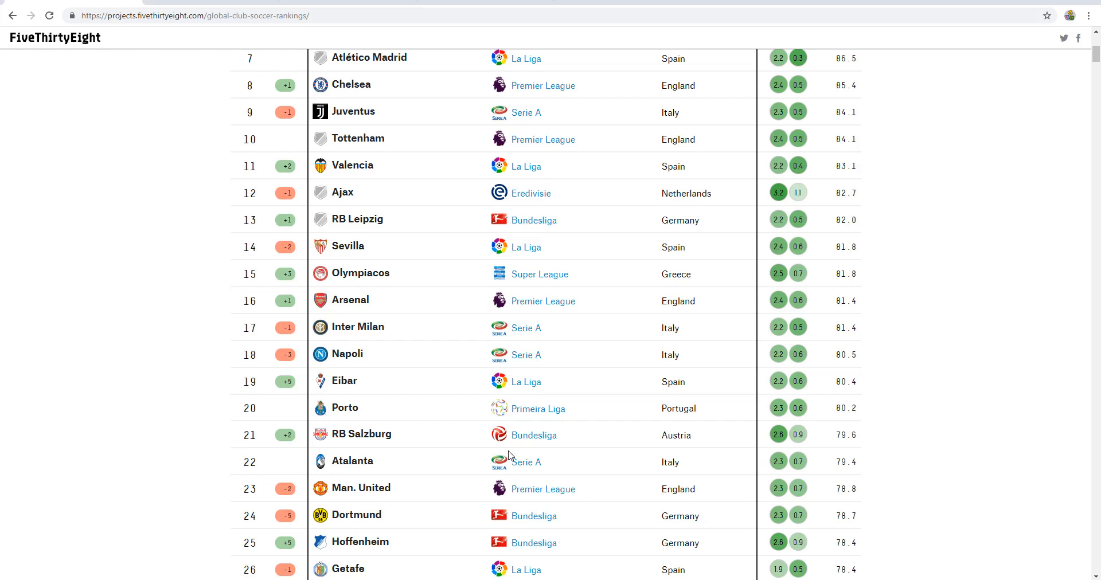
mouse_move(471, 516)
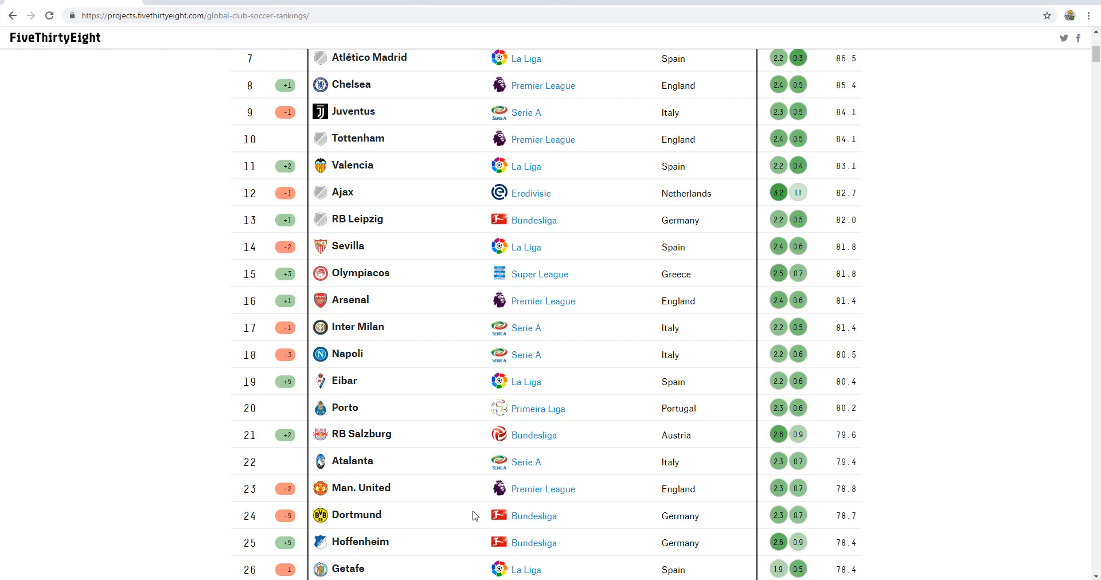
mouse_move(483, 507)
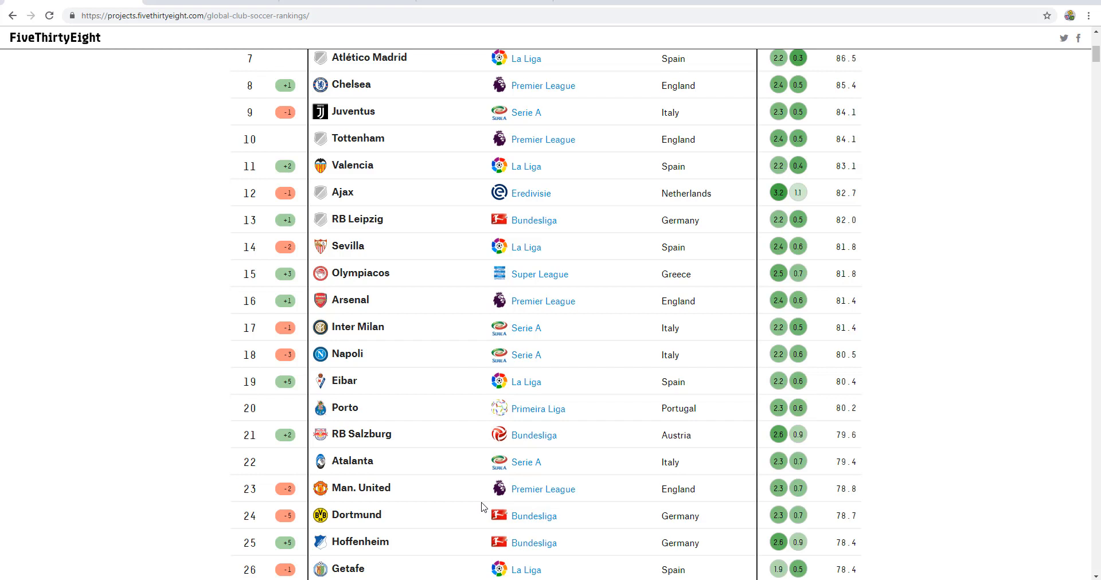
mouse_move(482, 520)
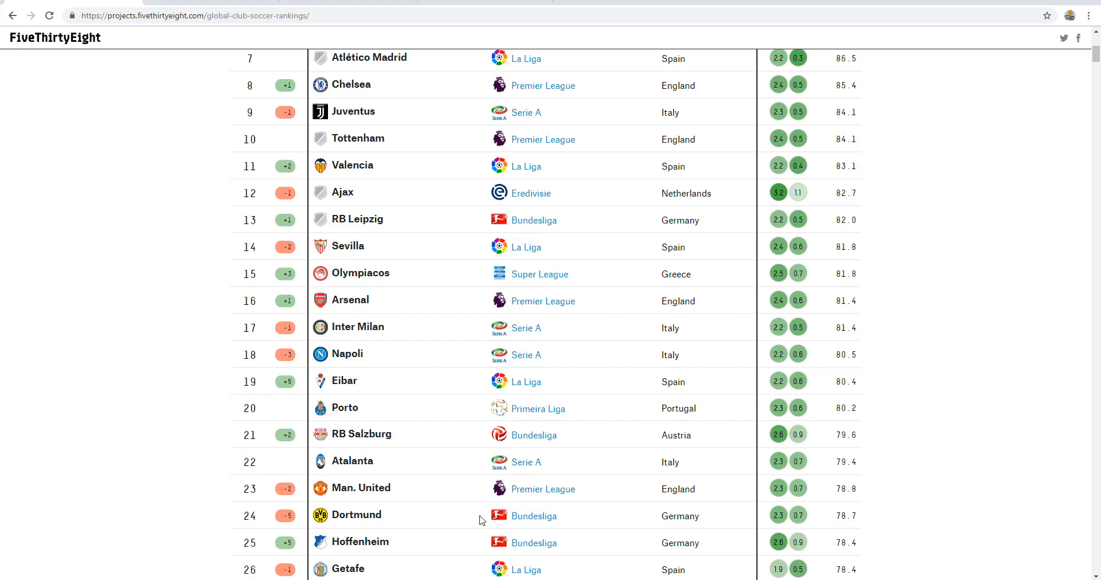
mouse_move(466, 547)
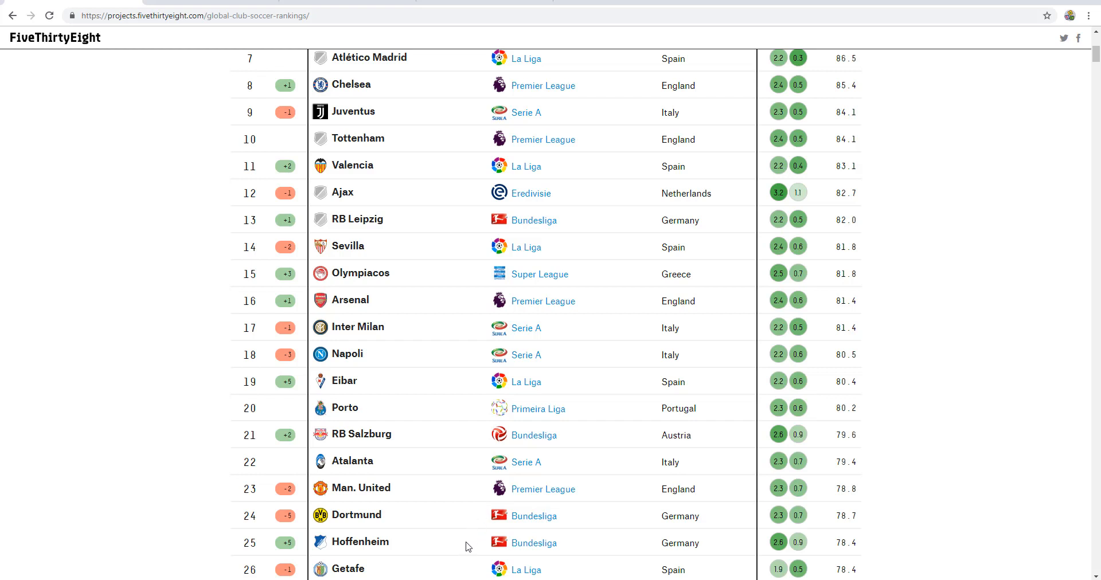
scroll(up, 3)
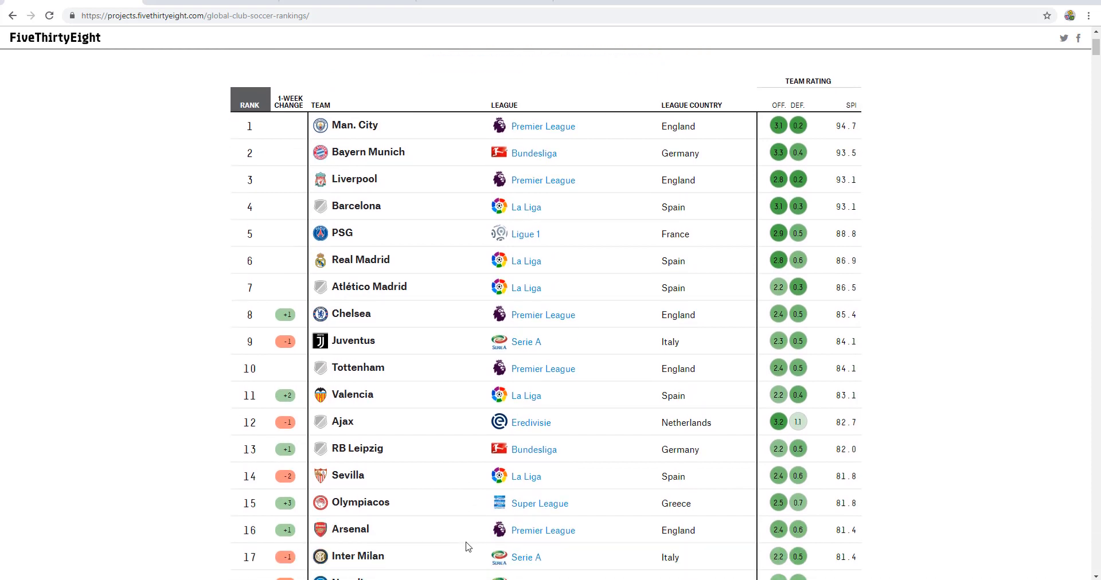
scroll(down, 3)
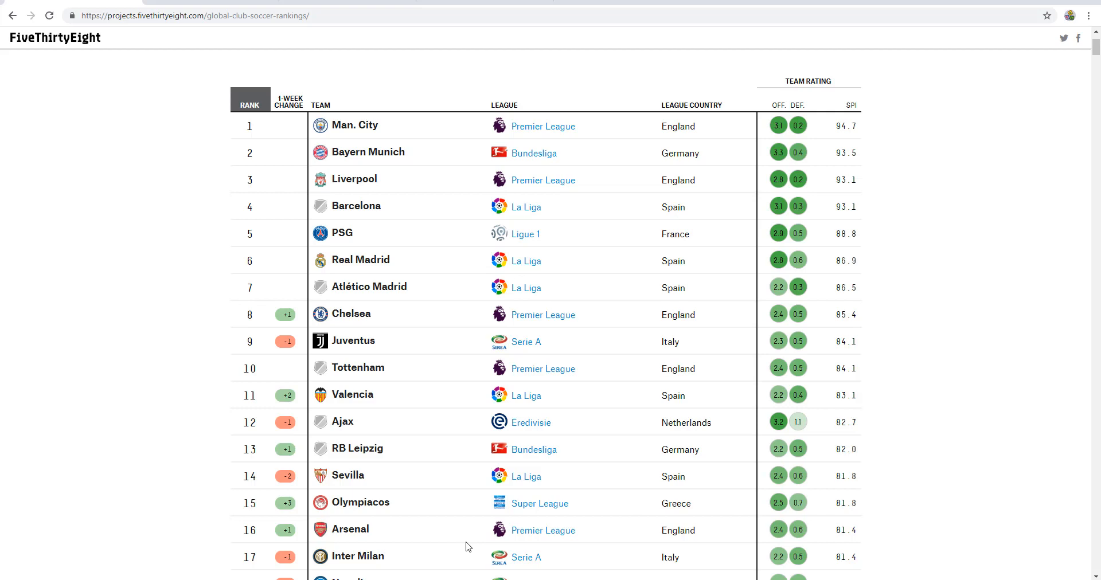
scroll(down, 3)
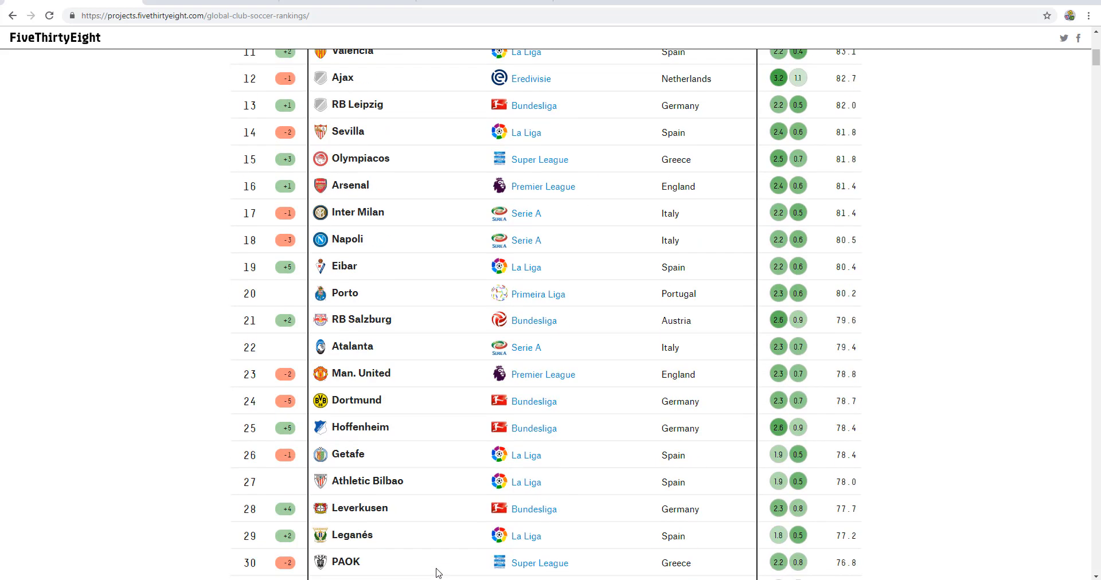
scroll(up, 3)
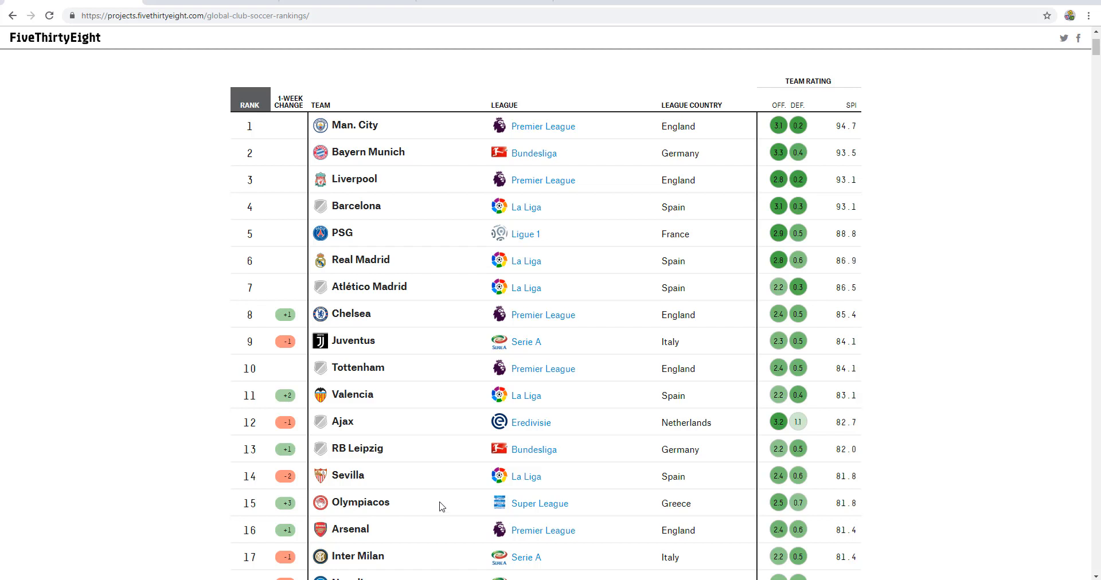
mouse_move(440, 490)
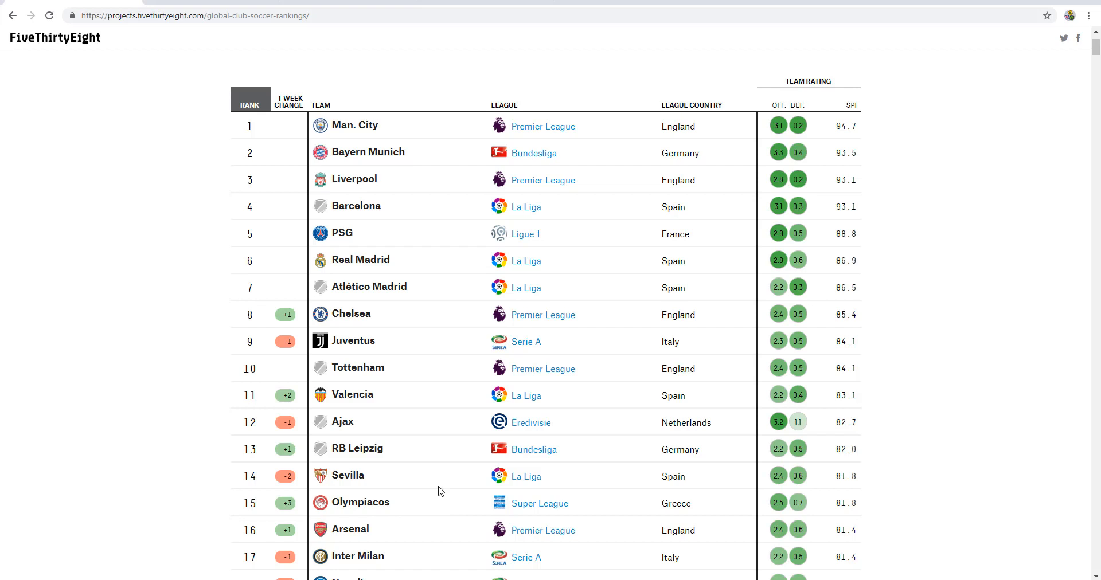
mouse_move(495, 505)
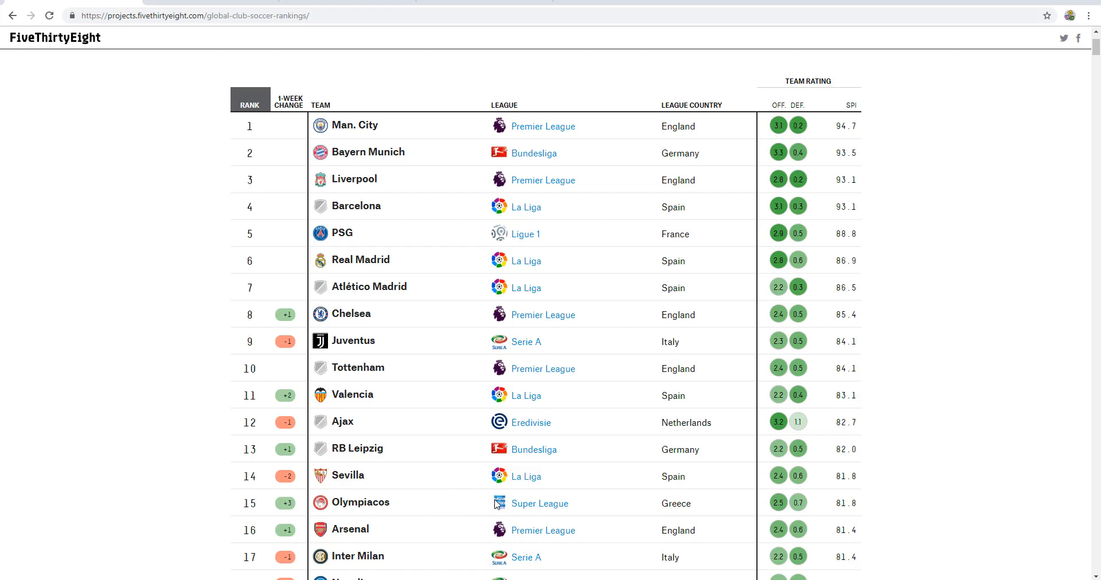
mouse_move(414, 339)
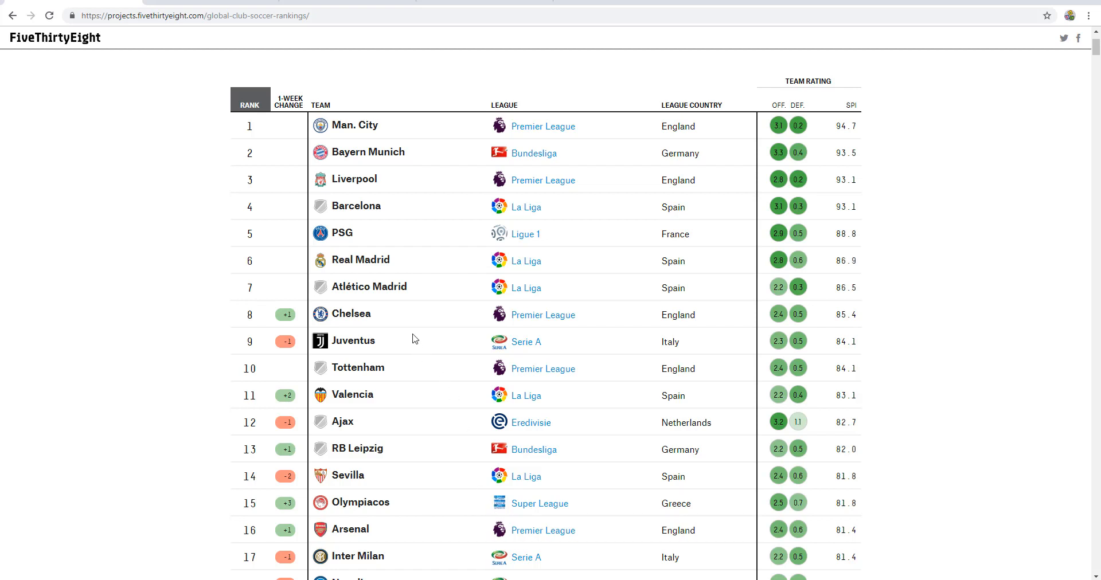
scroll(down, 3)
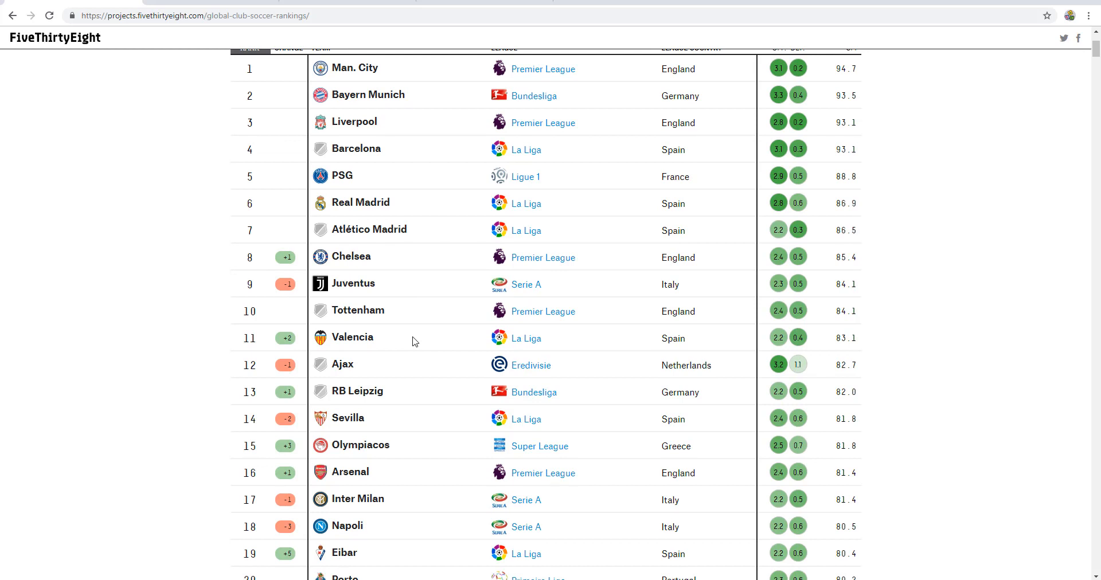
mouse_move(421, 342)
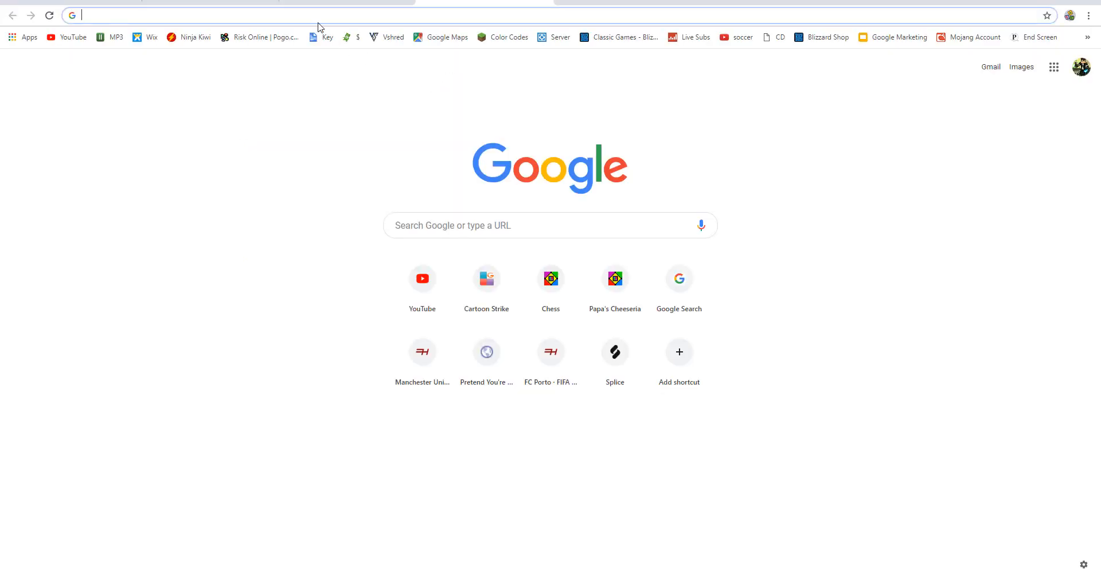
Search 'chelsea futhead' and open Futhead's FIFA 19 Chelsea players and ratings page
text(chel)
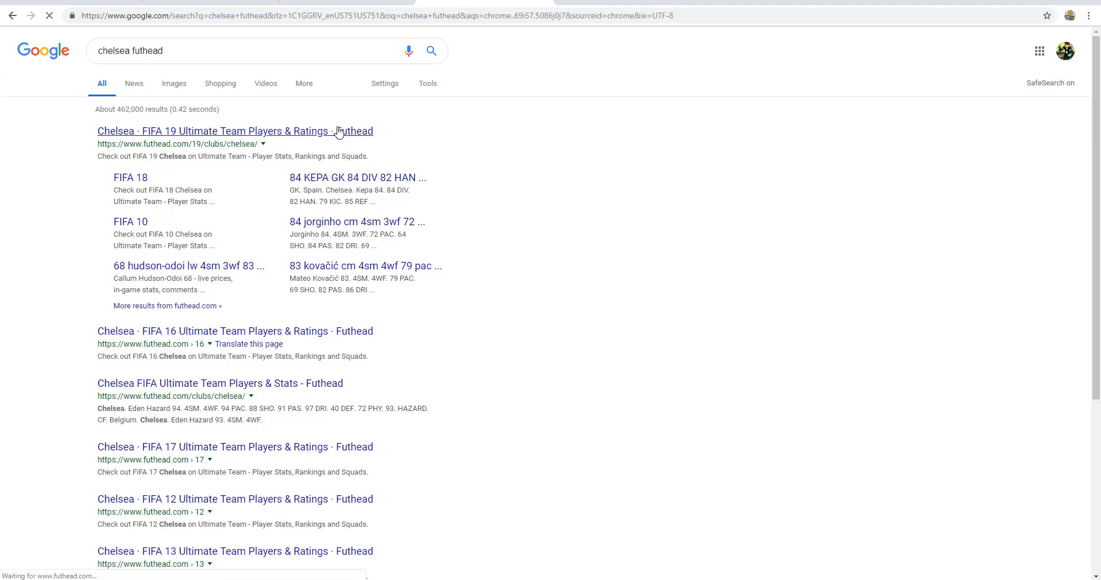
click(212, 131)
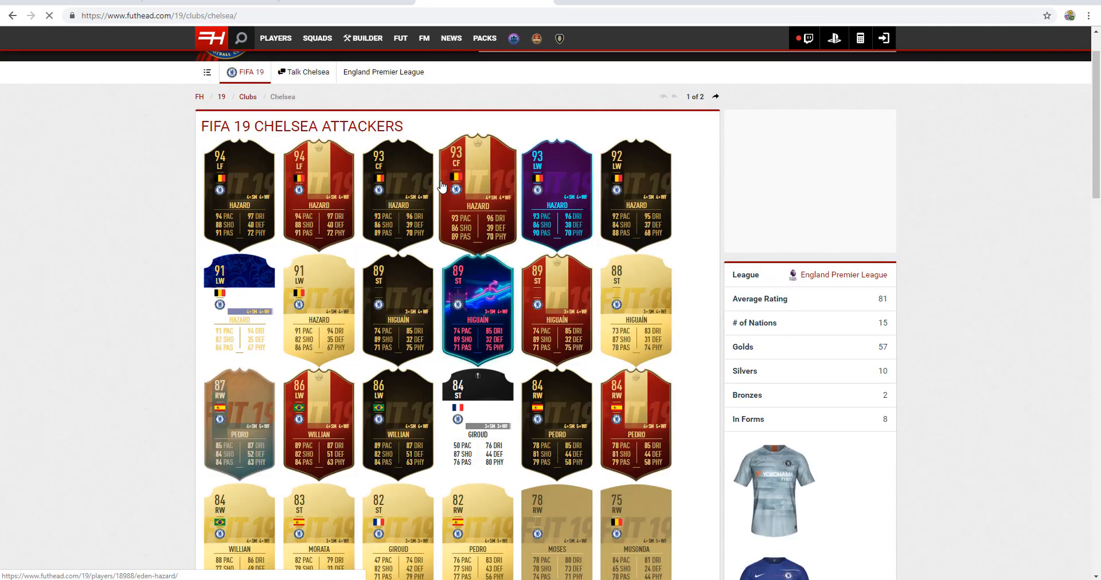
Scroll the Chelsea squad through midfielders and defenders and back up to the attackers
scroll(down, 3)
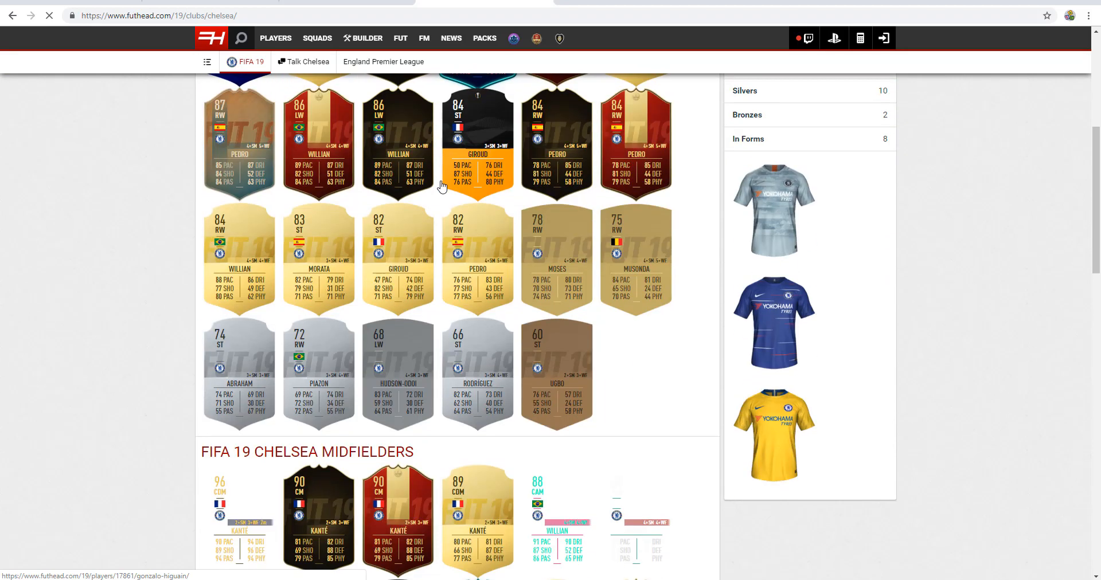
scroll(down, 3)
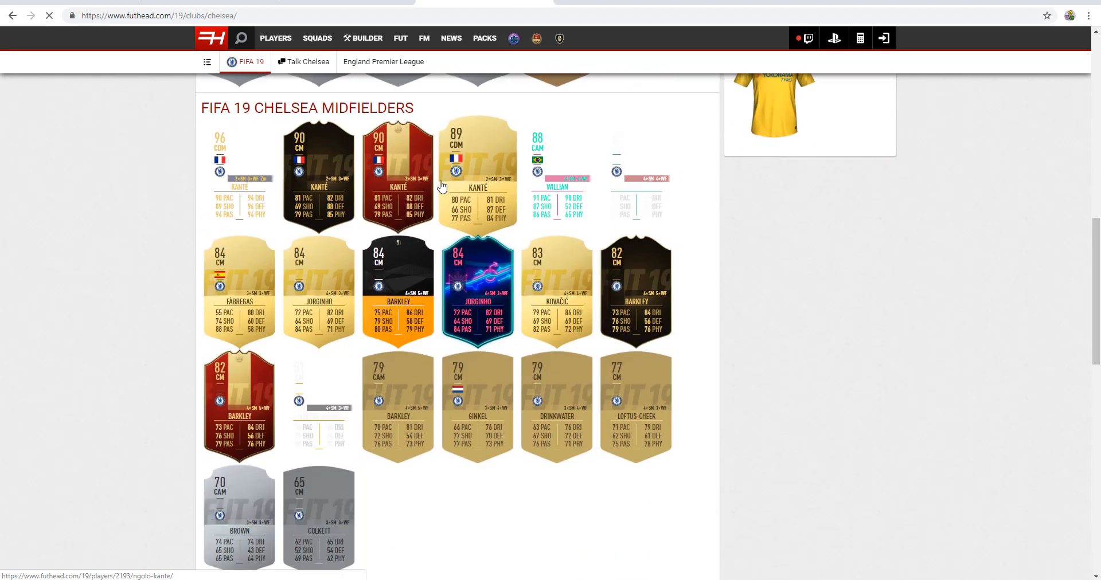
scroll(down, 3)
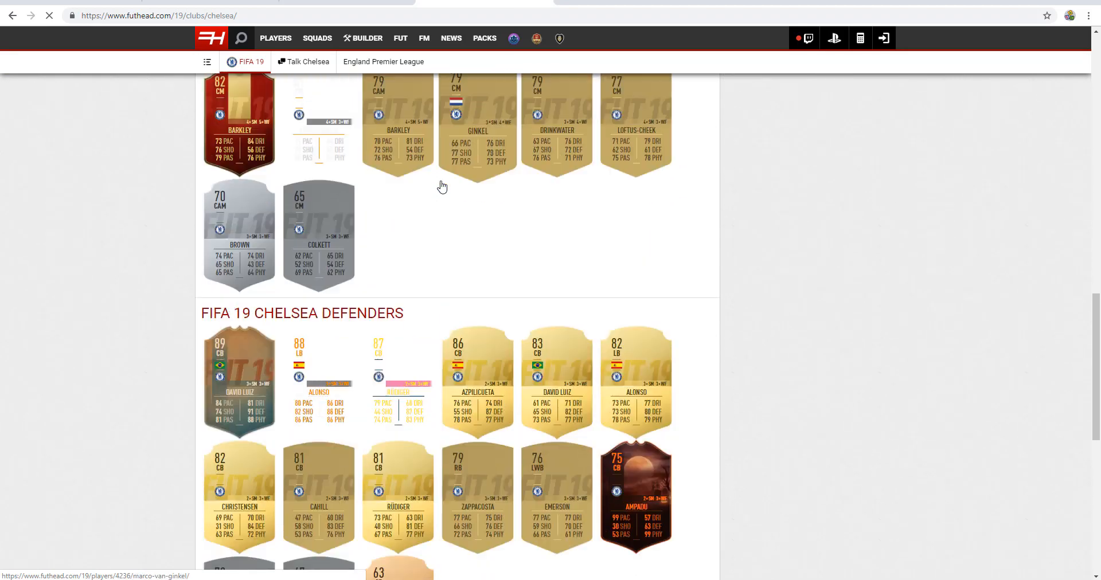
scroll(up, 3)
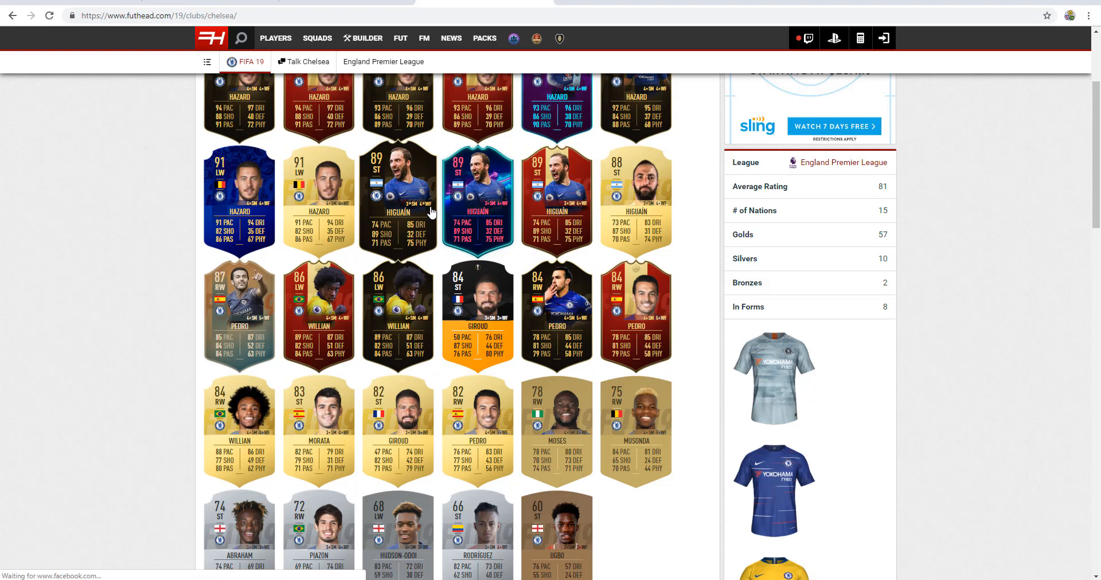
mouse_move(431, 212)
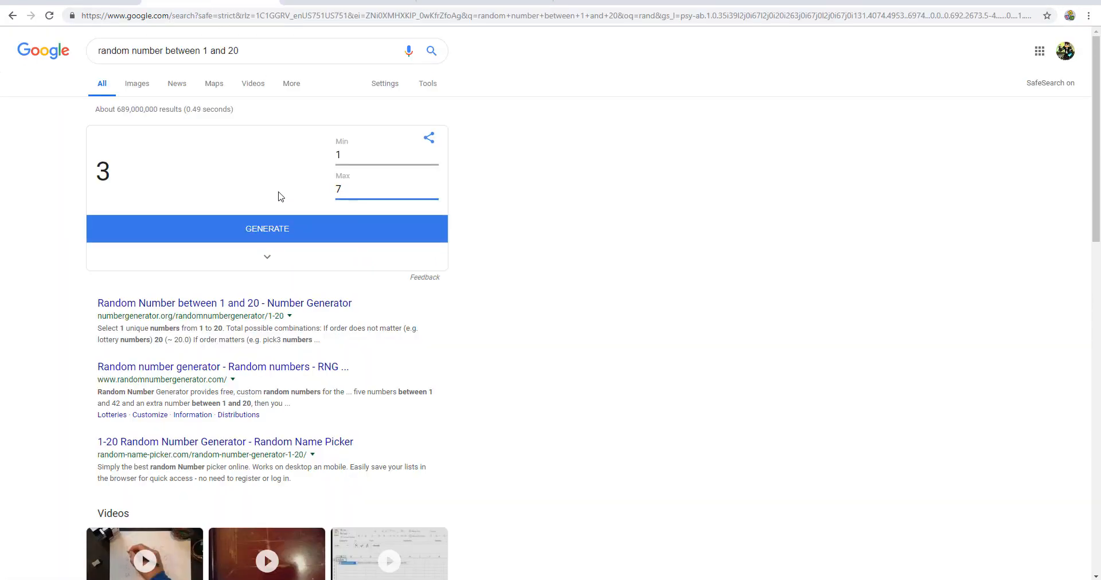
Search Google for Shakhtar Donetsk FIFA 19 (replacing 'lyon futhead') and open the Futhead result
click(267, 229)
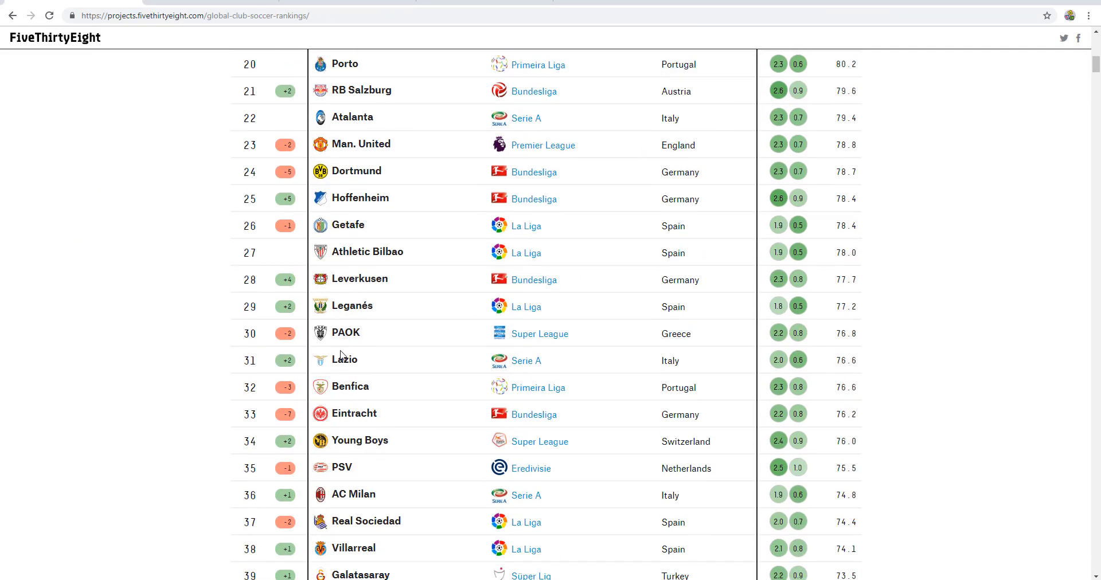
scroll(down, 3)
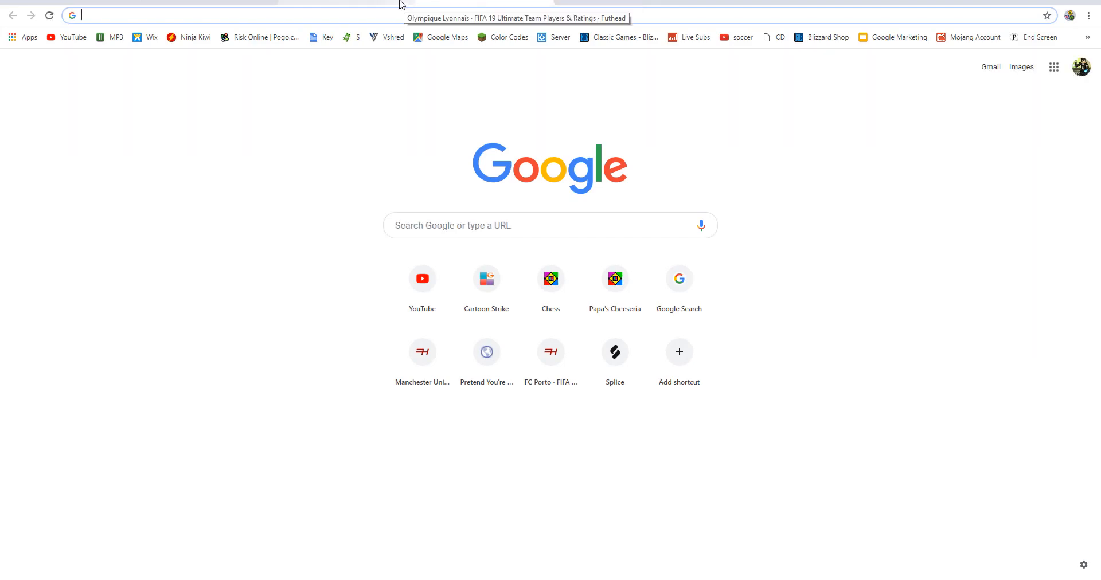
text(lyon futhead)
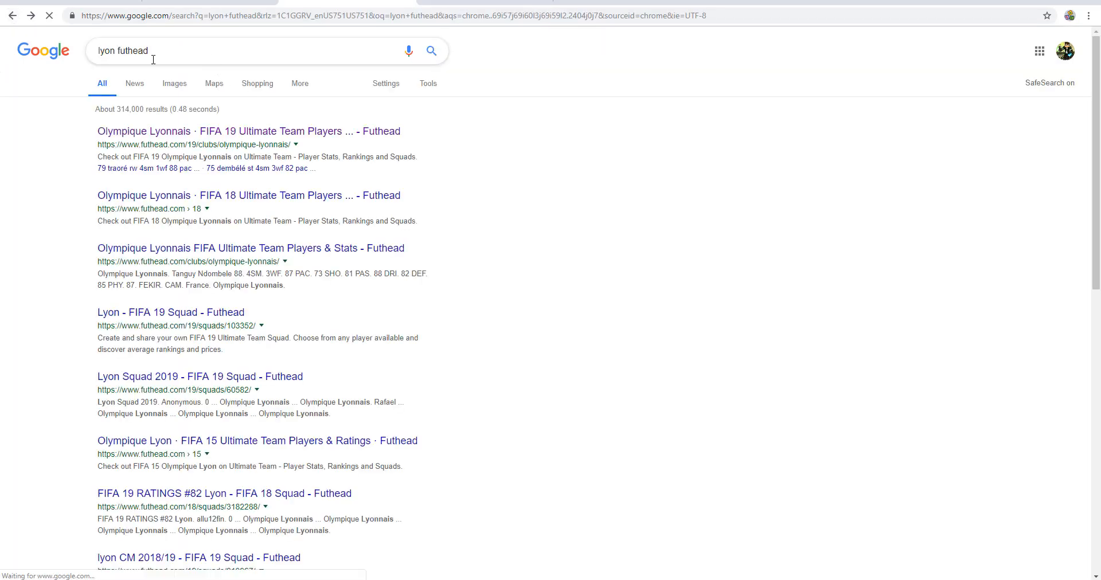
text(shaktar)
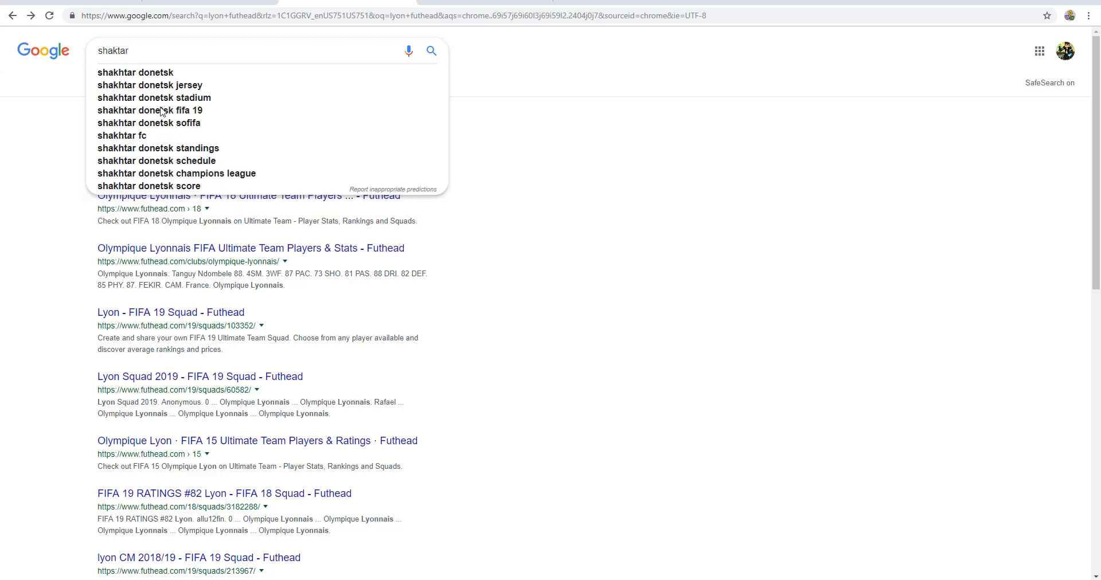
click(150, 110)
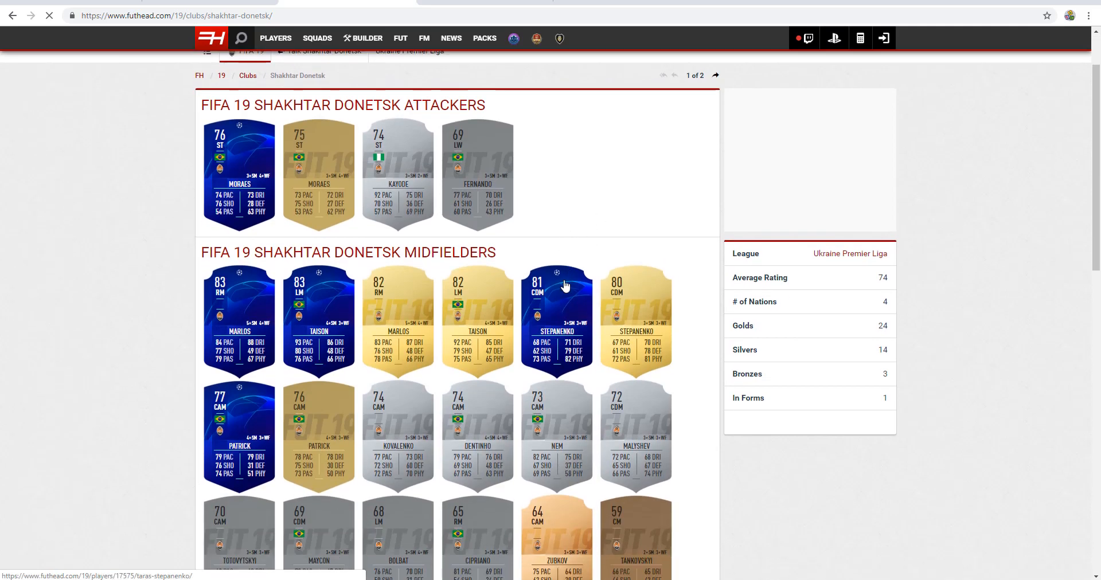
Scroll the Shakhtar Donetsk squad down through midfielders and defenders and back up
scroll(down, 3)
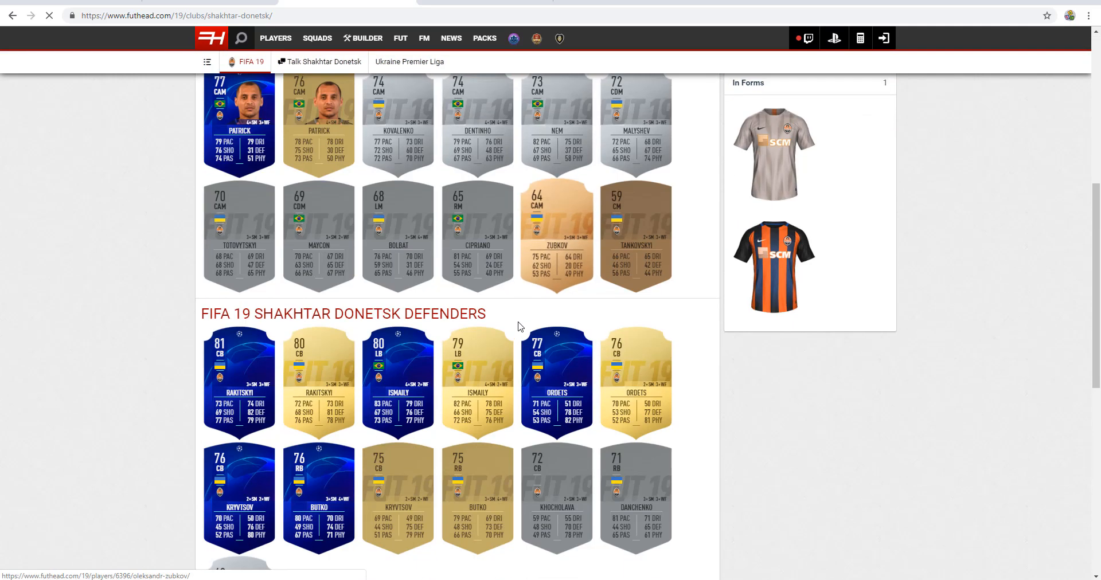
scroll(down, 3)
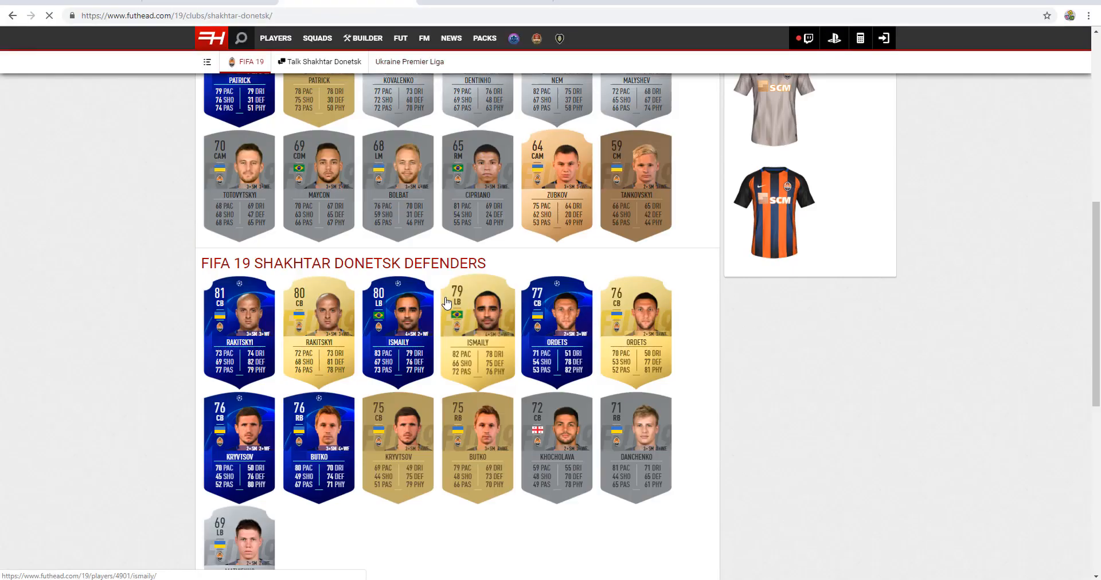
scroll(up, 3)
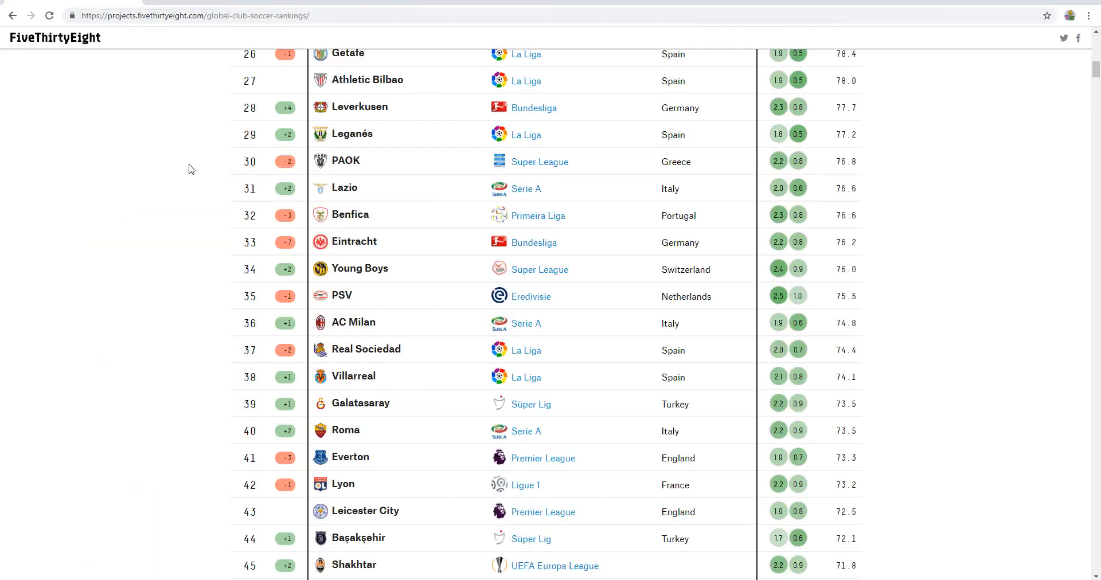
Scroll the rankings table around Dortmund and Man. United, ending on Napoli at 18 through AC Milan at 36
scroll(down, 3)
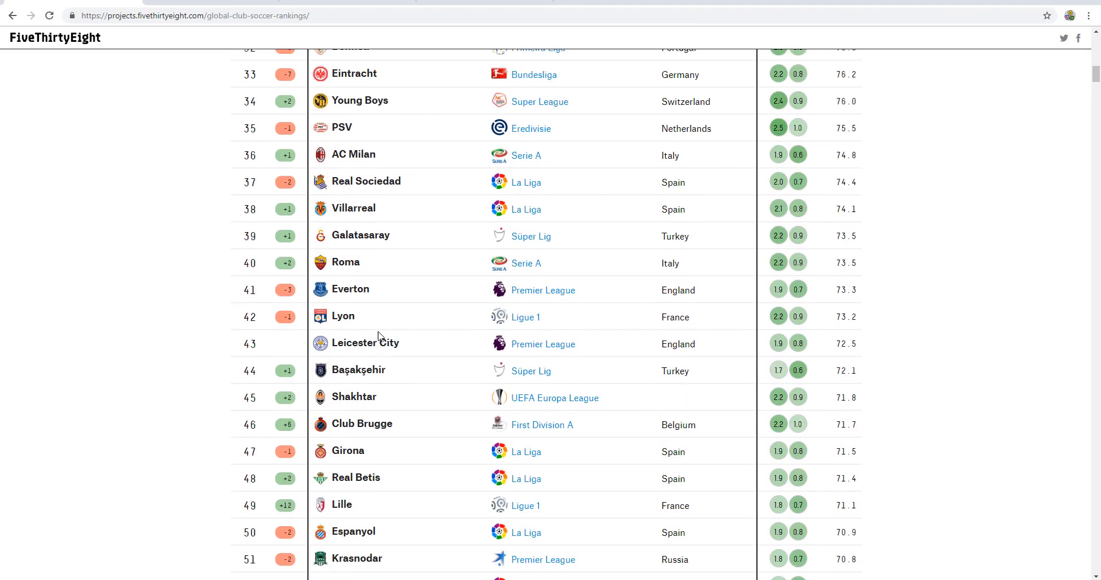
scroll(down, 3)
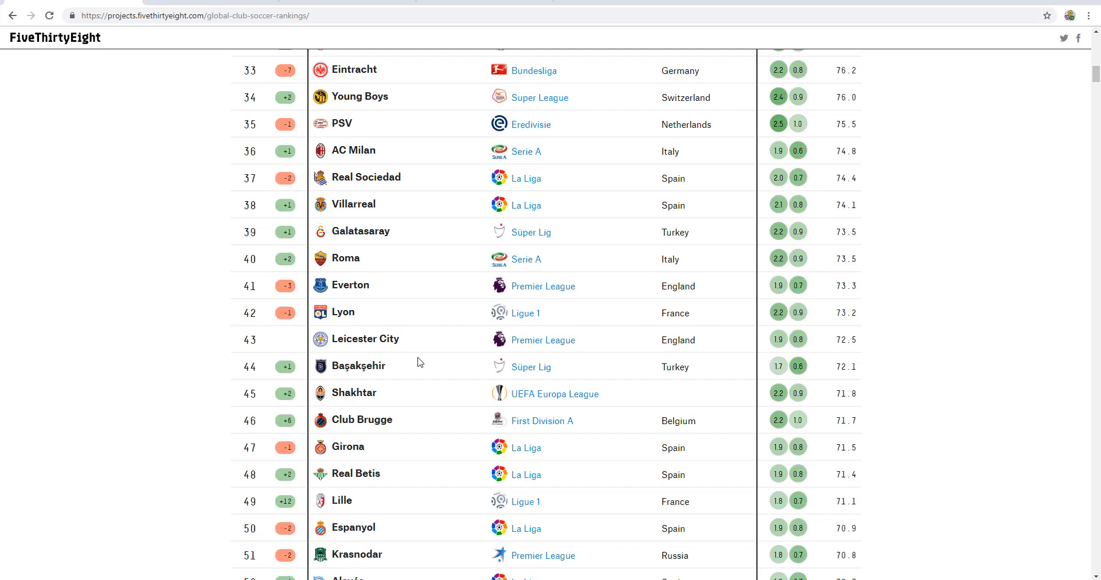
mouse_move(470, 391)
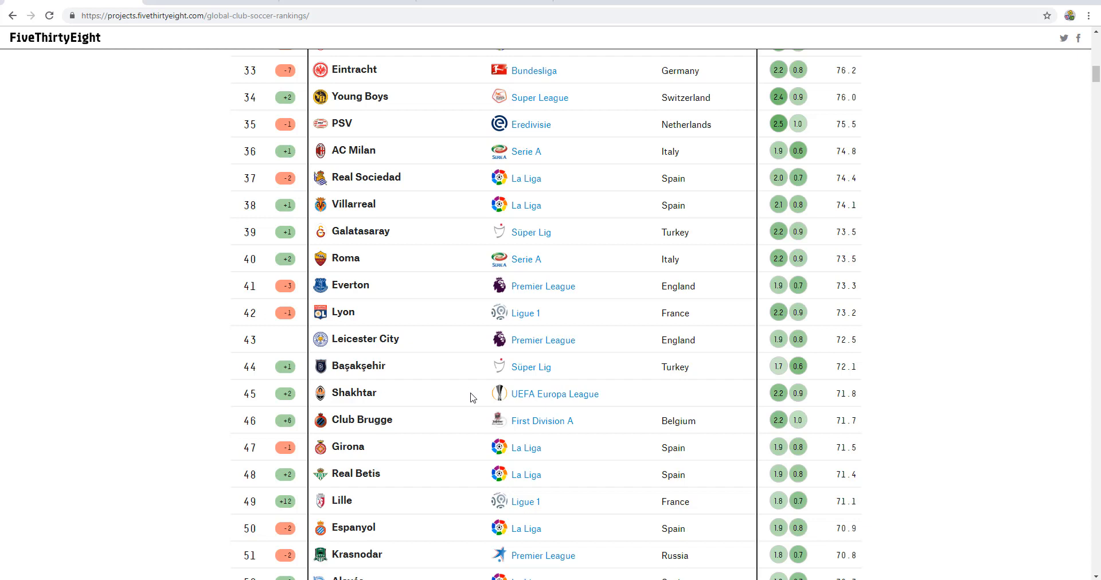
mouse_move(473, 442)
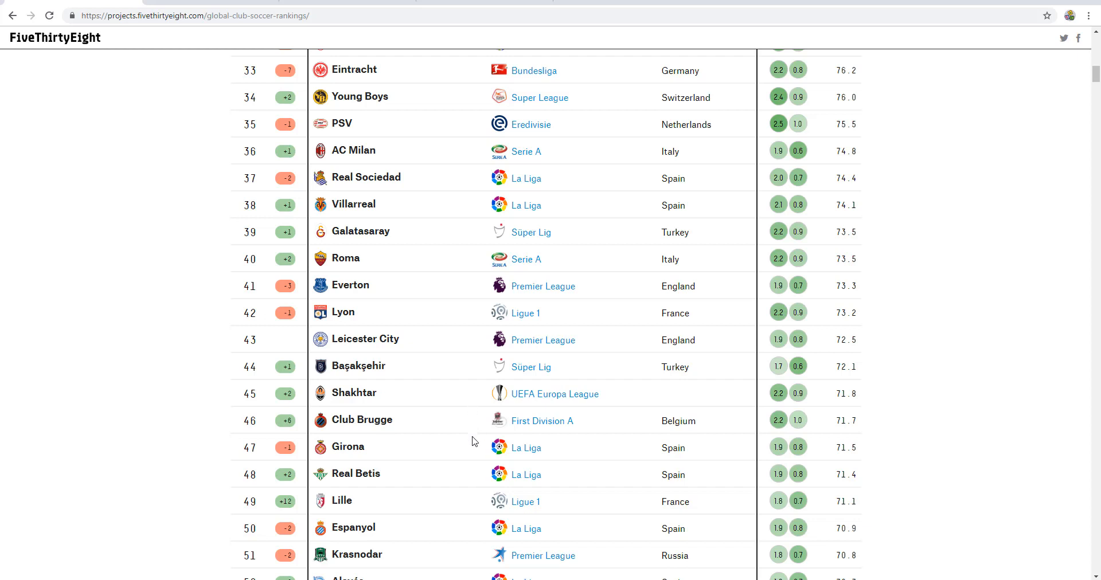
mouse_move(468, 473)
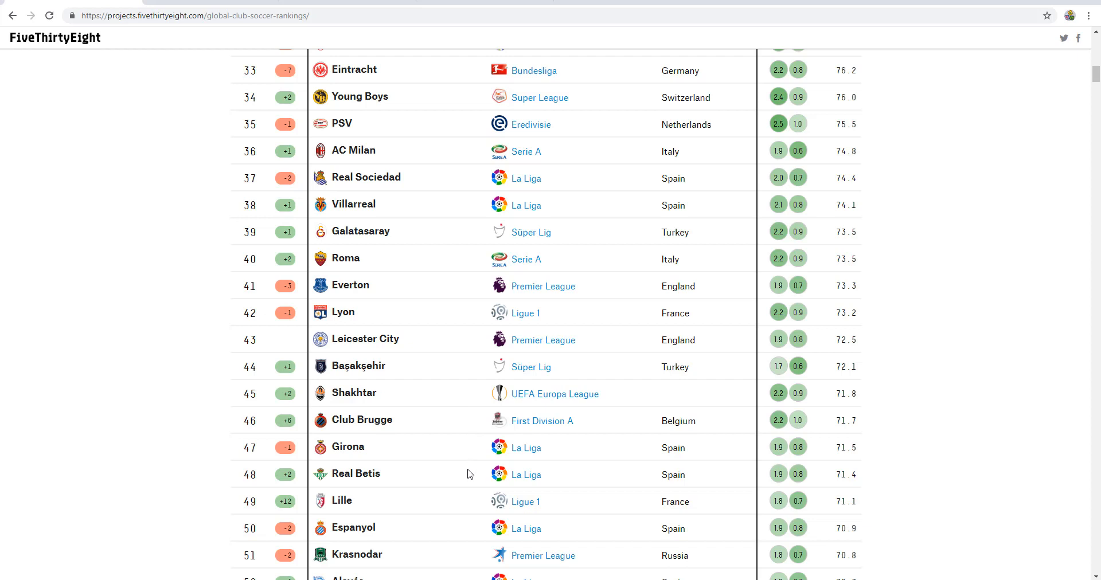
mouse_move(467, 502)
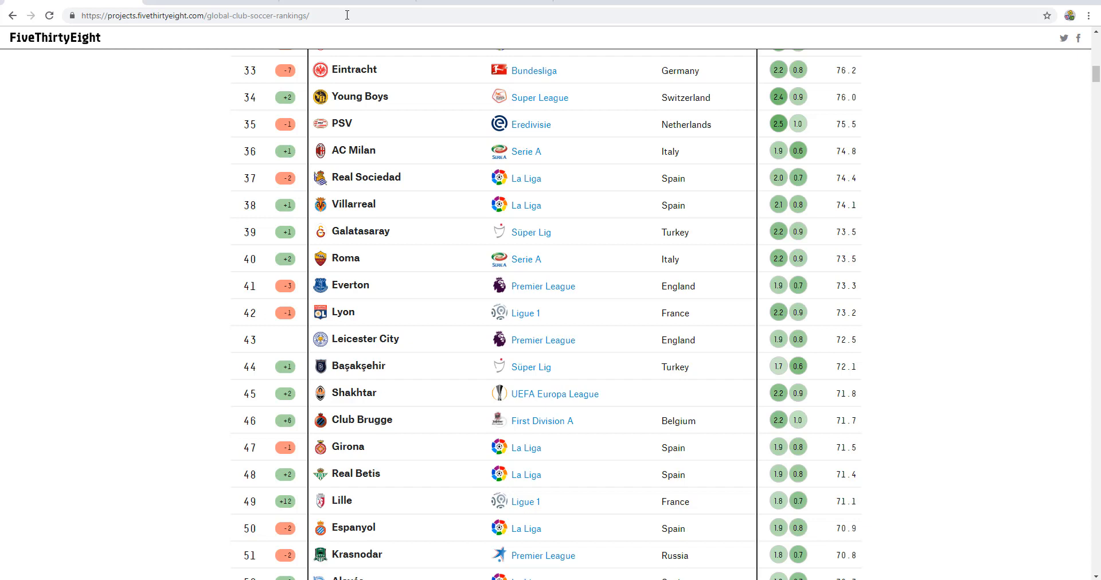
mouse_move(607, 372)
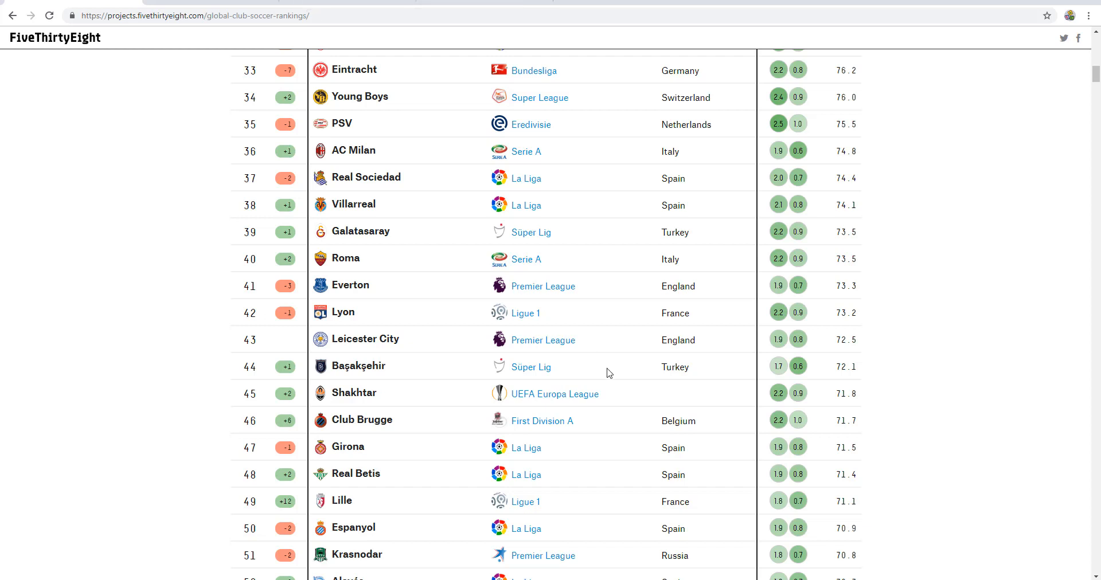
scroll(down, 3)
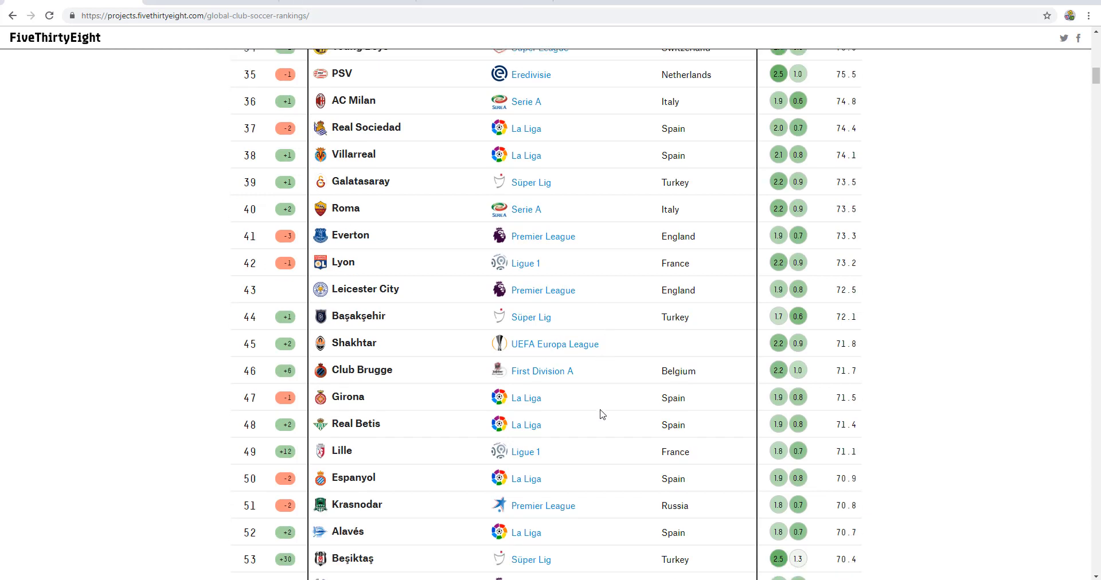
scroll(down, 3)
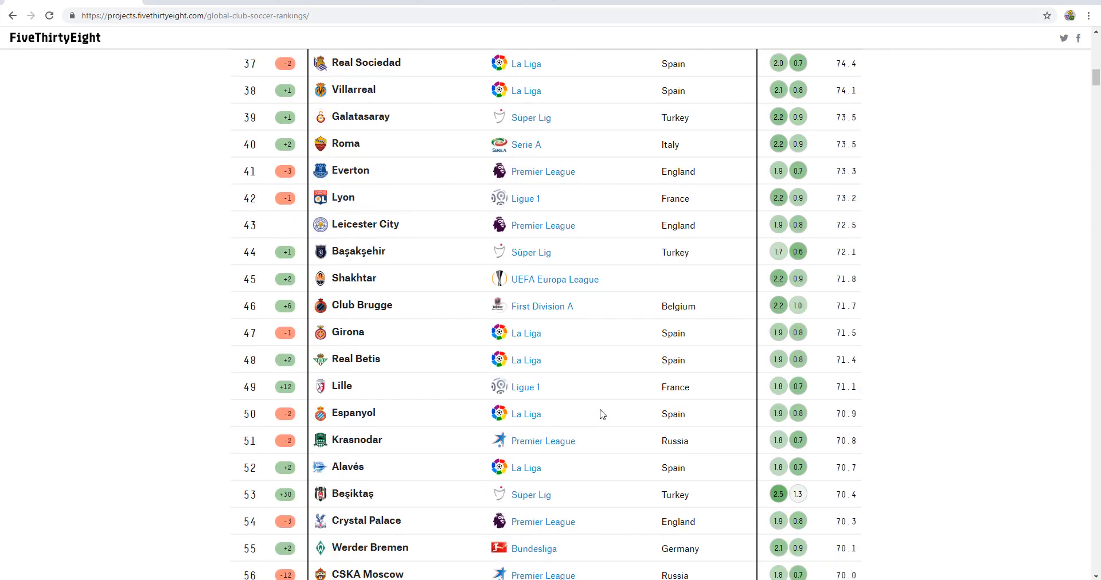
scroll(up, 3)
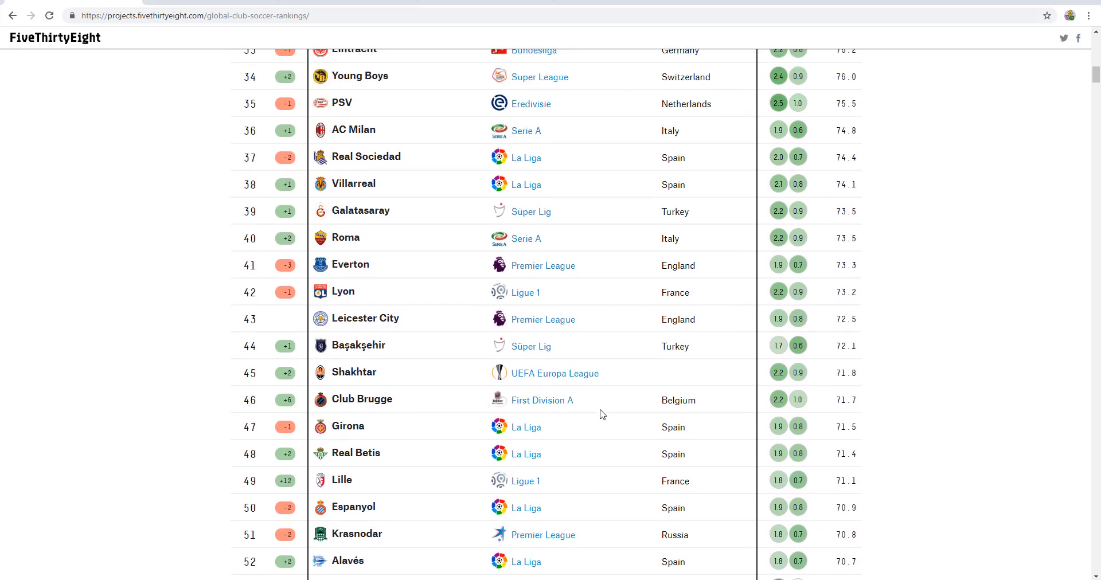
scroll(up, 3)
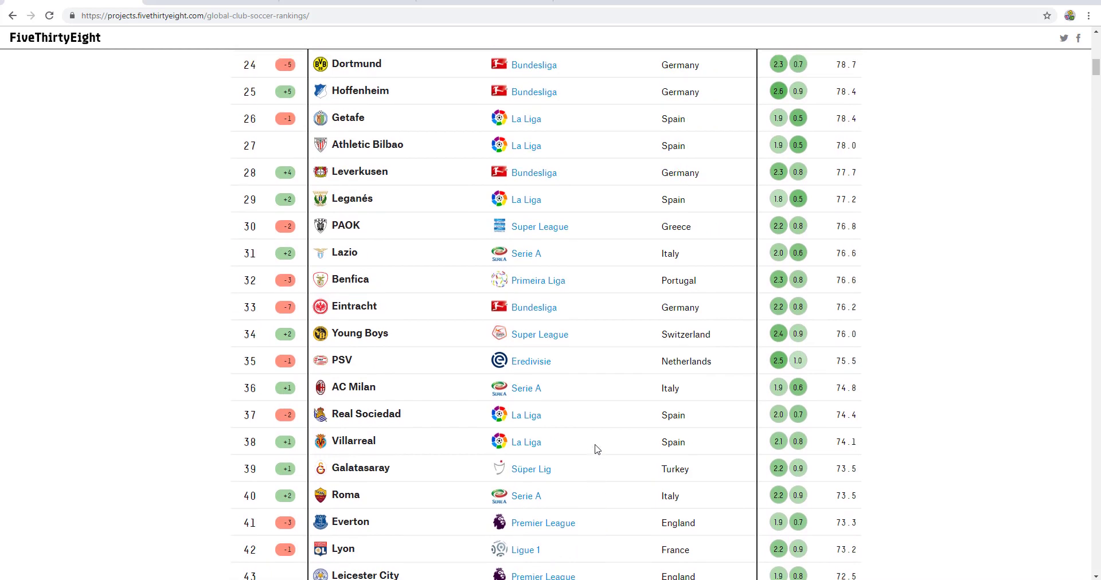
scroll(up, 3)
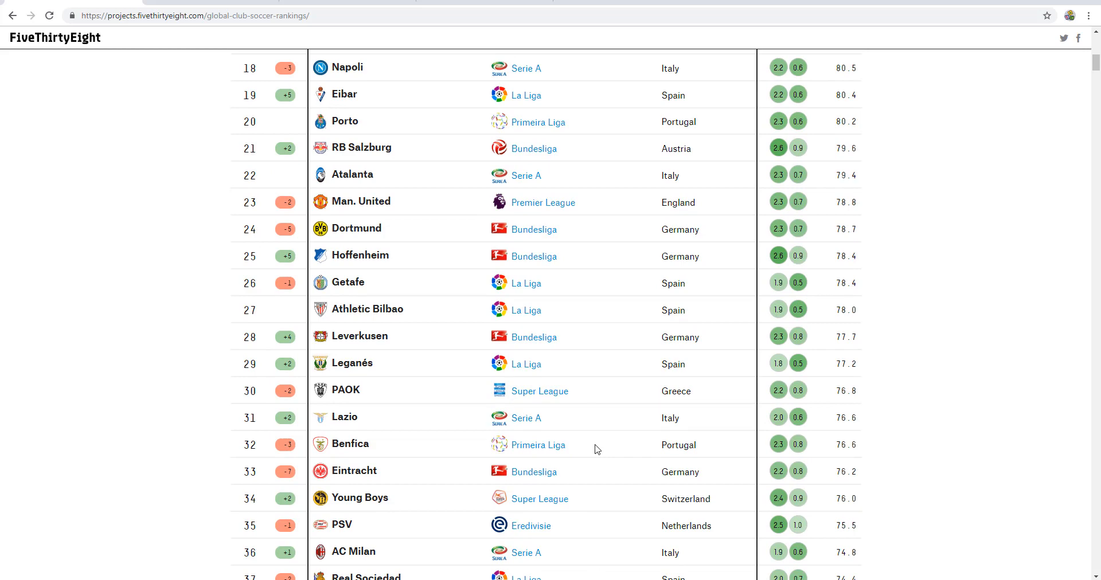
scroll(up, 3)
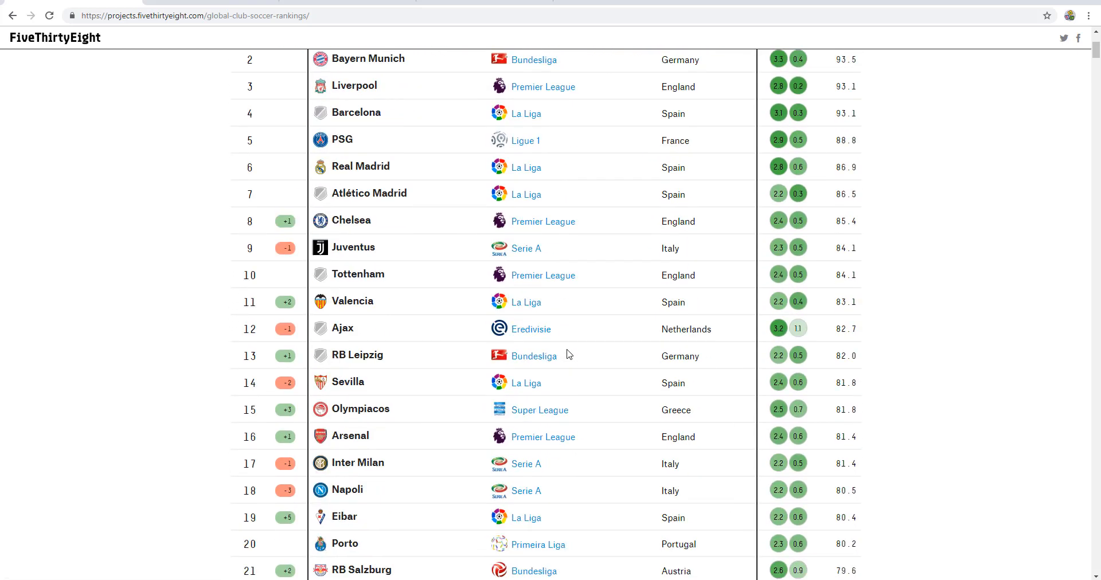
scroll(down, 3)
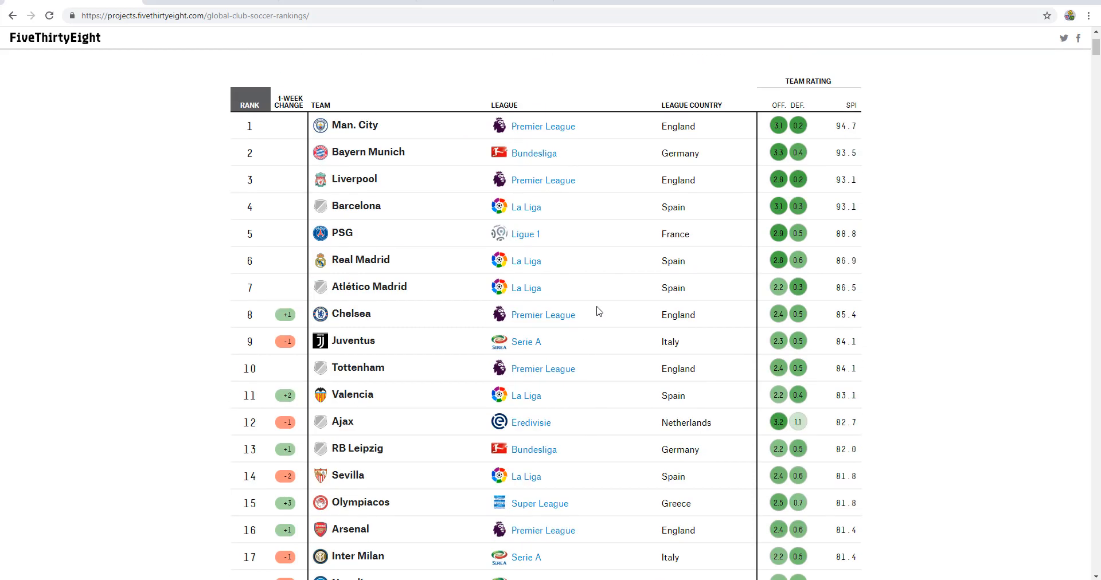
mouse_move(576, 350)
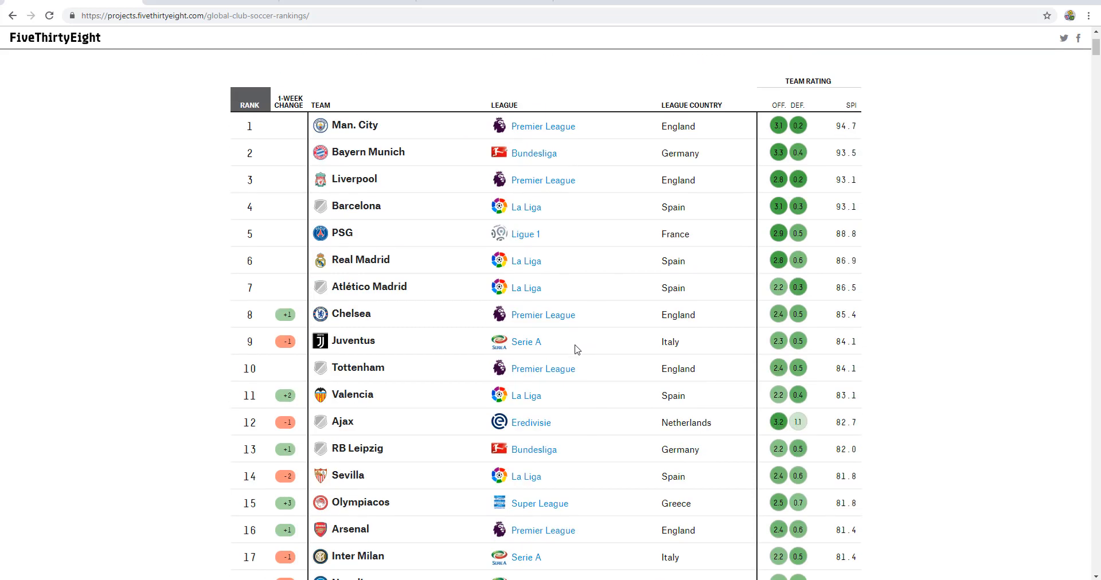
mouse_move(527, 348)
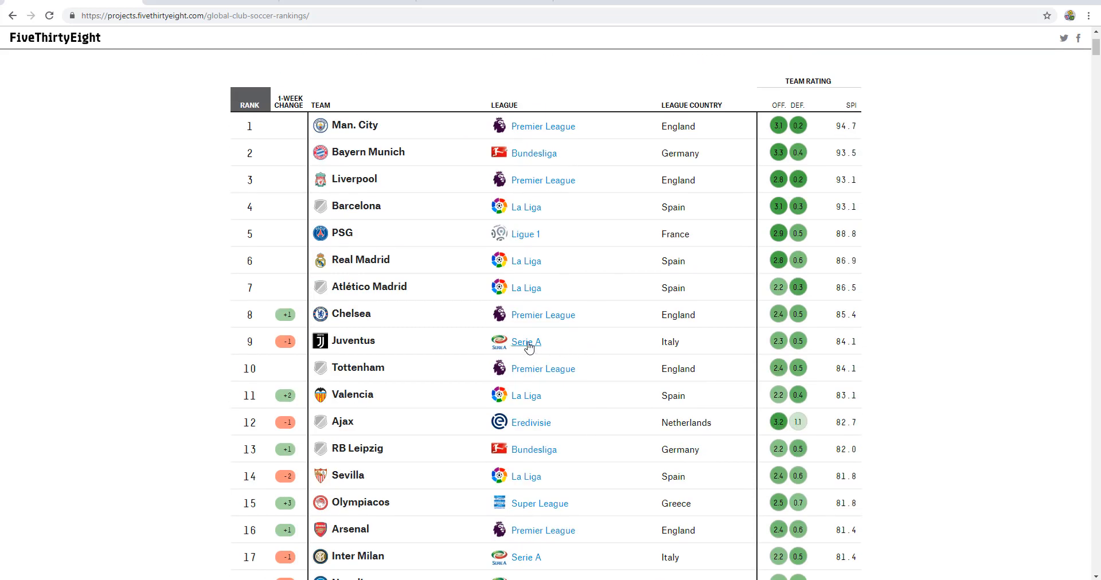
mouse_move(527, 348)
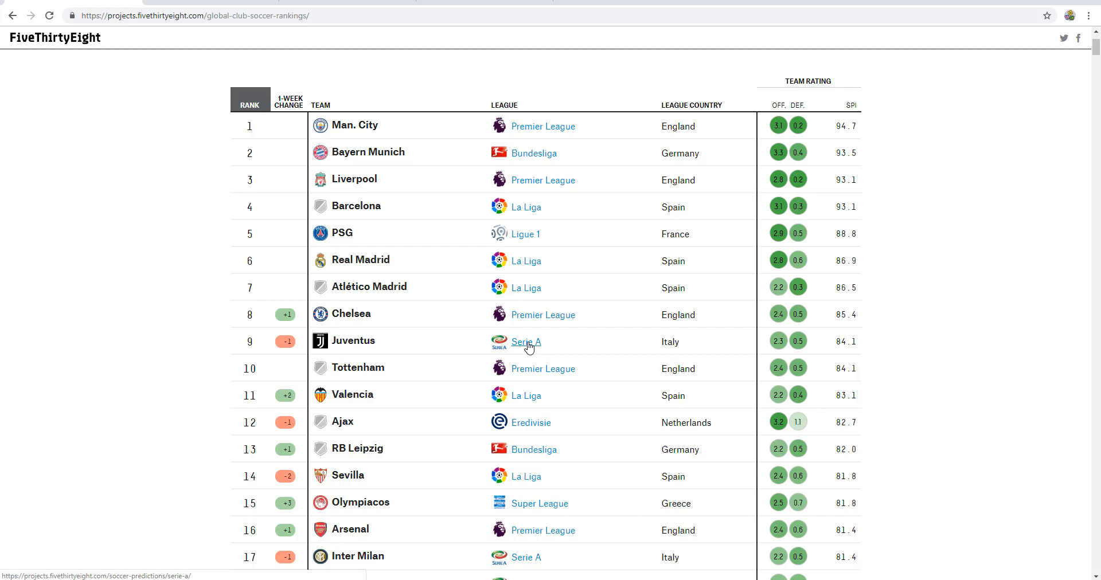
mouse_move(530, 353)
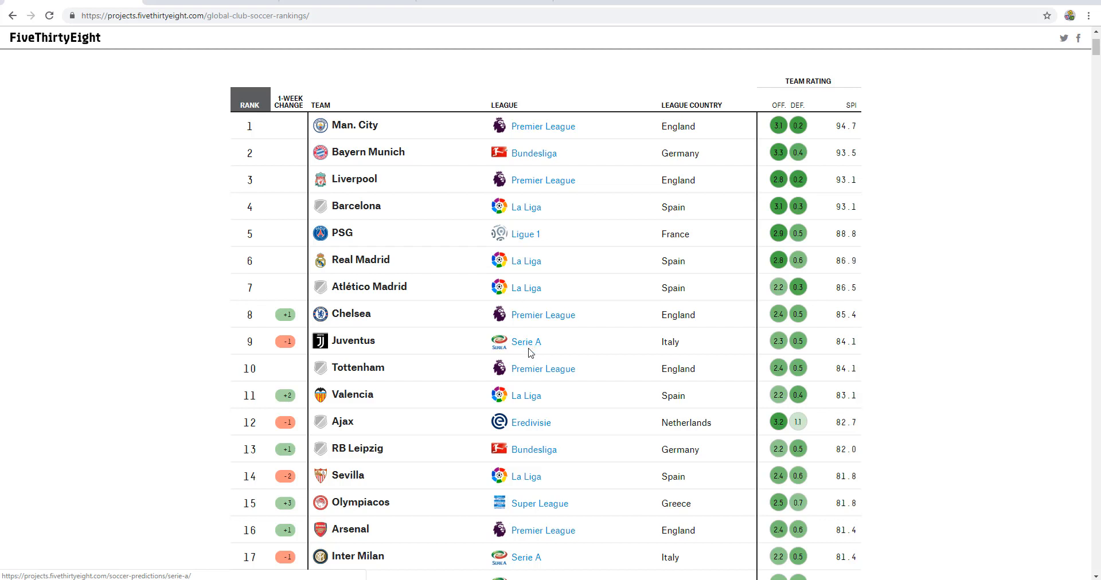
scroll(down, 3)
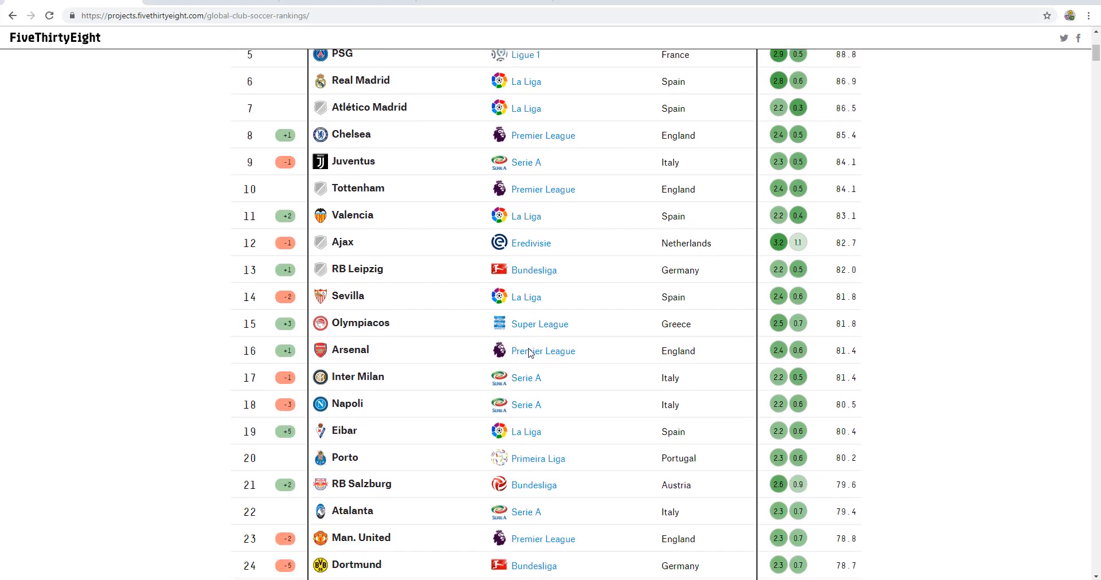
scroll(down, 3)
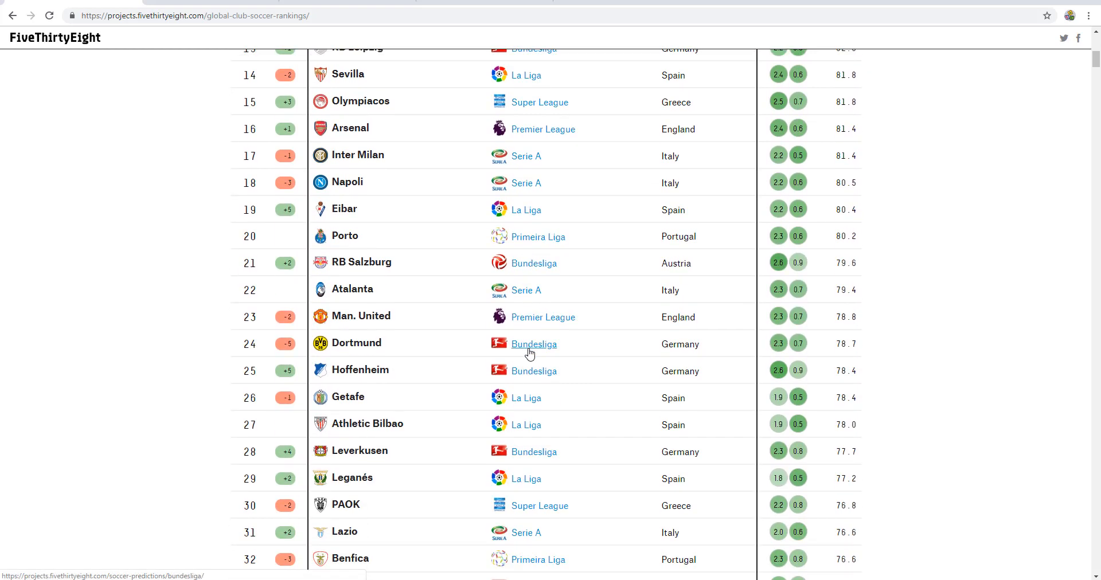
scroll(down, 3)
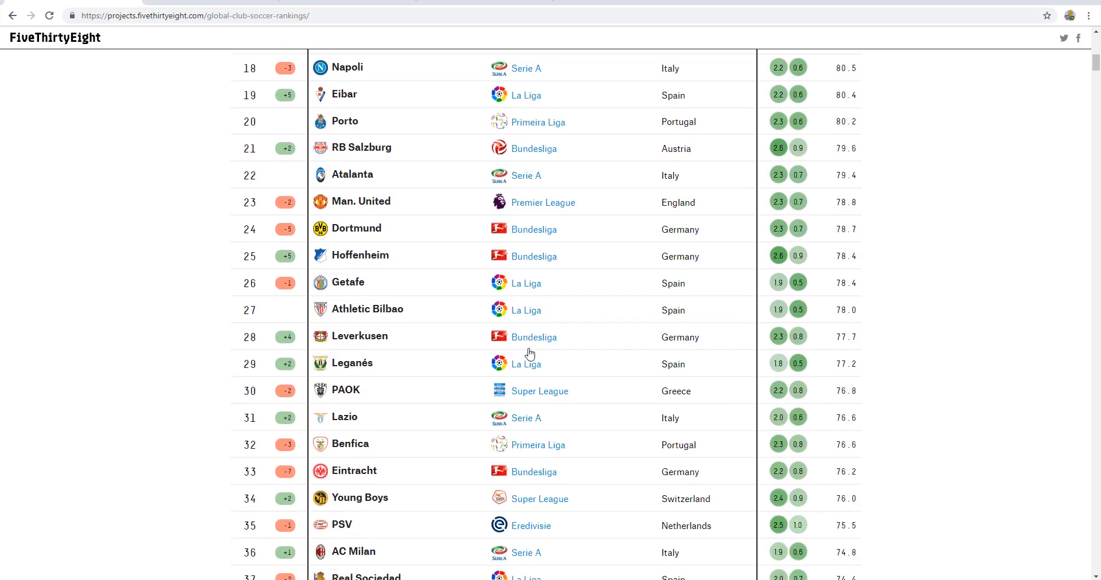
mouse_move(525, 408)
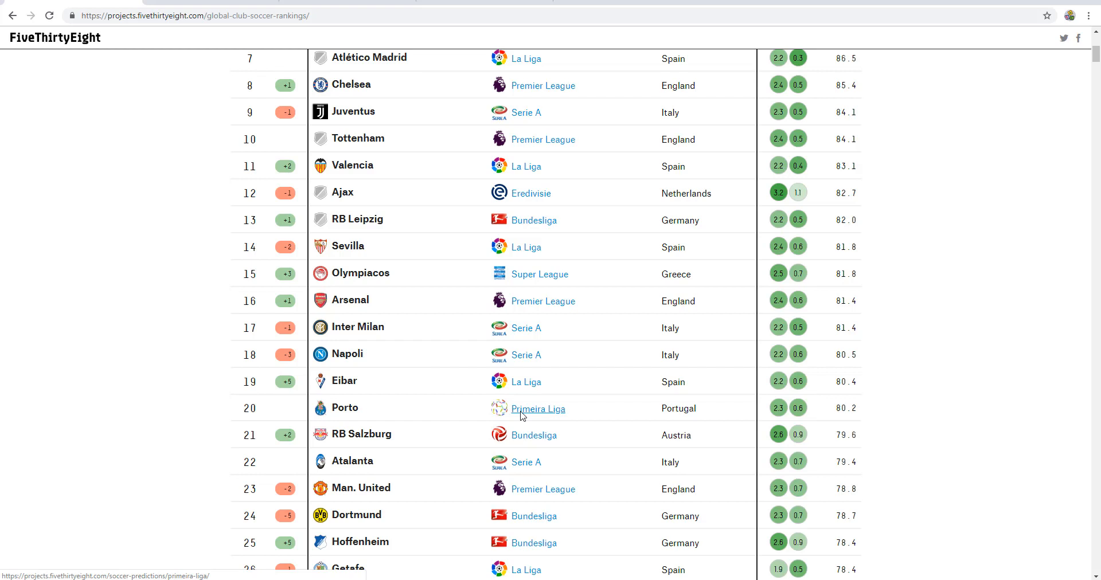
mouse_move(526, 414)
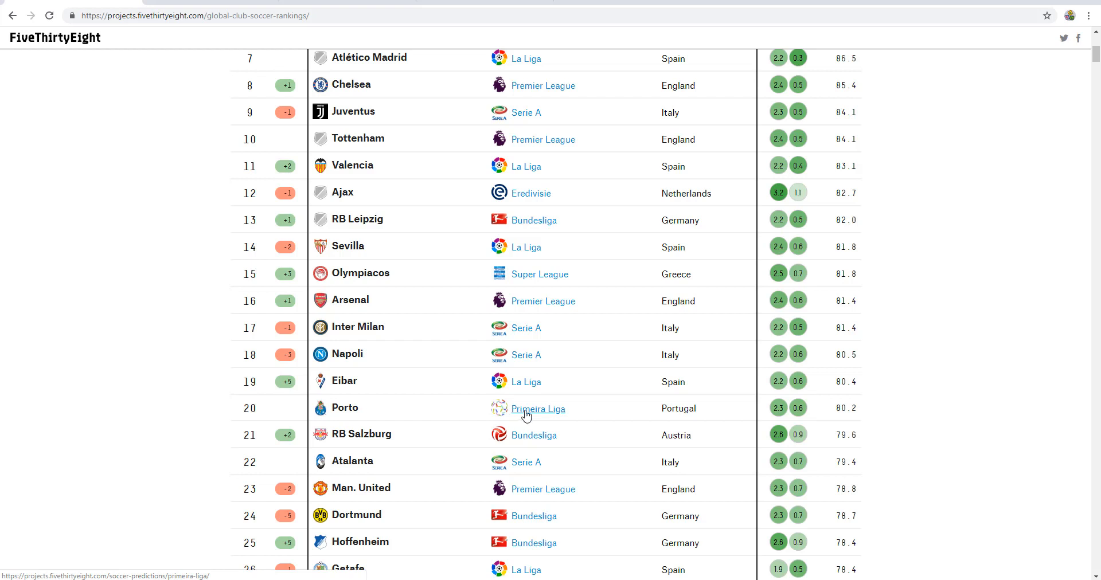
mouse_move(510, 527)
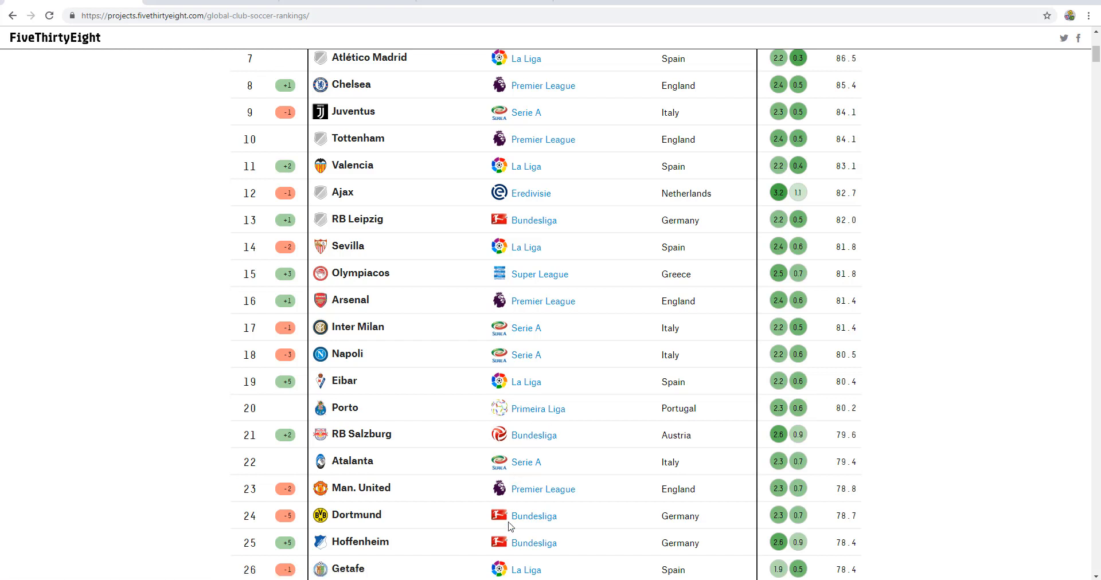
mouse_move(549, 492)
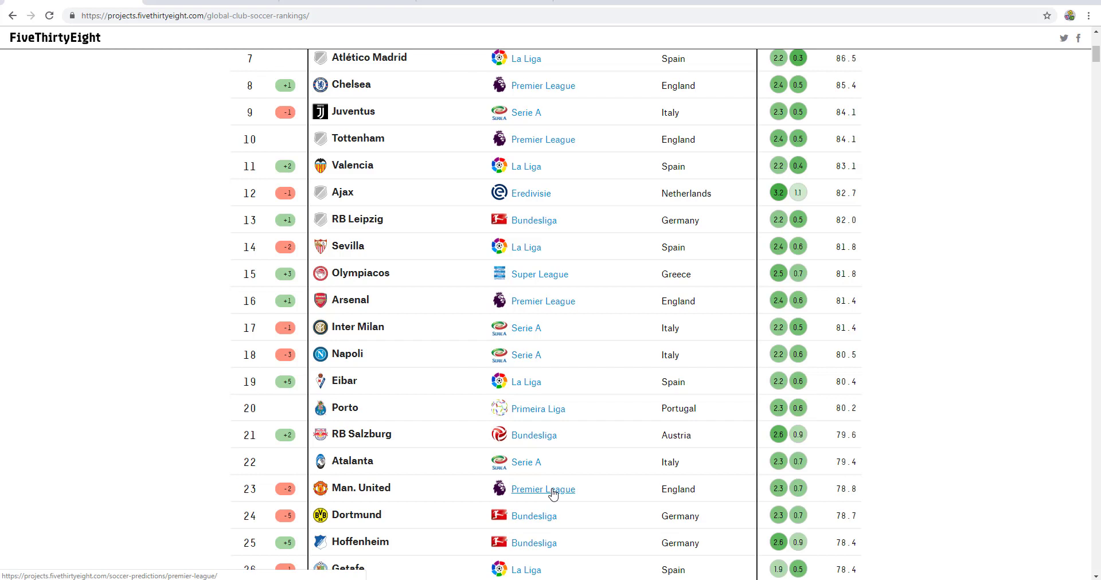
mouse_move(554, 494)
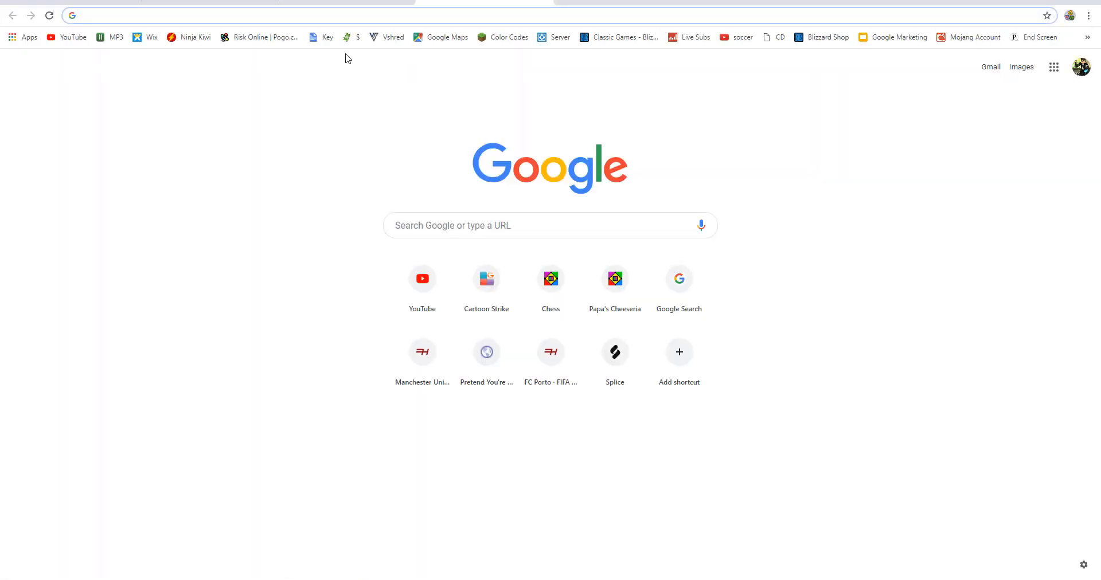
Search 'dort', open Futhead's FIFA 19 Borussia Dortmund page and scroll to its midfielders
text(dortmund)
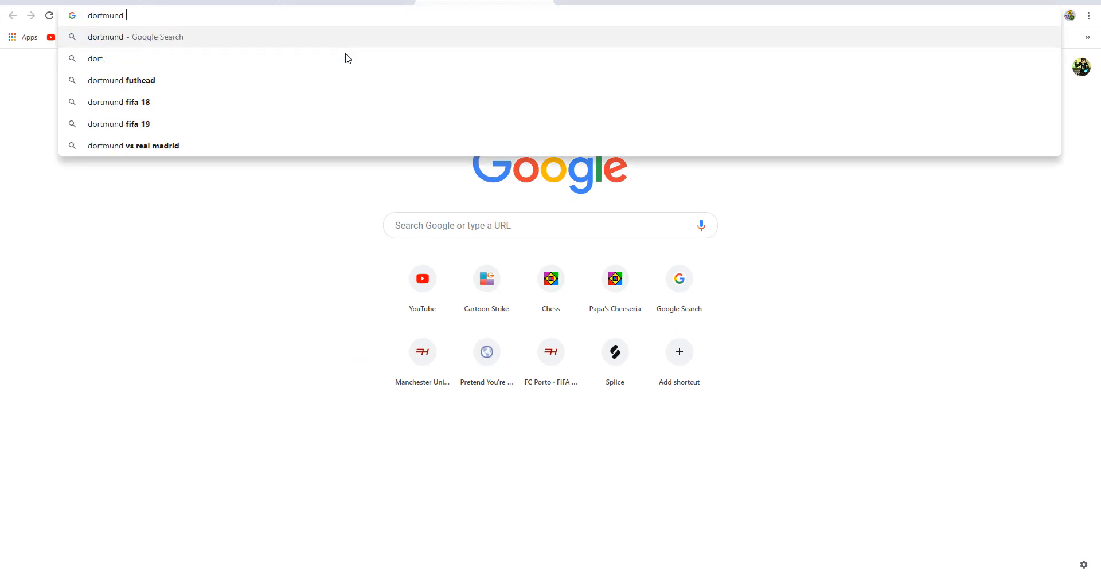
click(121, 81)
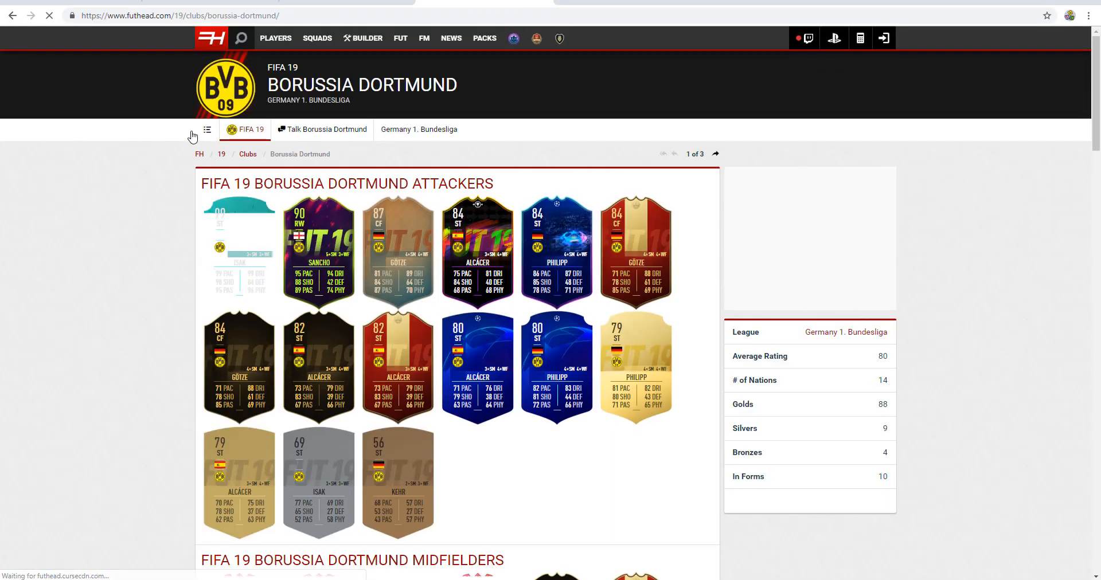
scroll(down, 3)
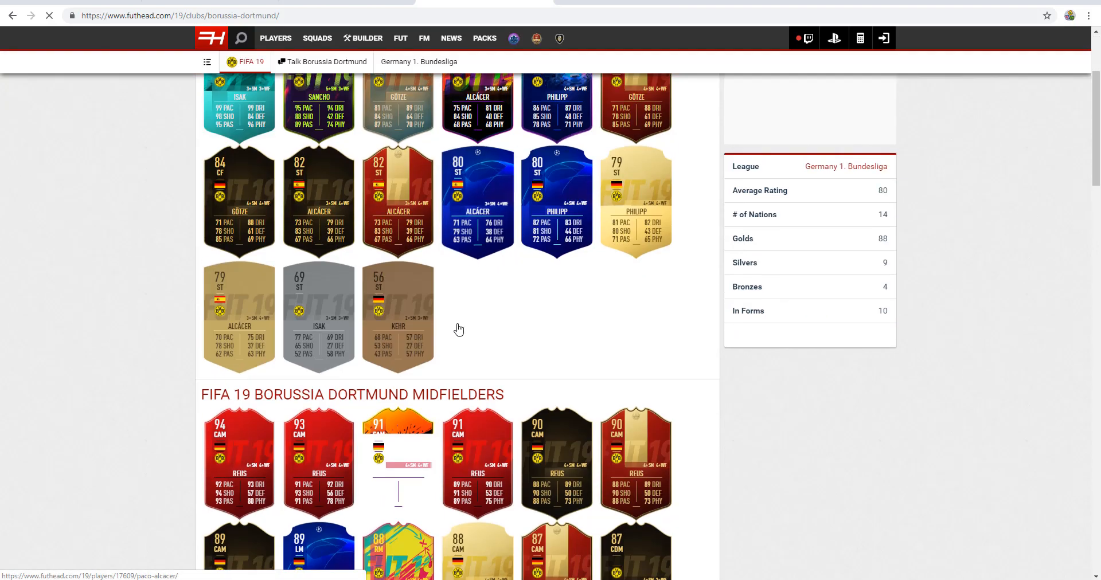
scroll(down, 3)
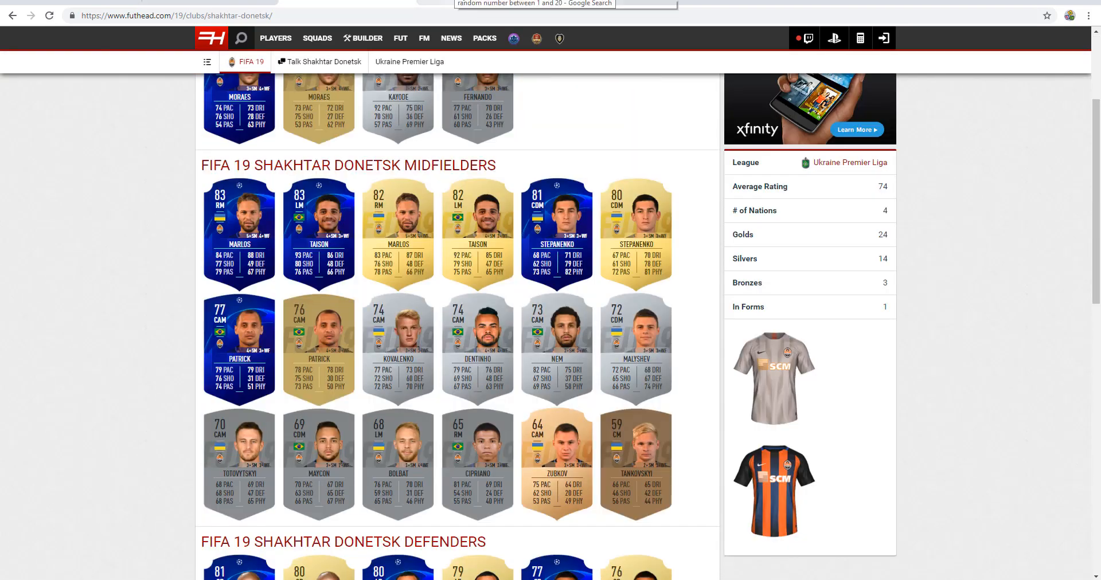
Scroll the Shakhtar Donetsk squad down to the goalkeepers and back up
scroll(down, 3)
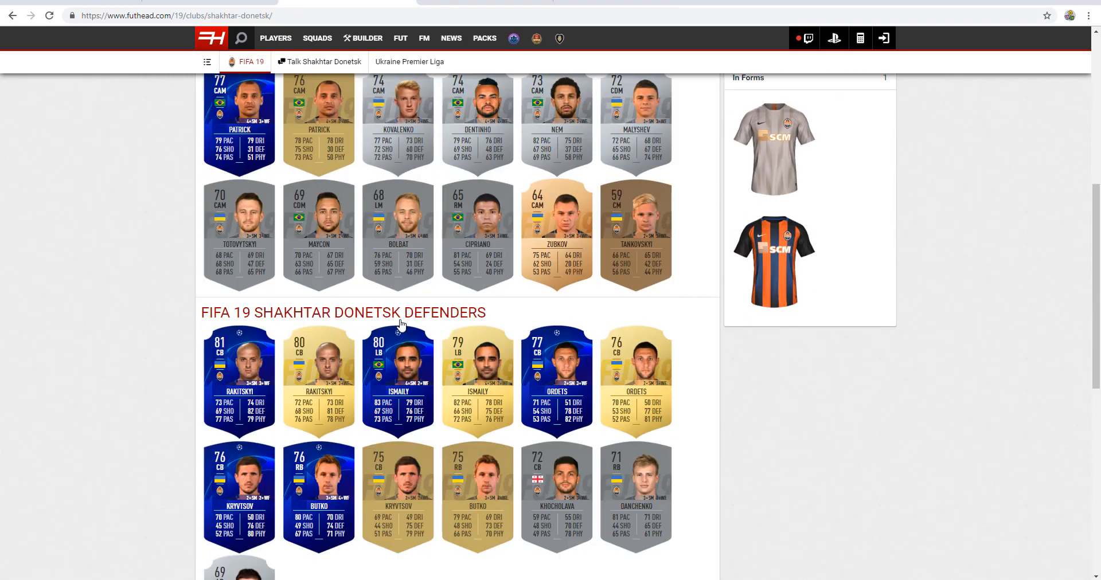
scroll(down, 3)
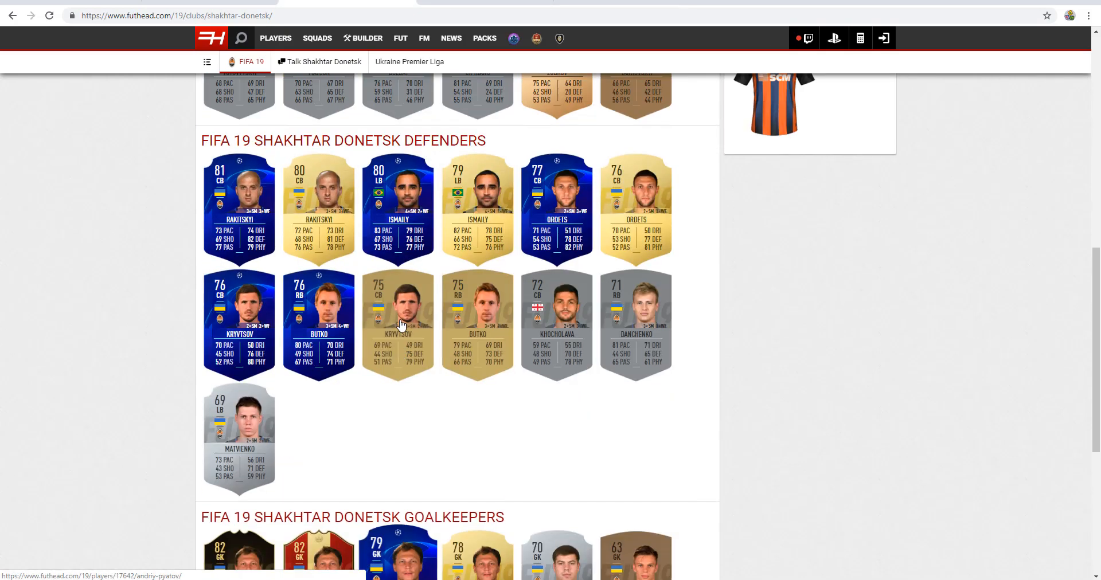
scroll(up, 3)
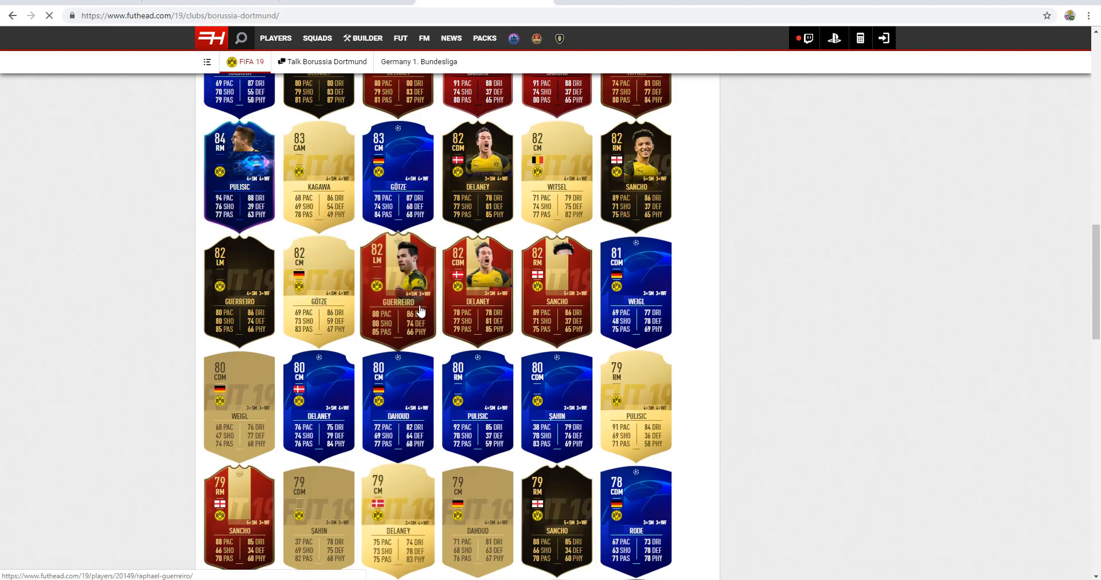
scroll(up, 3)
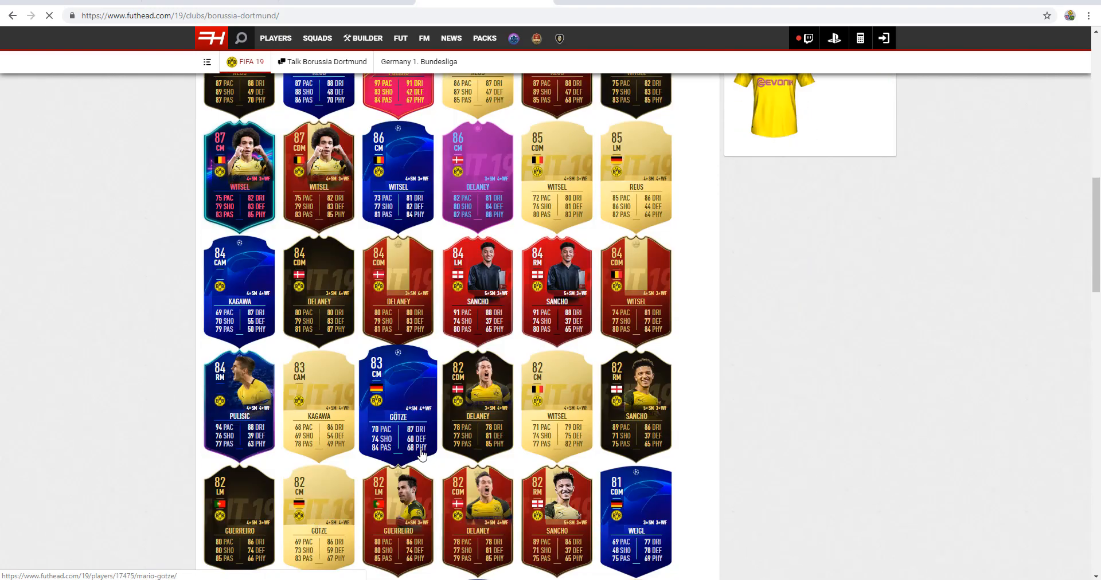
scroll(down, 3)
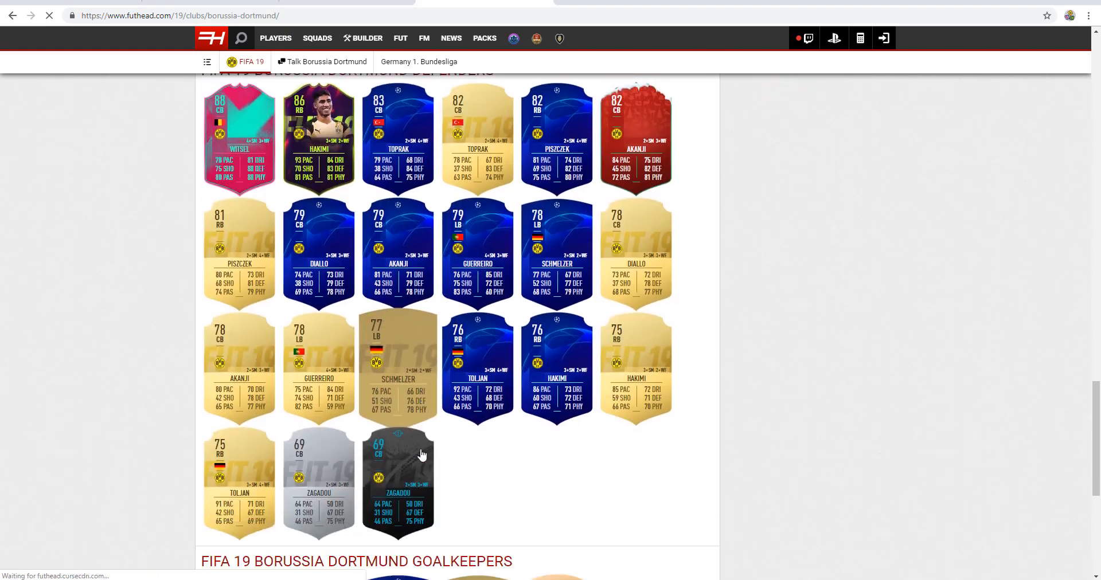
Scroll the Borussia Dortmund squad down through defenders to its goalkeepers
scroll(down, 3)
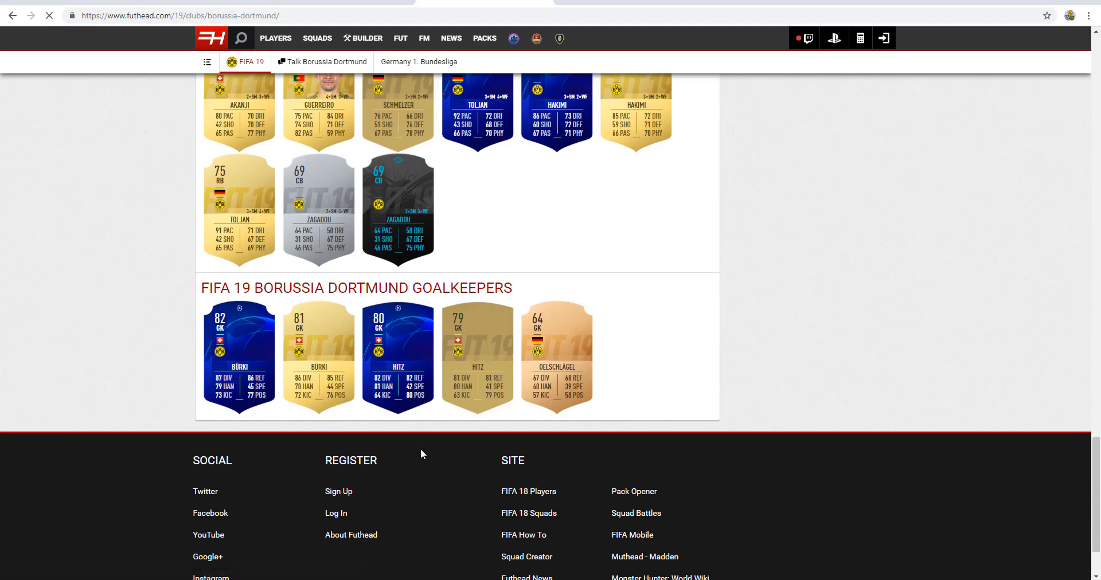
scroll(up, 3)
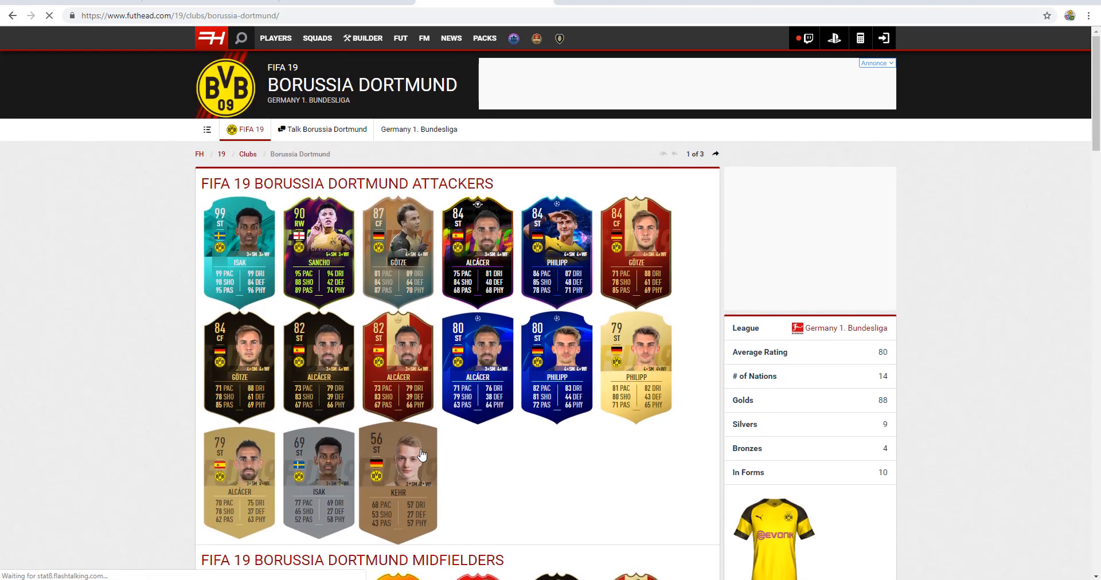
scroll(down, 3)
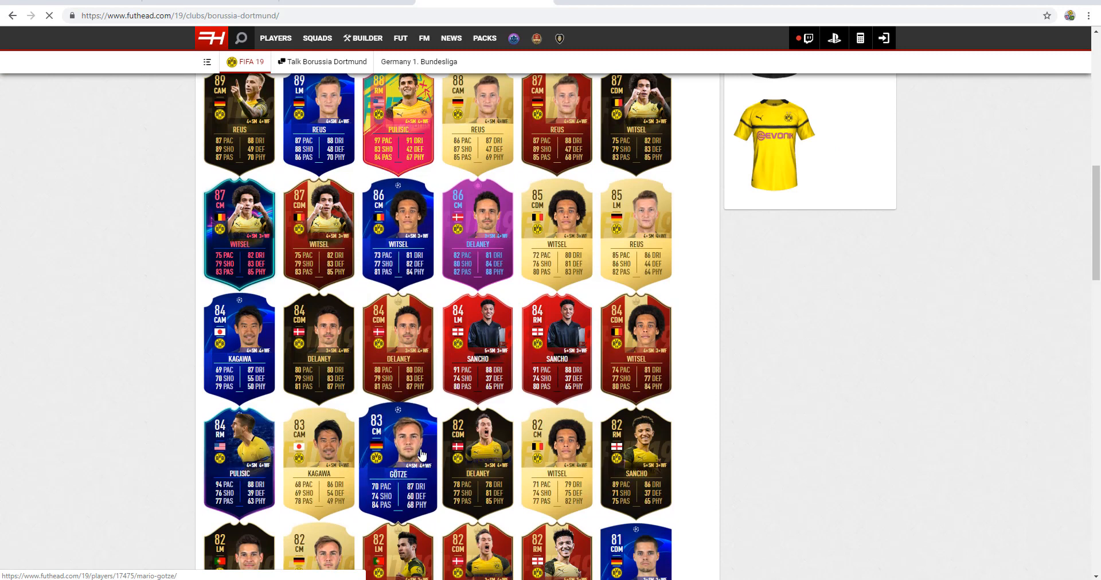
scroll(down, 3)
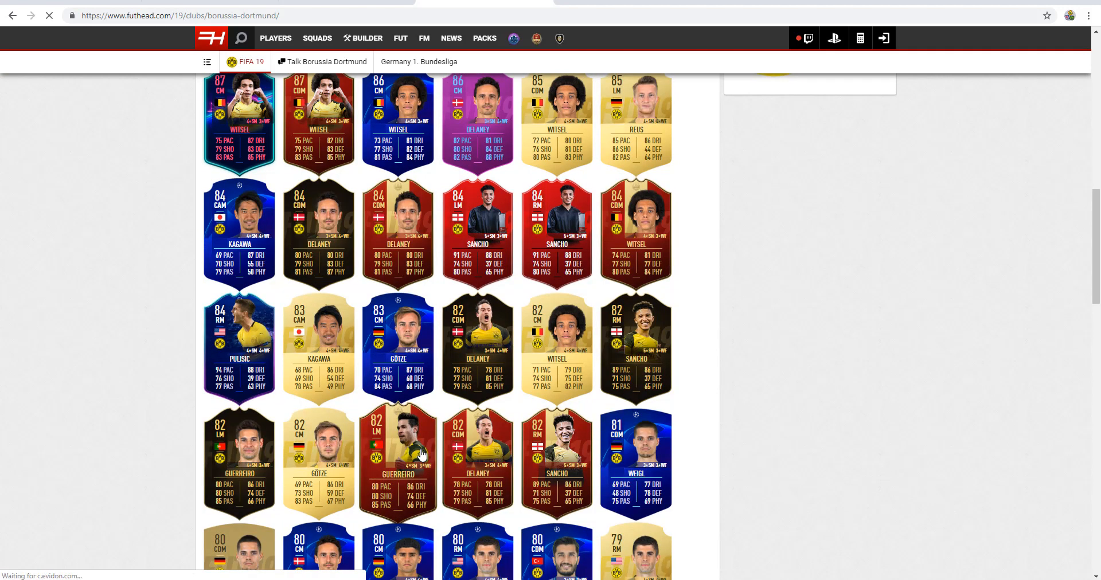
scroll(down, 3)
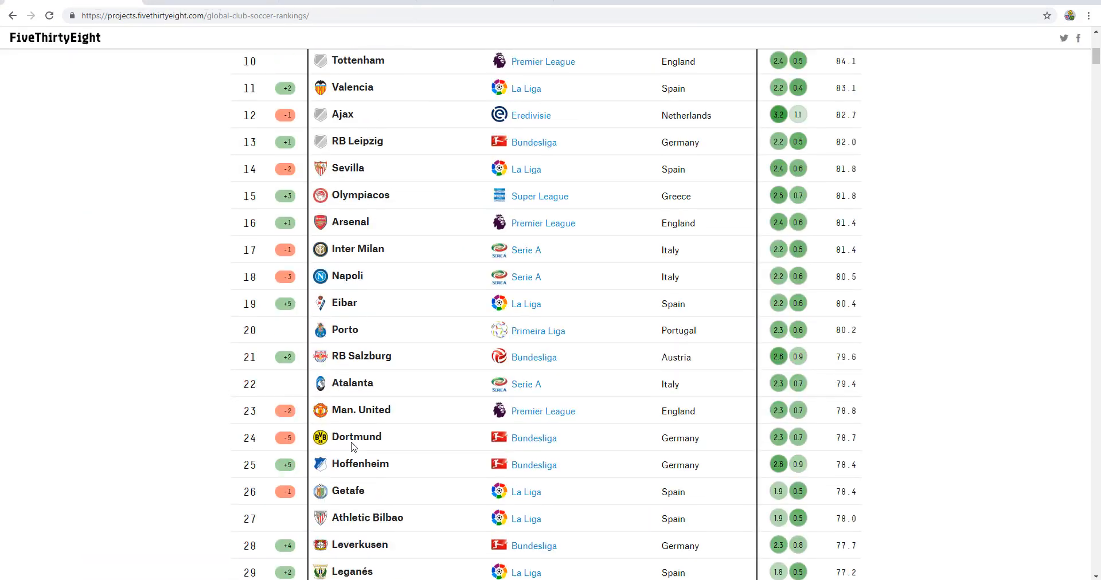
Search 'girona' from the address bar and open Futhead's FIFA 19 Girona FC page at the midfielders
scroll(down, 3)
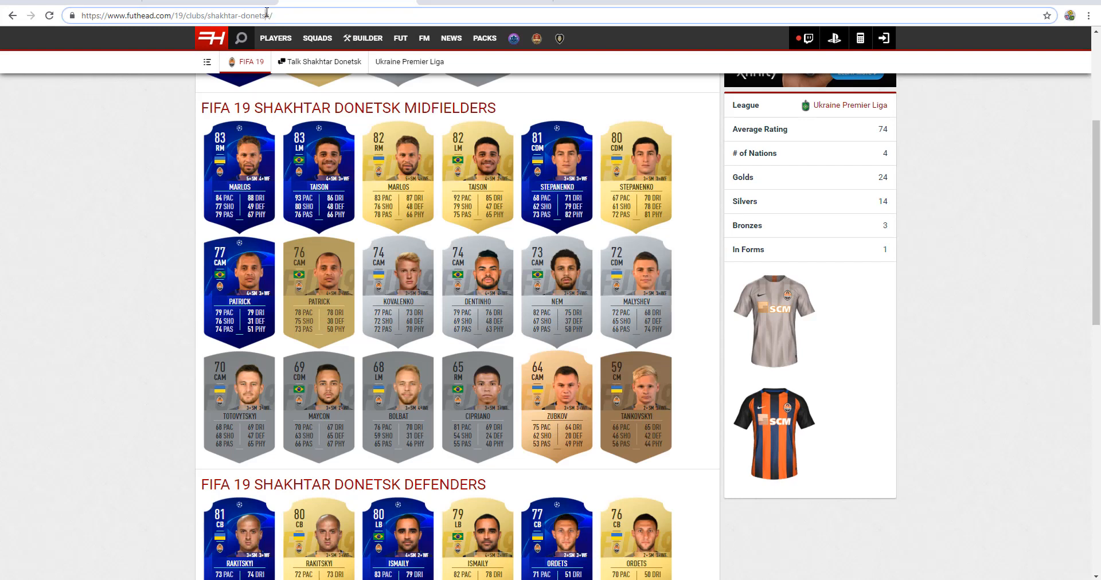
double_click(251, 14)
text(girona)
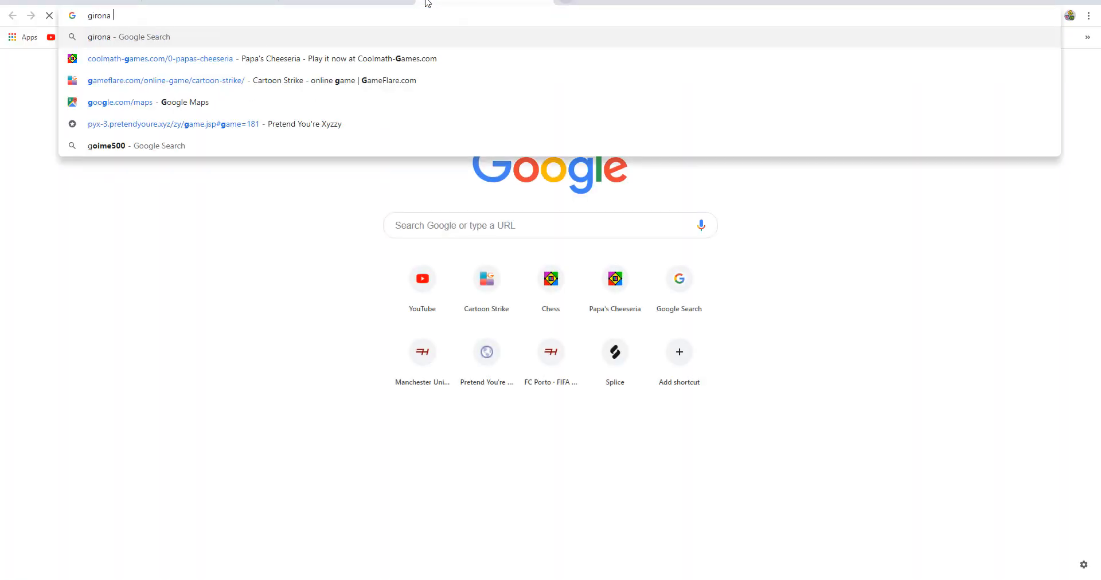
key(Enter)
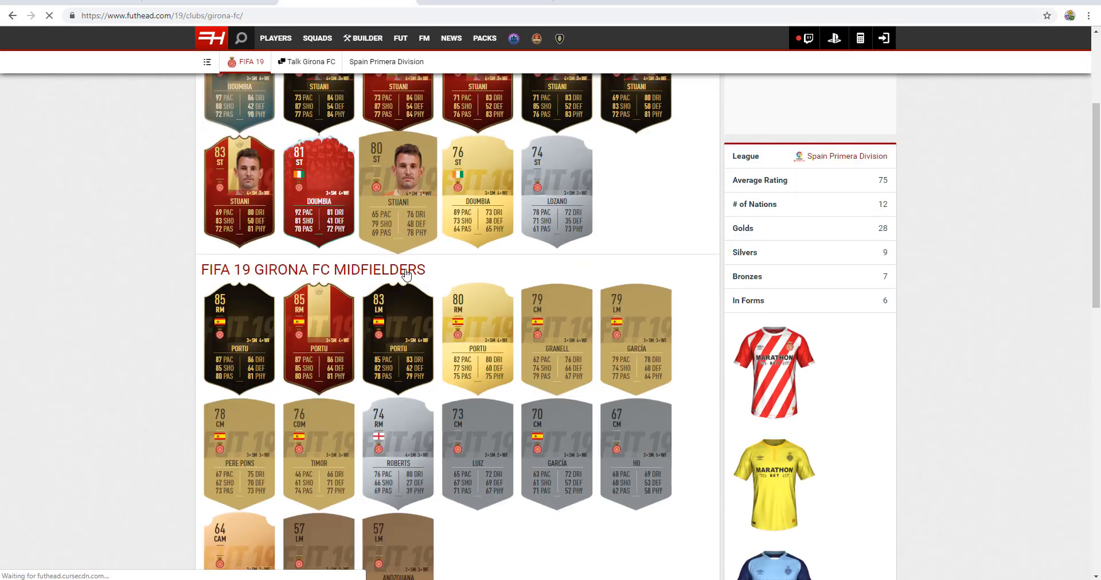
scroll(down, 3)
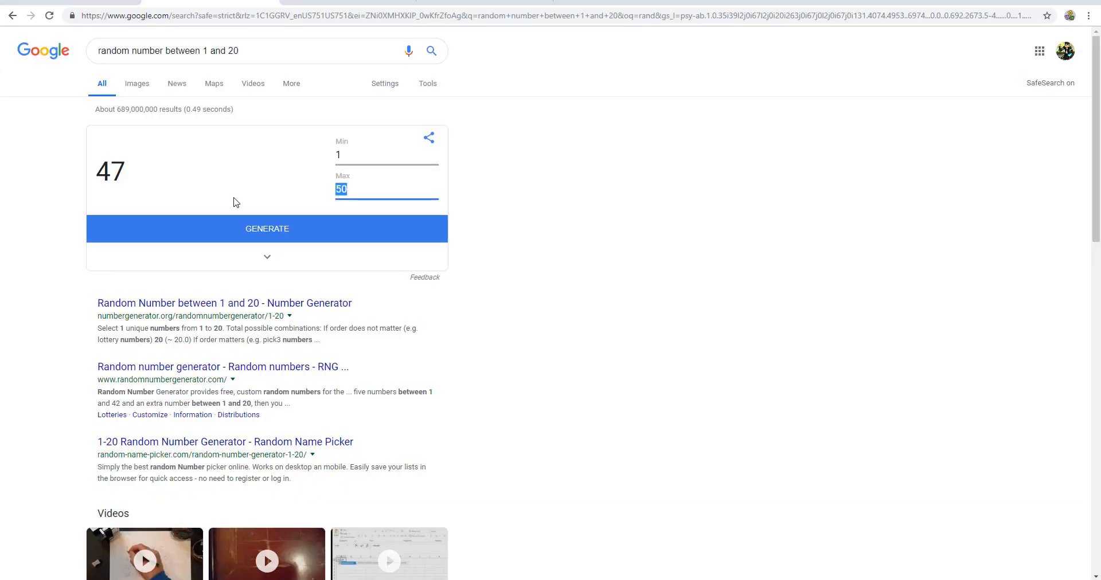
click(249, 236)
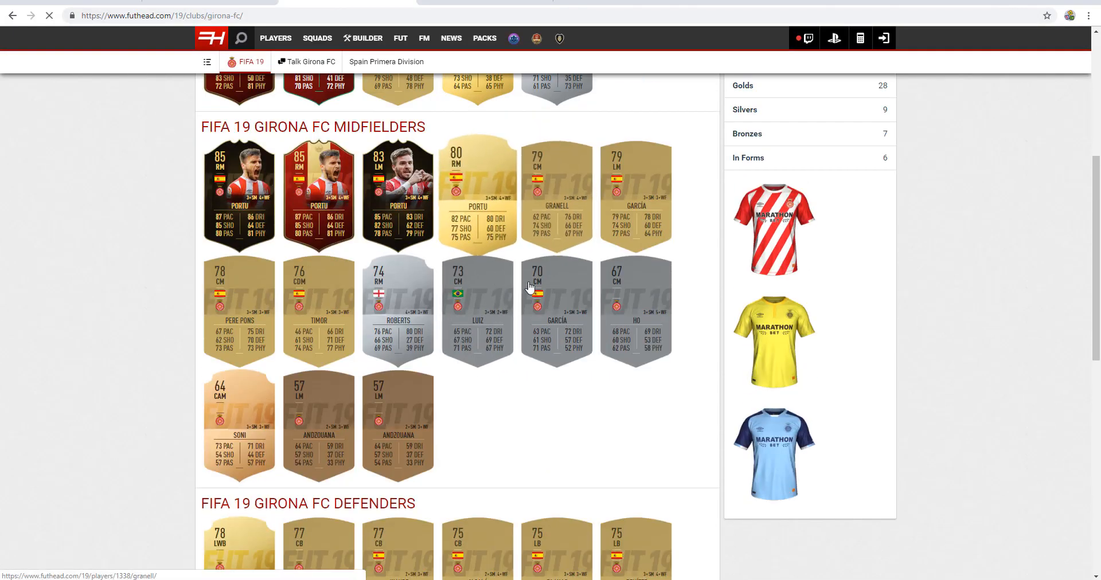
Scroll the rankings table up near the top and back down to about 28th place
scroll(up, 3)
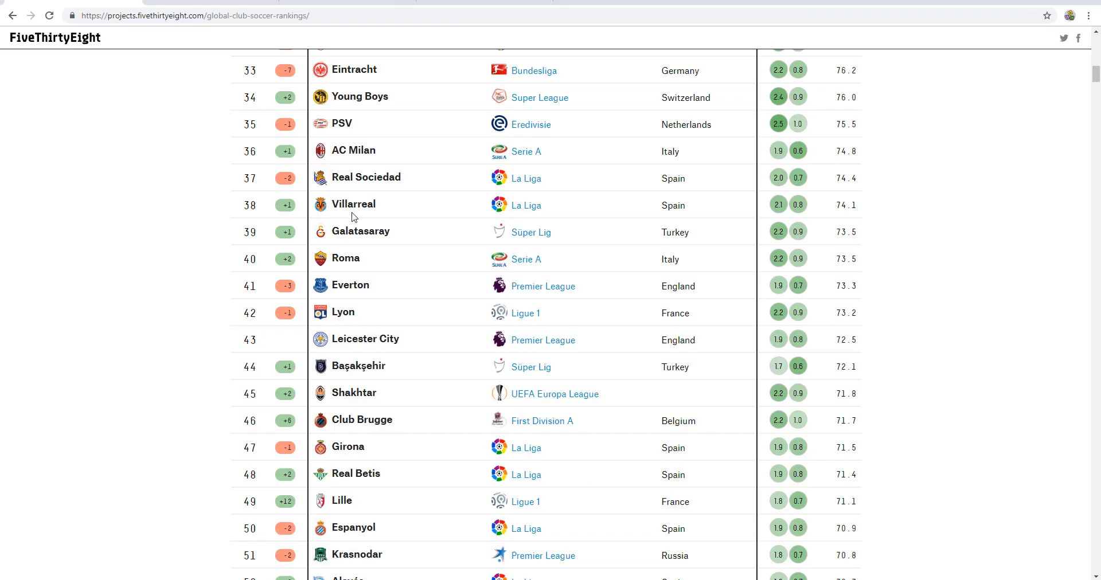
mouse_move(361, 227)
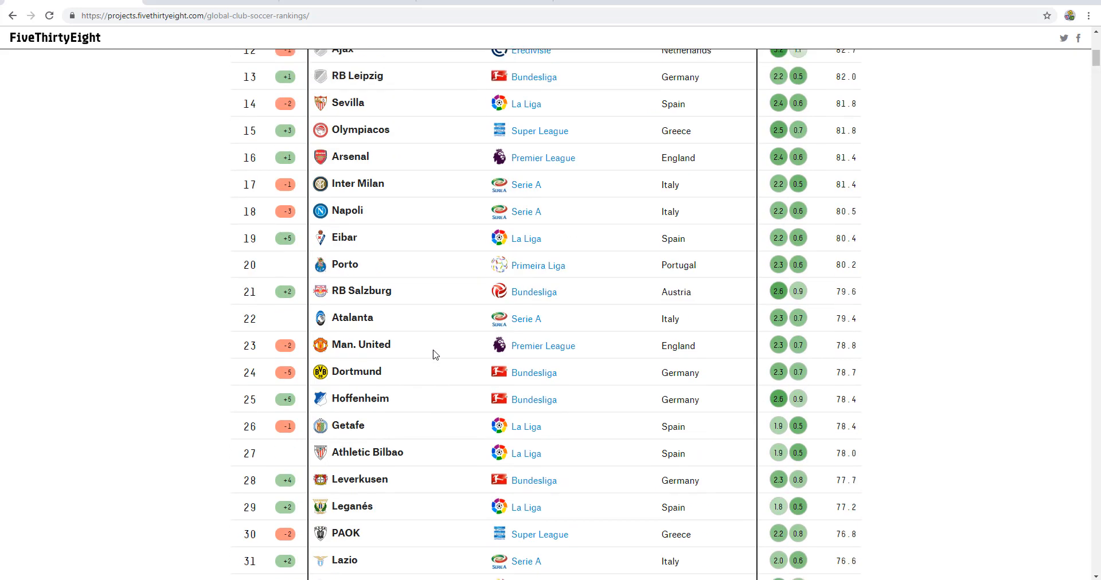
scroll(up, 3)
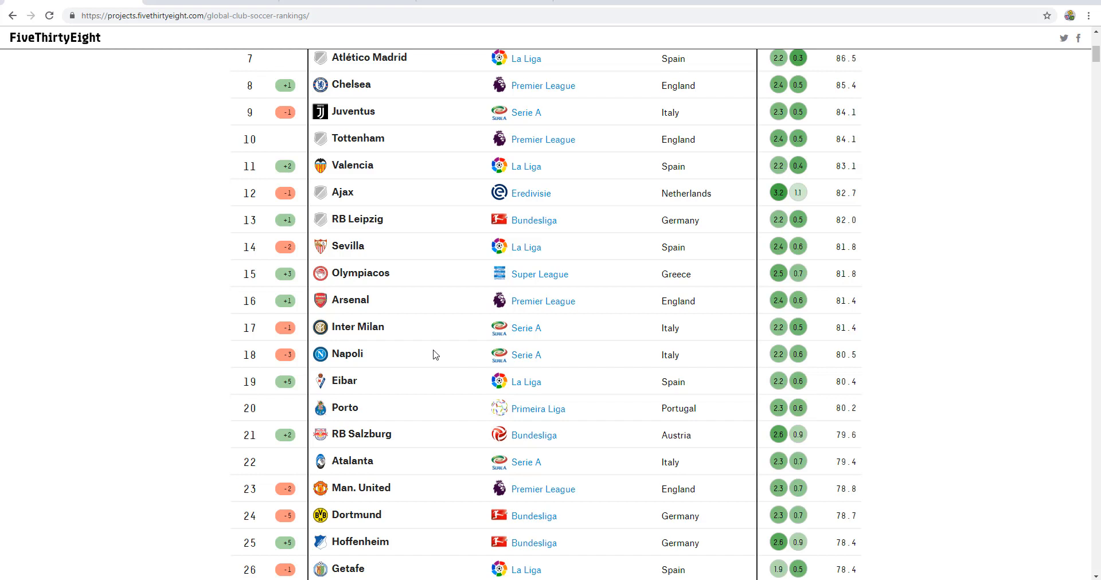
mouse_move(471, 378)
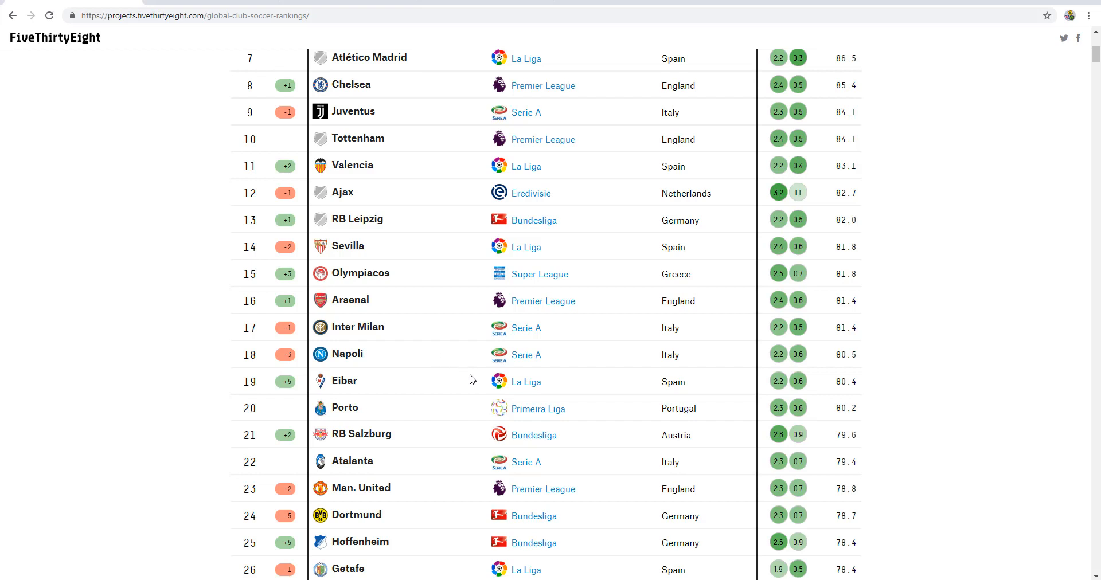
scroll(down, 3)
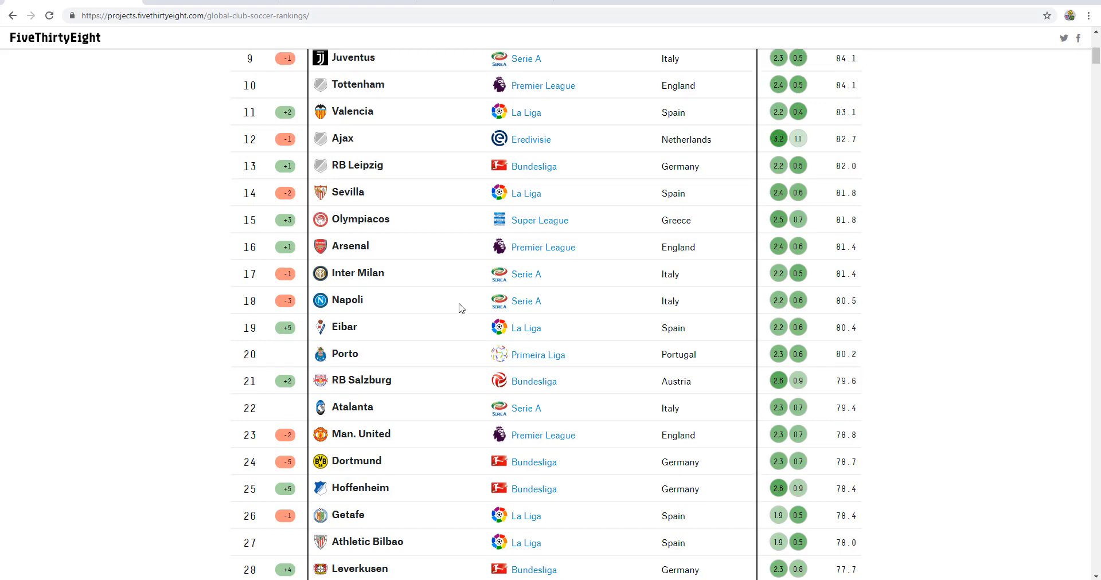
scroll(up, 3)
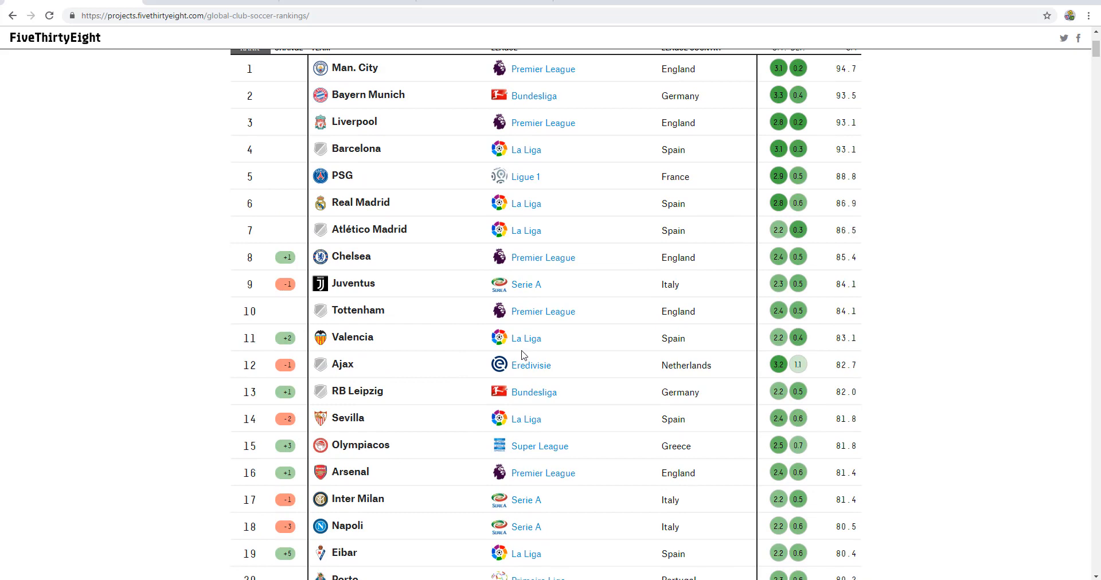
mouse_move(523, 374)
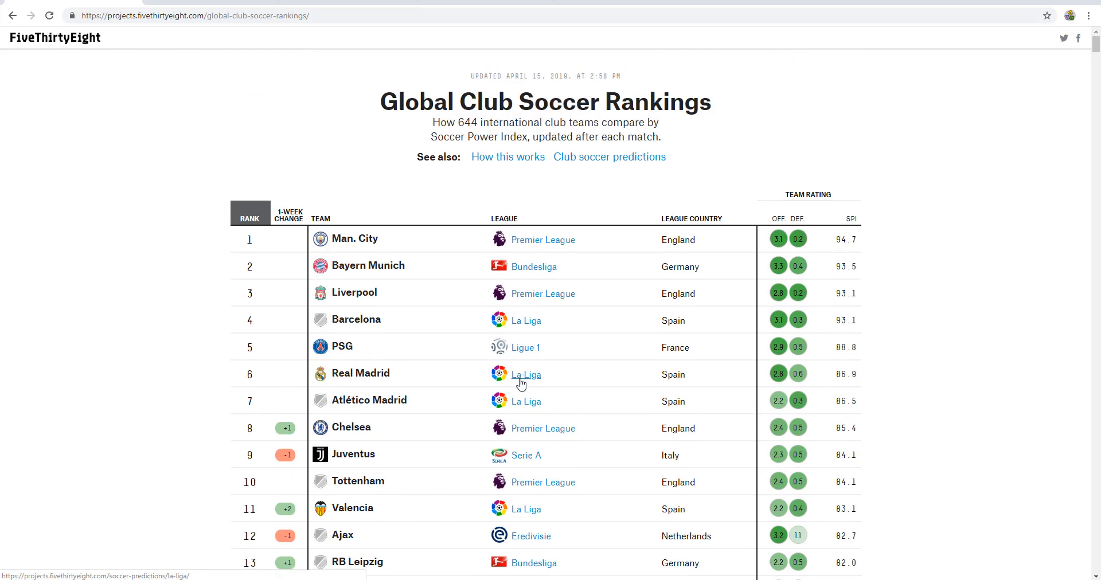
scroll(down, 3)
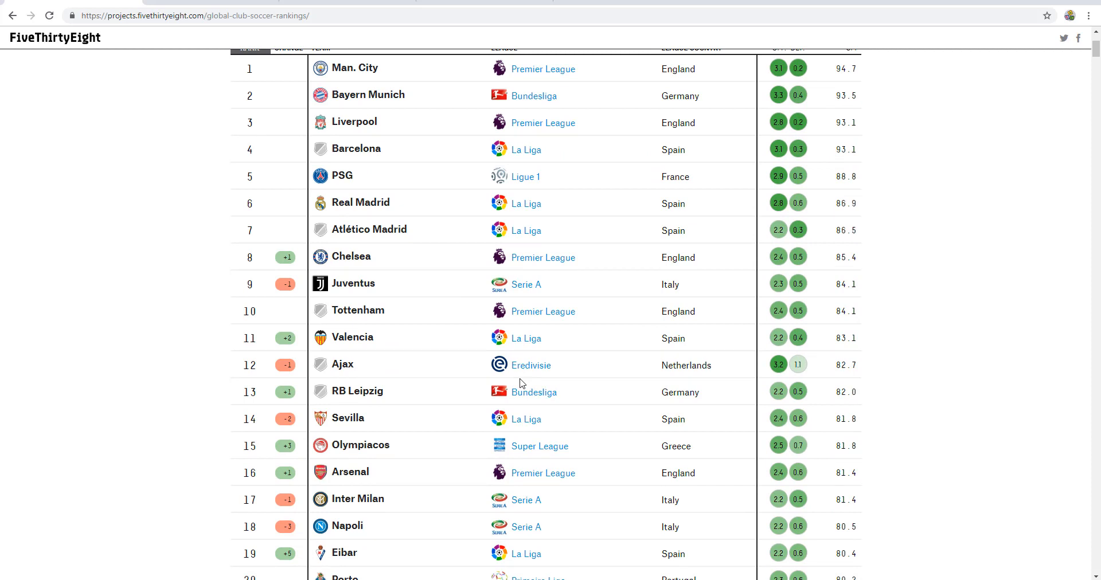
mouse_move(440, 232)
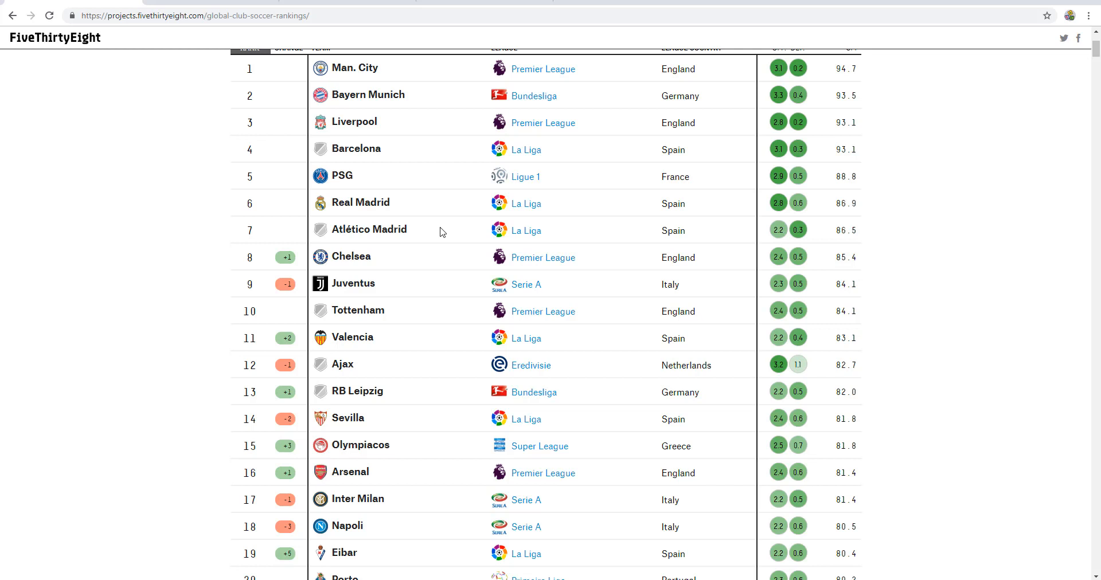
scroll(down, 3)
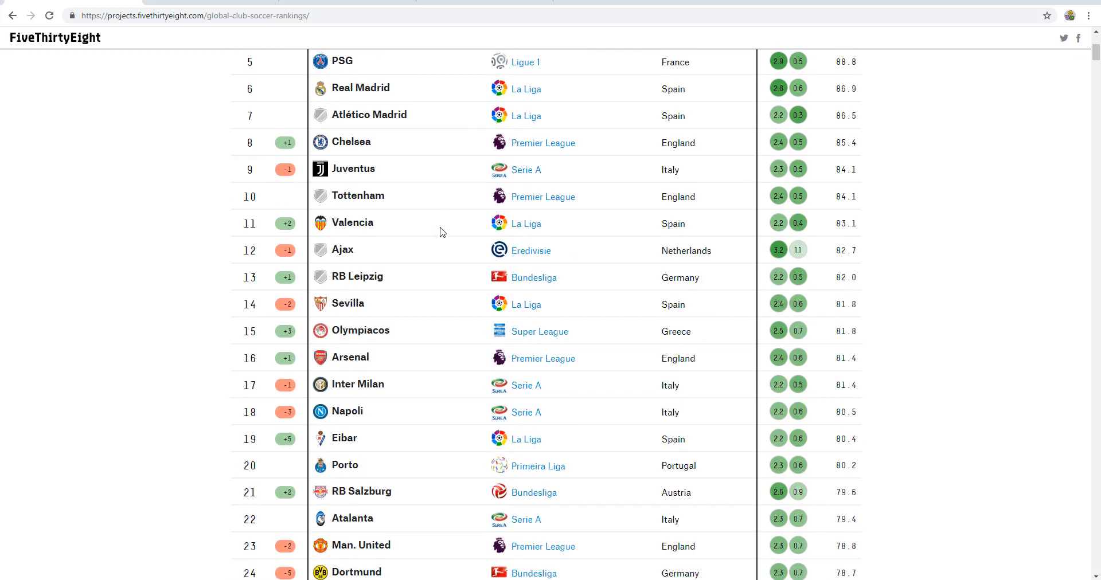
scroll(down, 3)
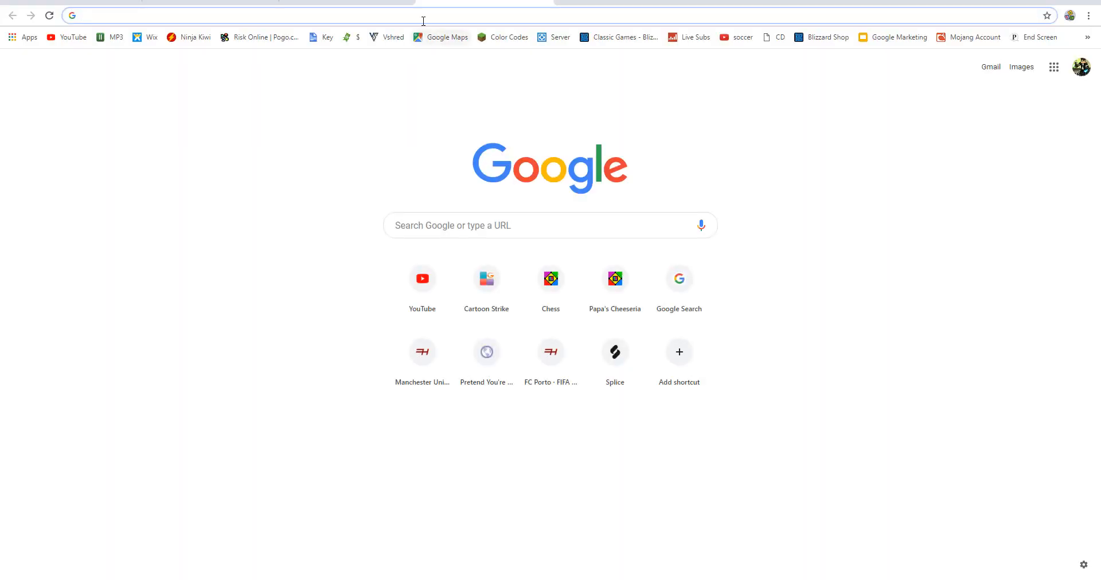
Search 'hoffe', open Futhead's FIFA 19 TSG 1899 Hoffenheim page and scroll into its attackers
text(hoffenheim)
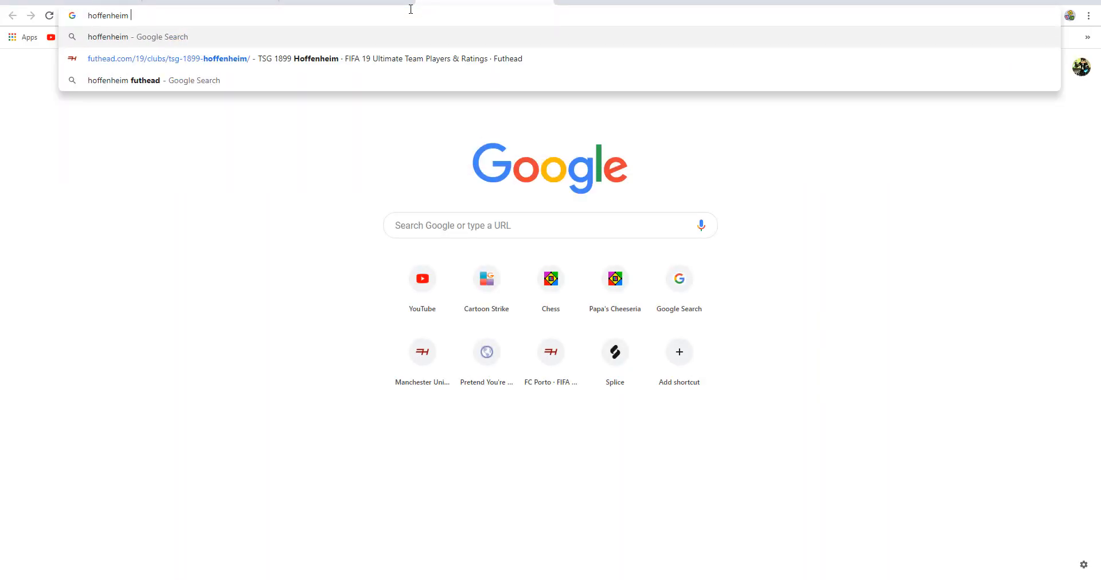
click(124, 80)
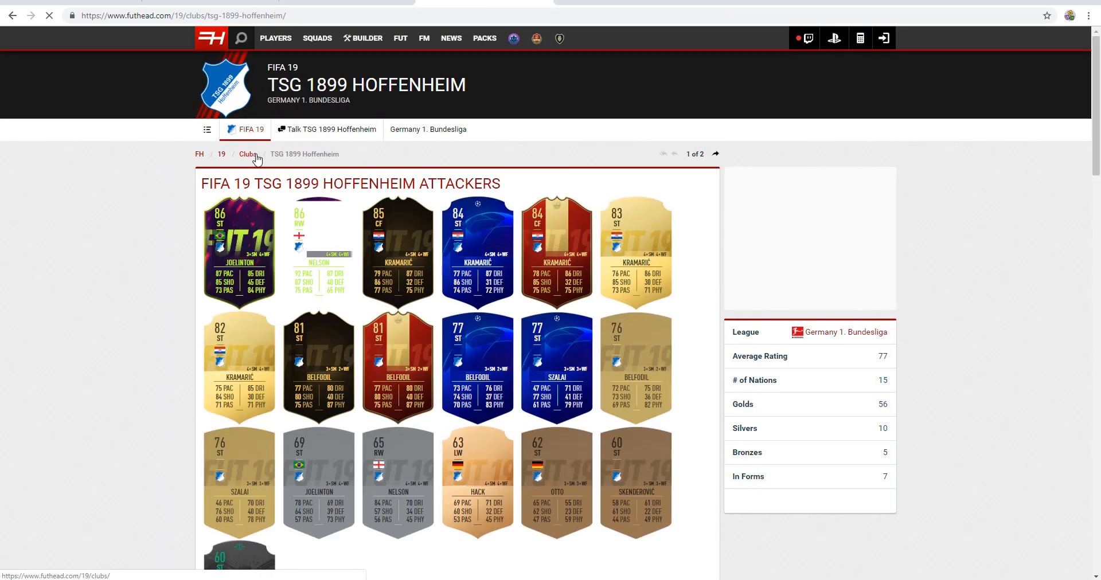
scroll(down, 3)
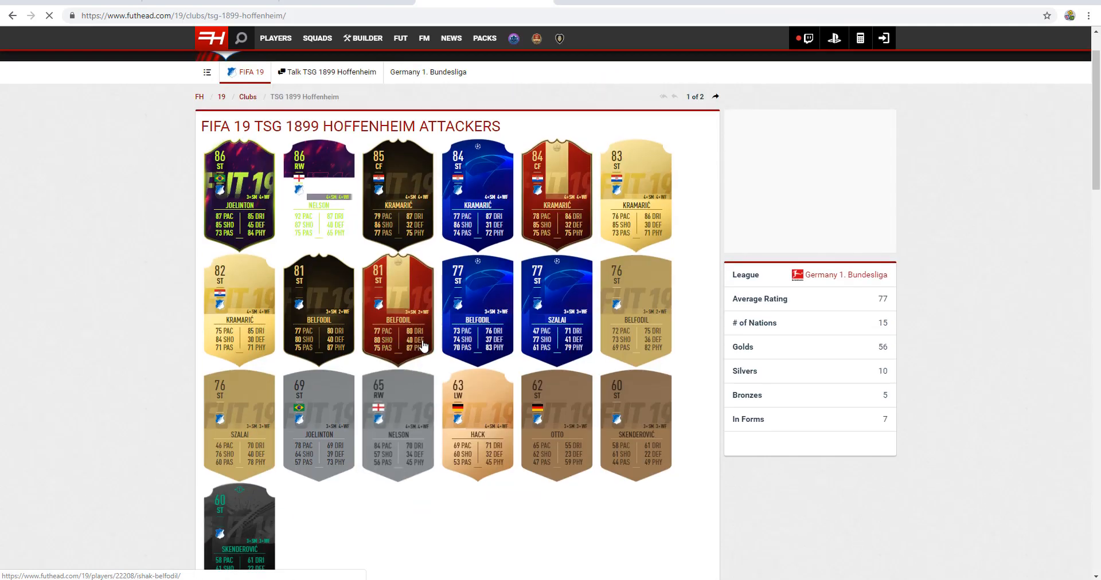
scroll(down, 3)
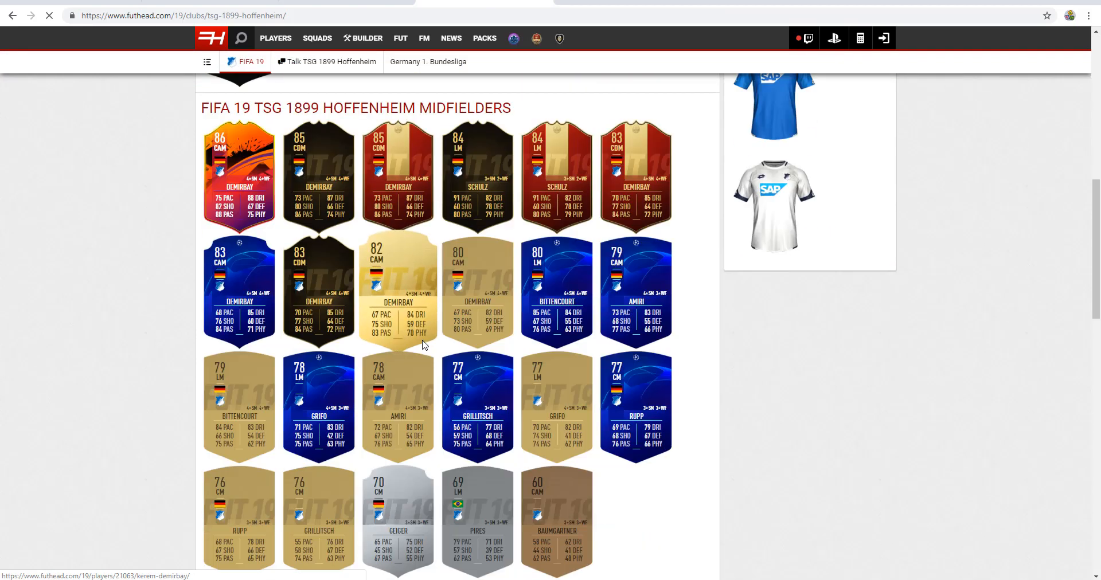
scroll(up, 3)
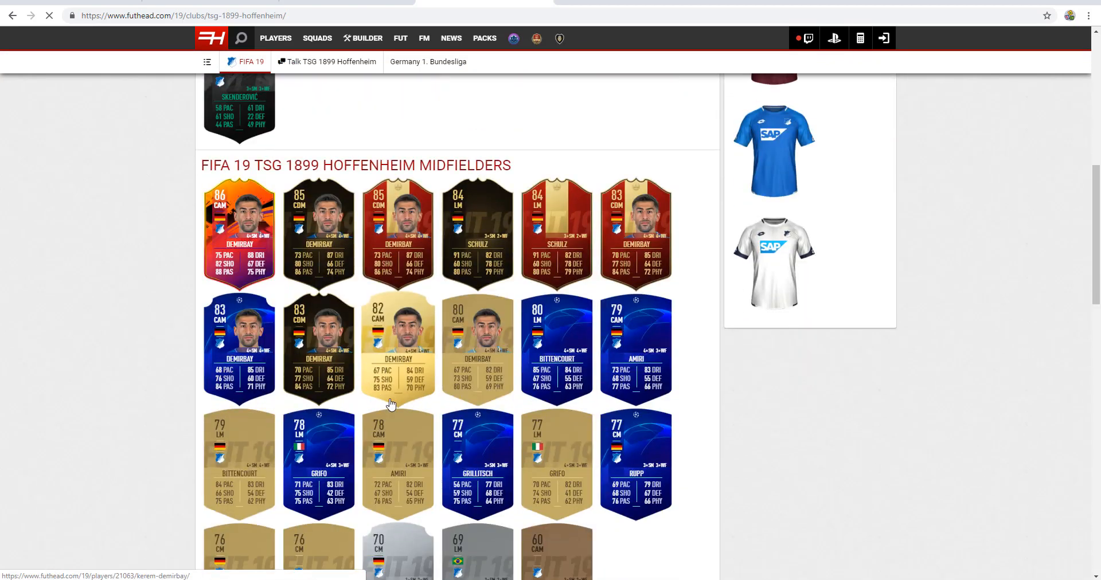
scroll(down, 3)
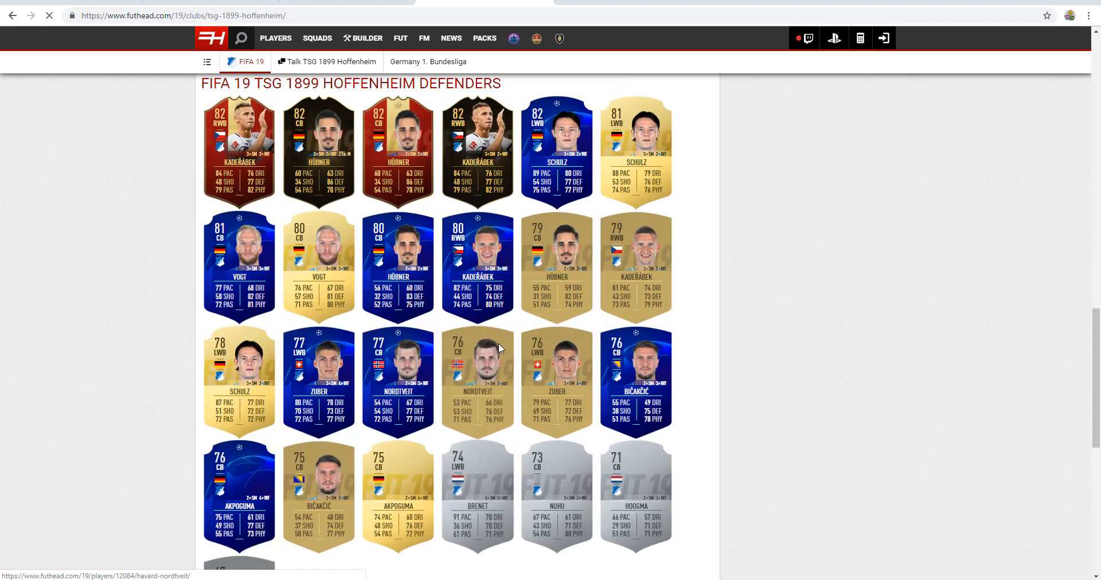
Scroll Hoffenheim's midfielders and defenders, then return to Girona FC's midfielders
scroll(down, 3)
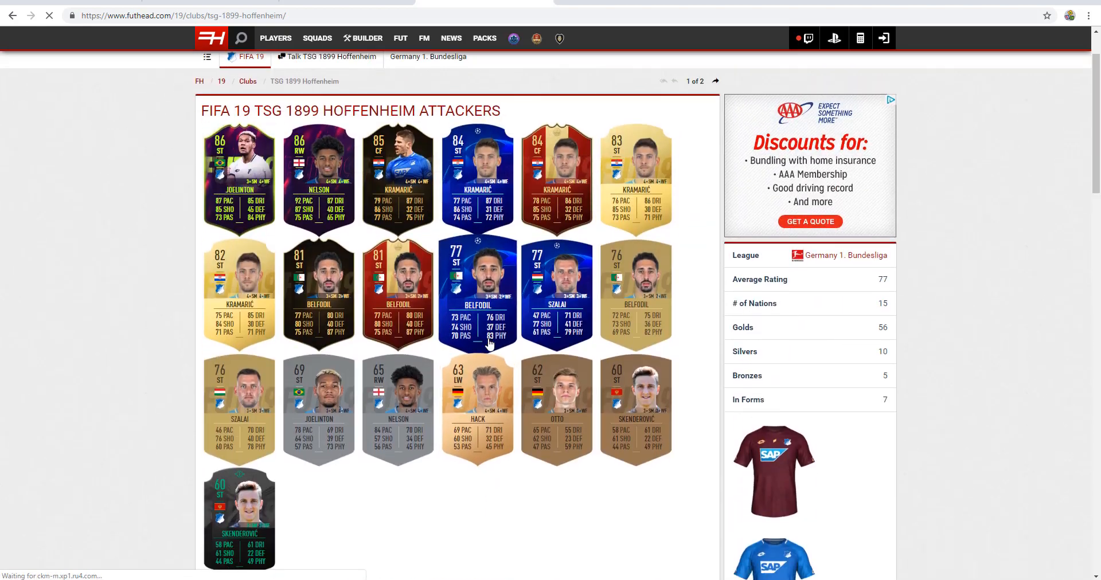
scroll(down, 3)
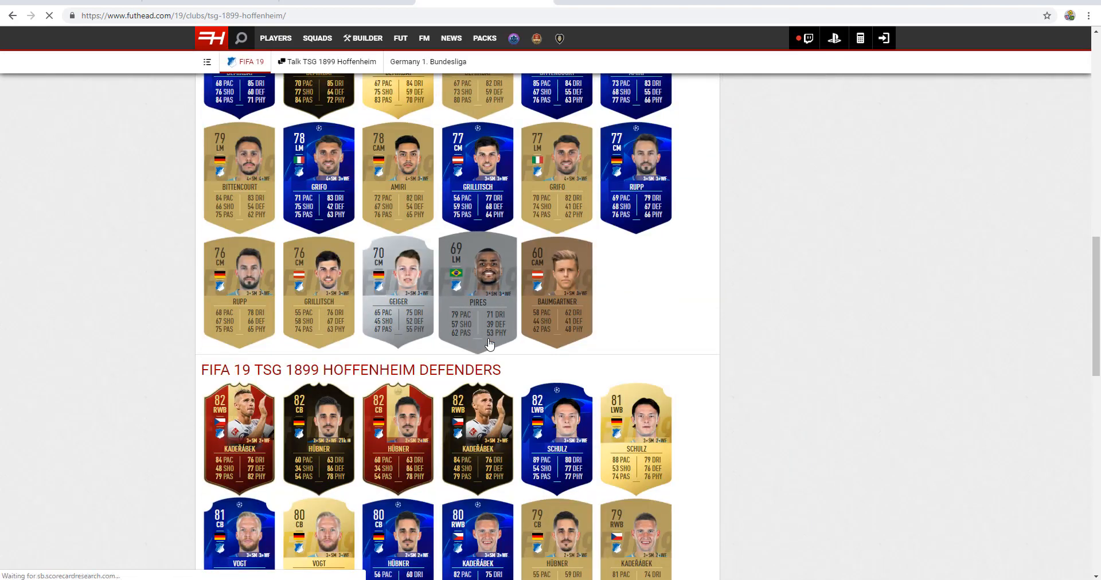
scroll(down, 3)
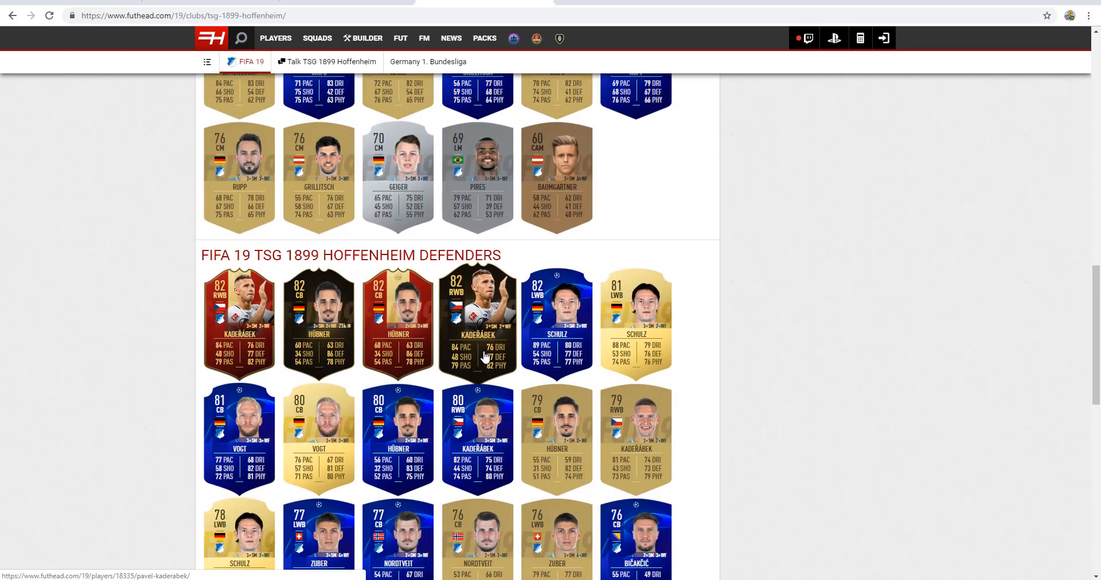
scroll(up, 3)
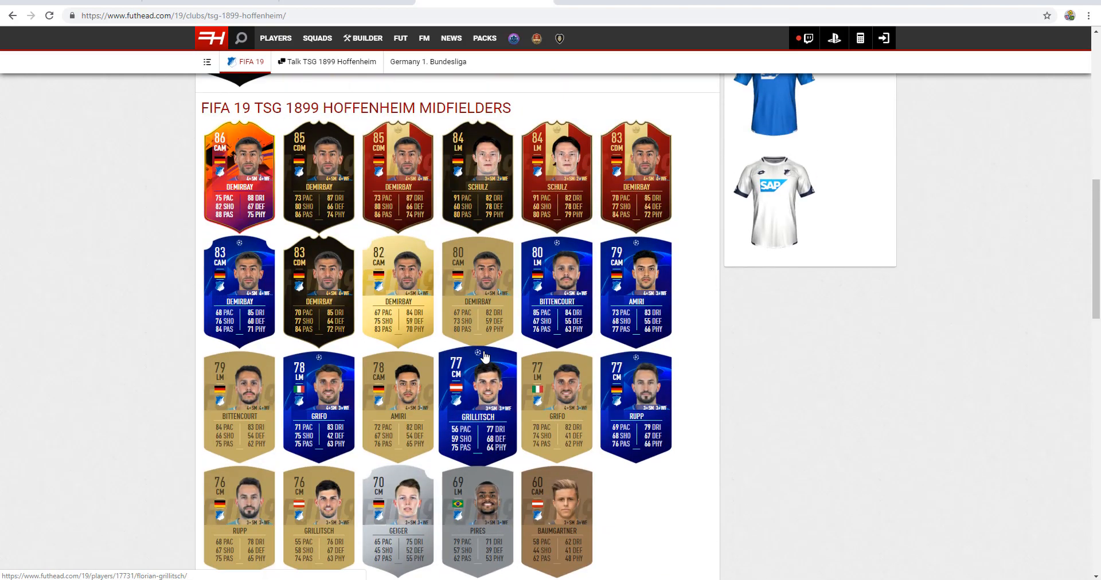
scroll(up, 3)
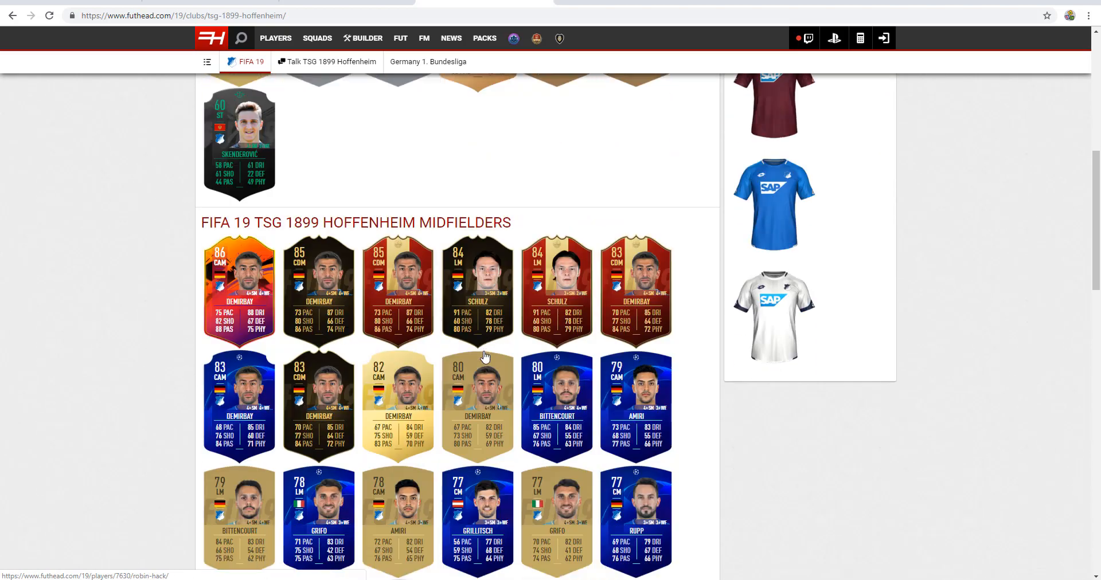
scroll(down, 3)
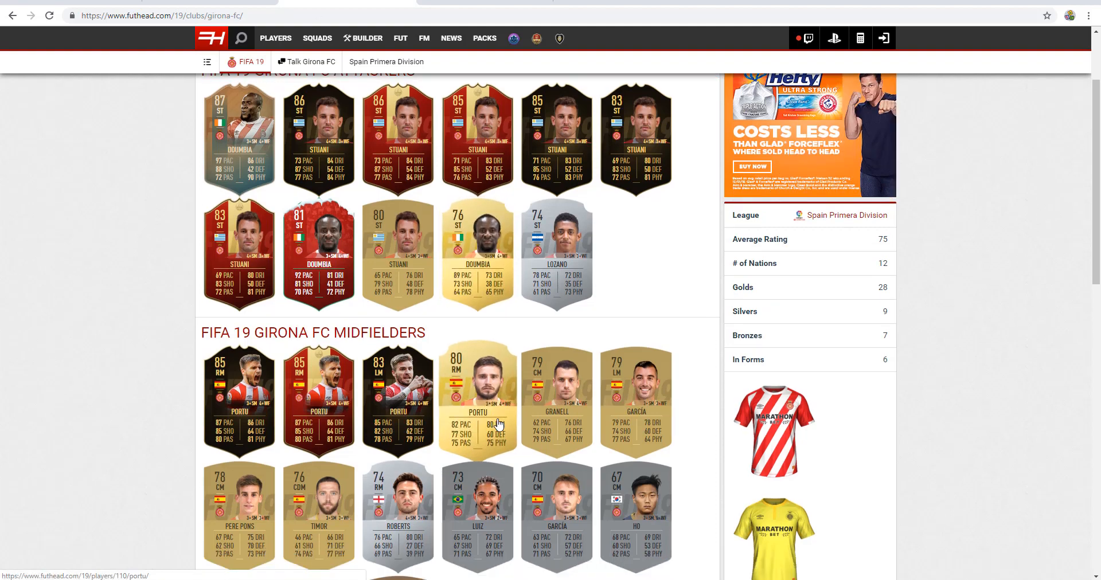
scroll(down, 3)
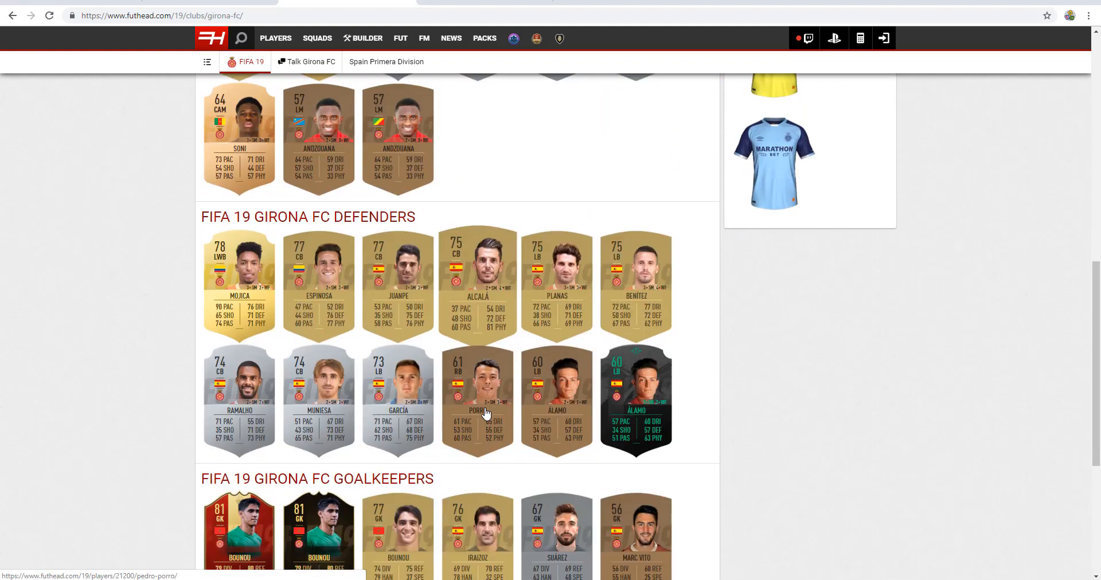
scroll(down, 3)
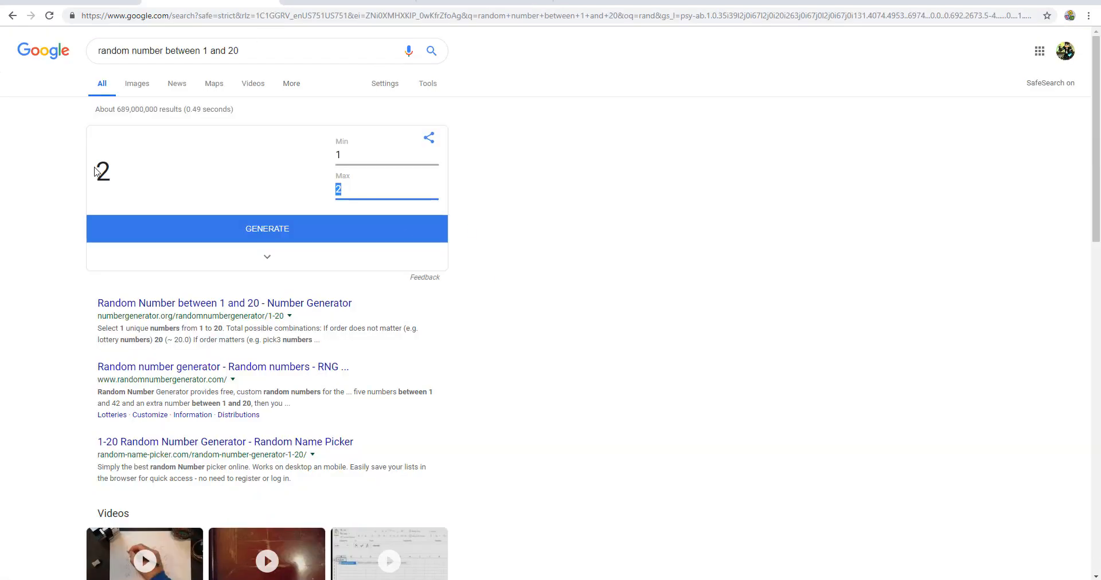
text(50)
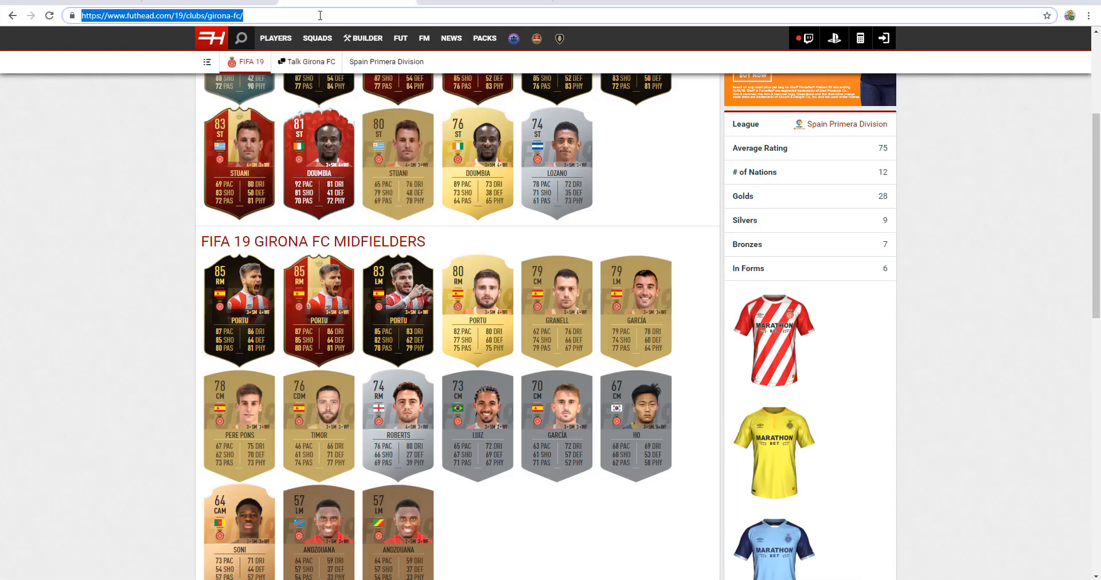
text(getafe+)
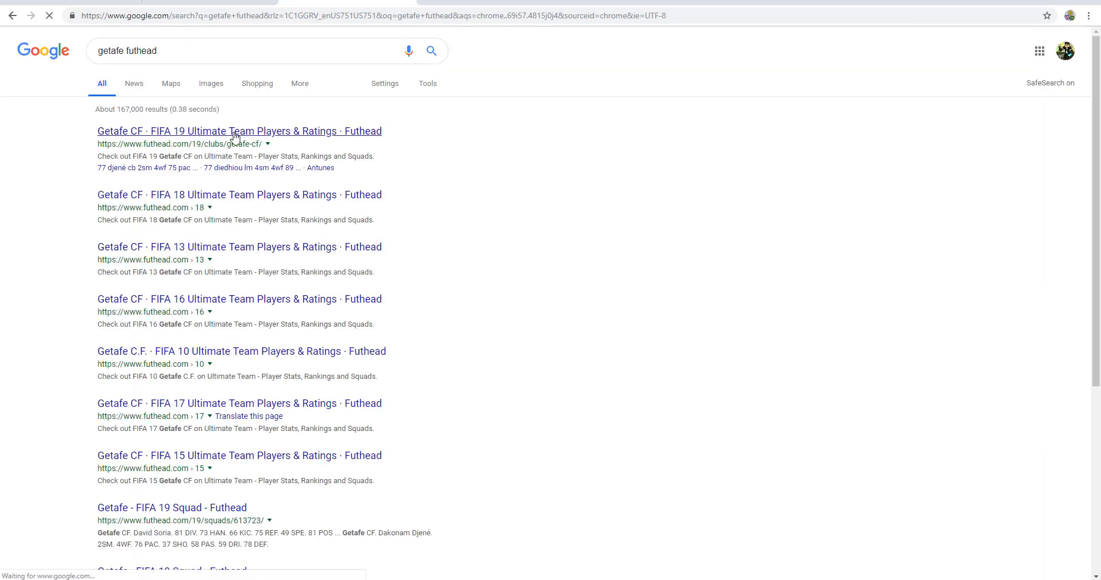
click(238, 131)
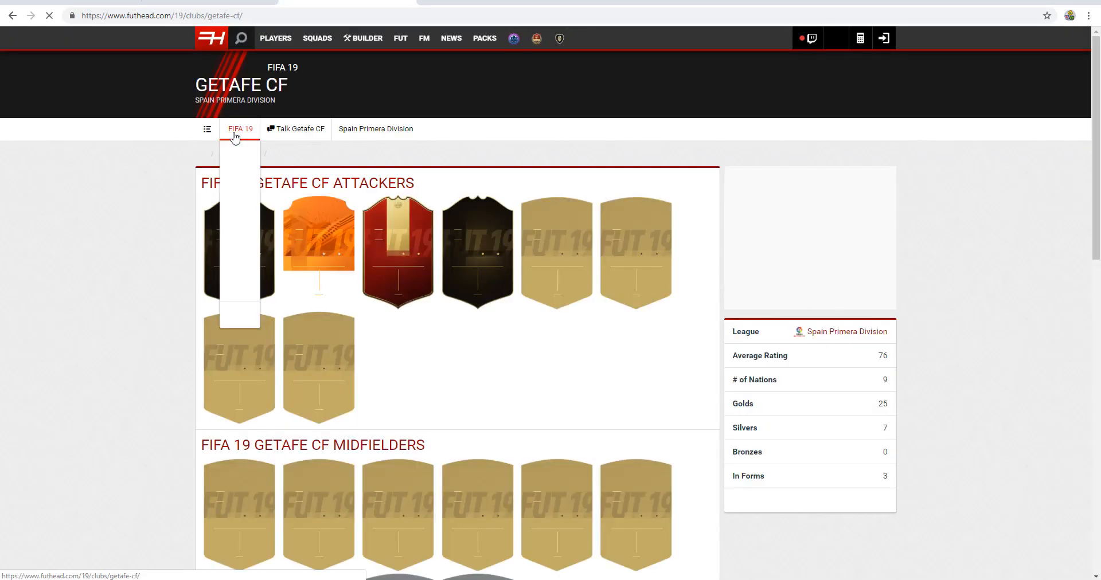
scroll(down, 3)
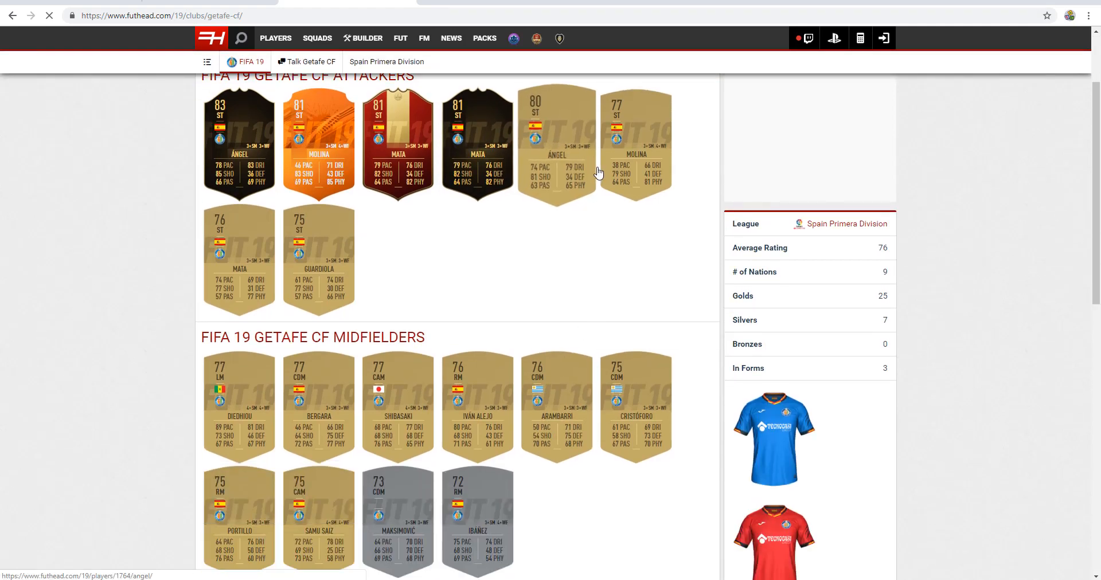
scroll(down, 3)
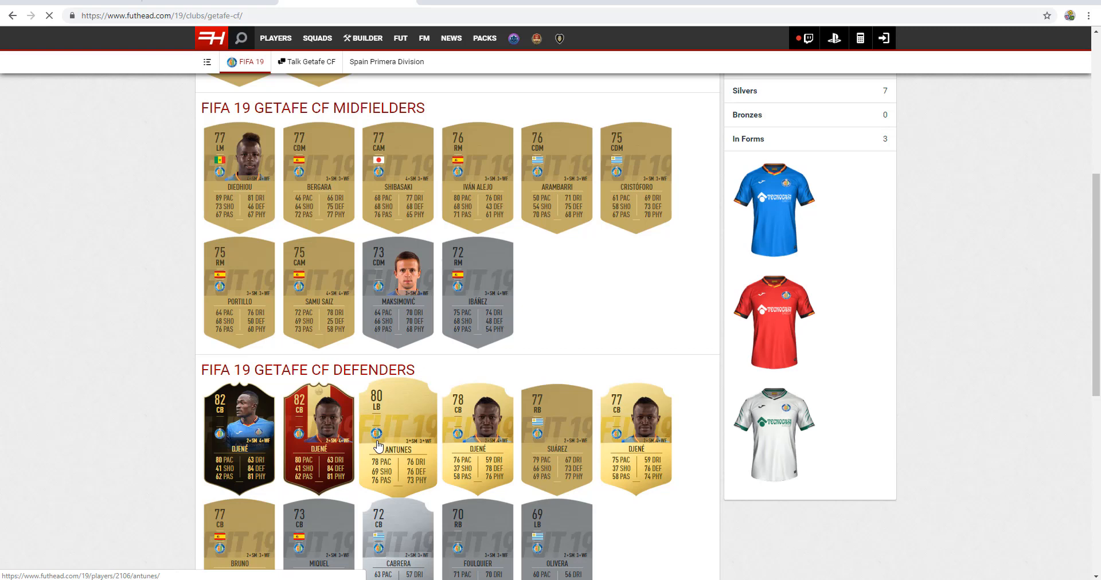
scroll(up, 3)
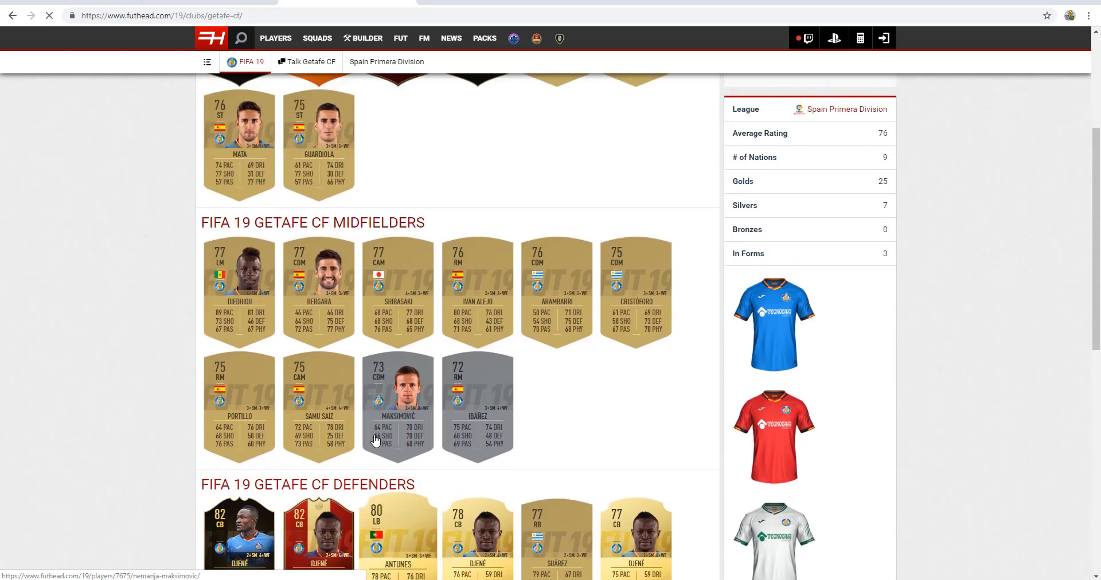
scroll(up, 3)
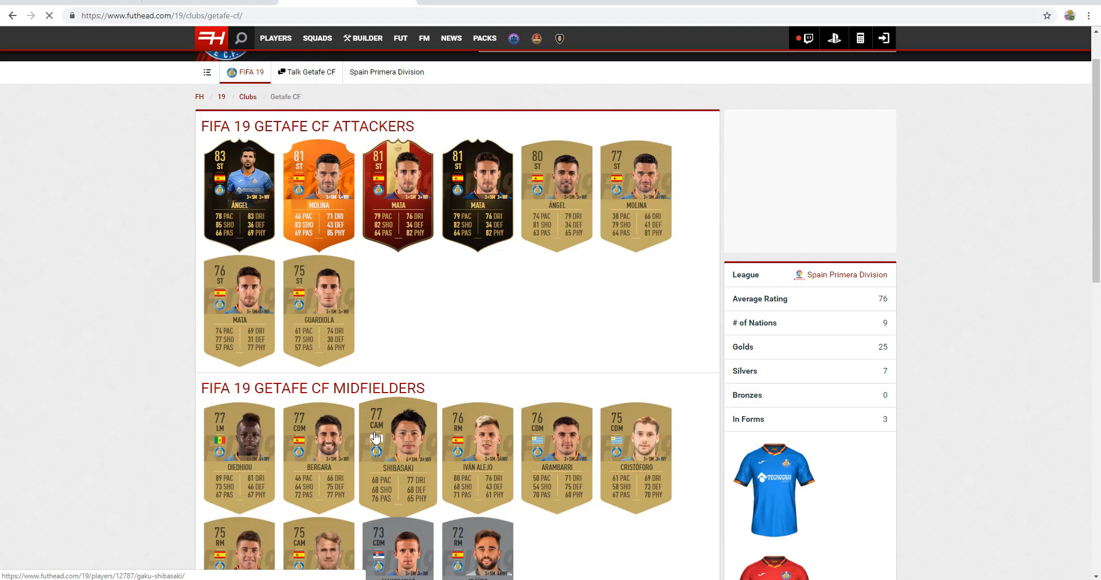
click(245, 73)
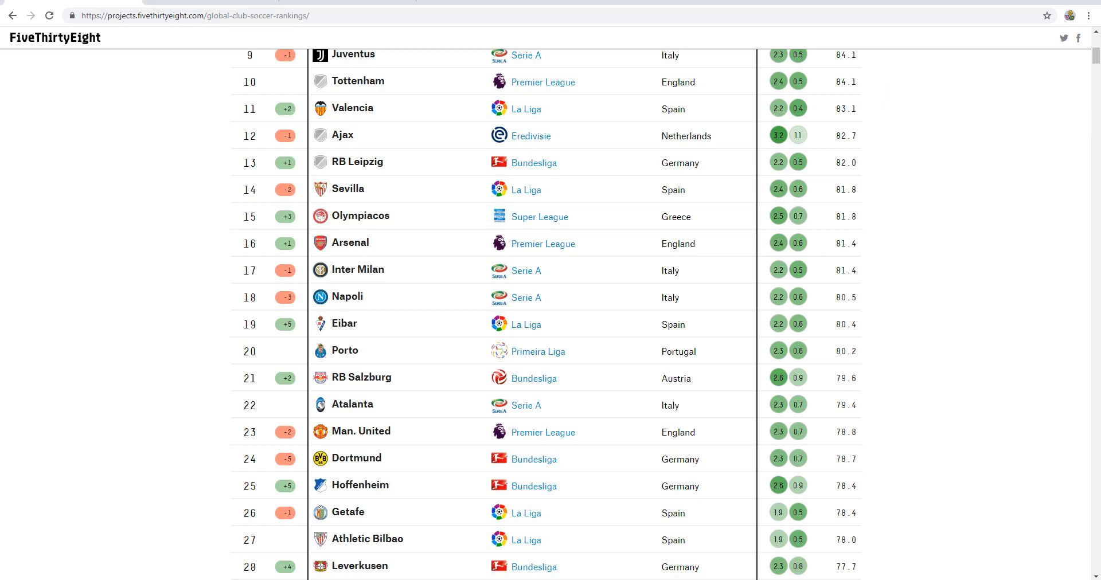
mouse_move(253, 313)
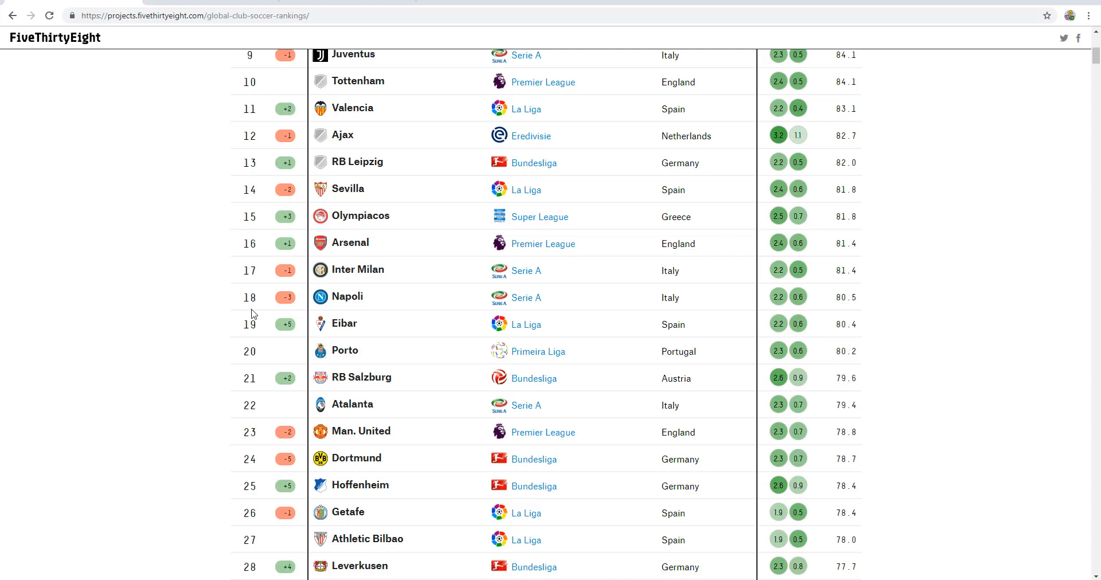
Scroll the Global Club Soccer Rankings table from Man. City down to Leverkusen around Getafe's 26th place
scroll(up, 3)
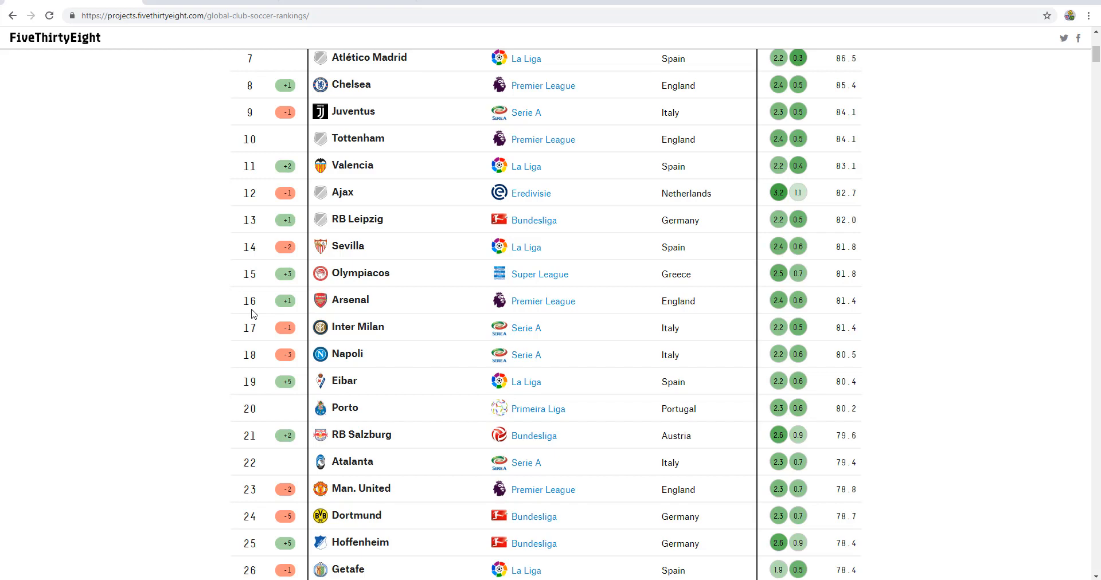
scroll(down, 3)
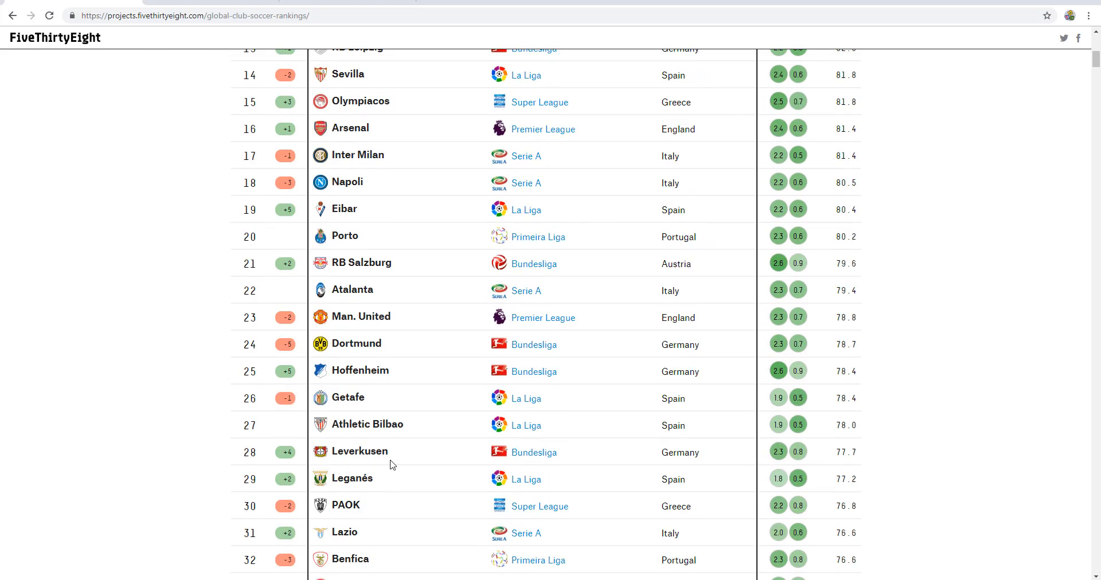
mouse_move(395, 474)
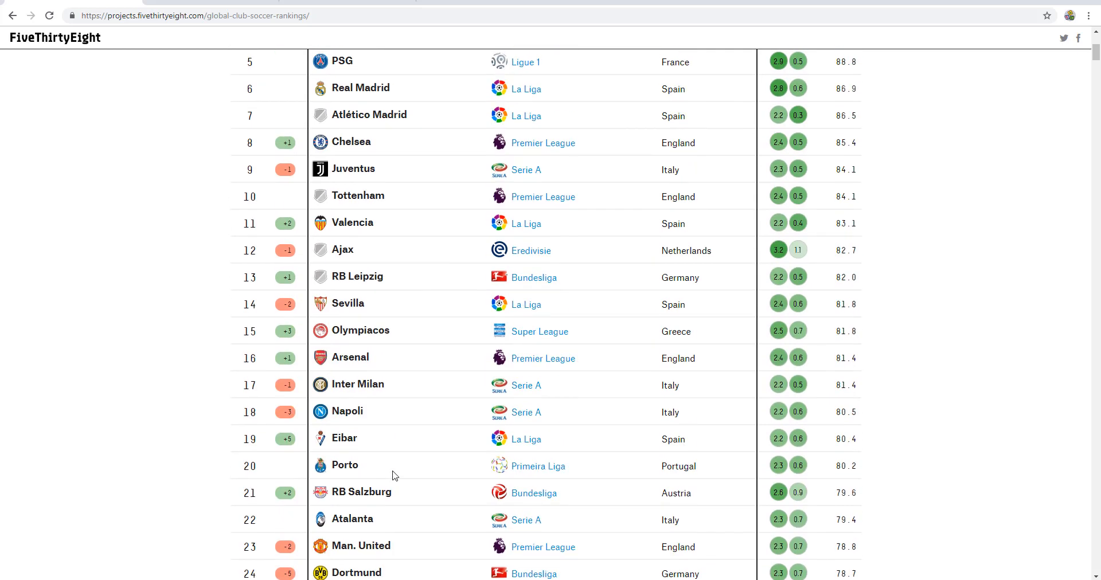
scroll(up, 3)
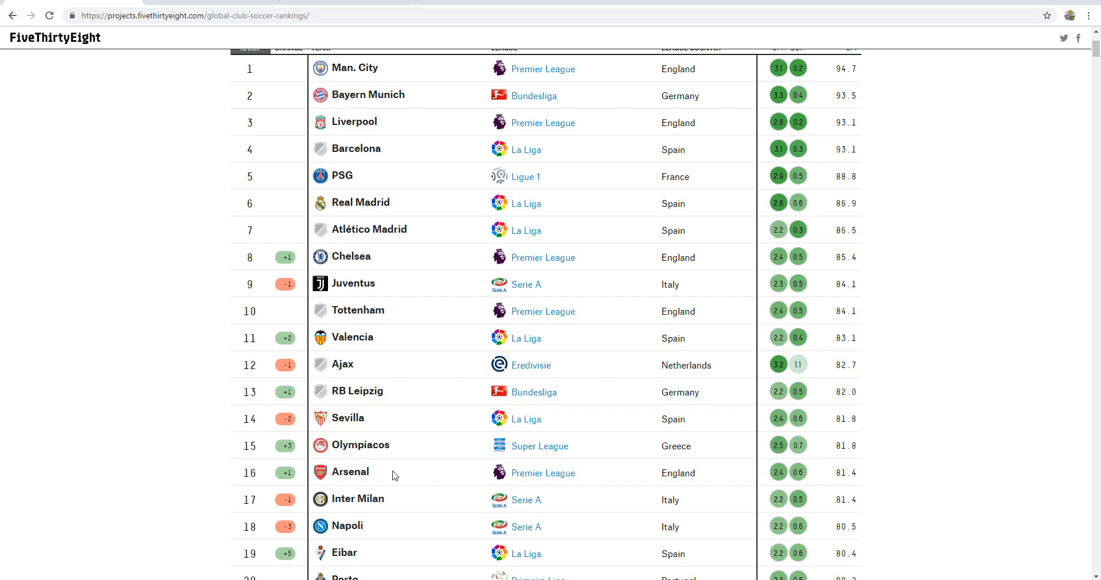
scroll(down, 3)
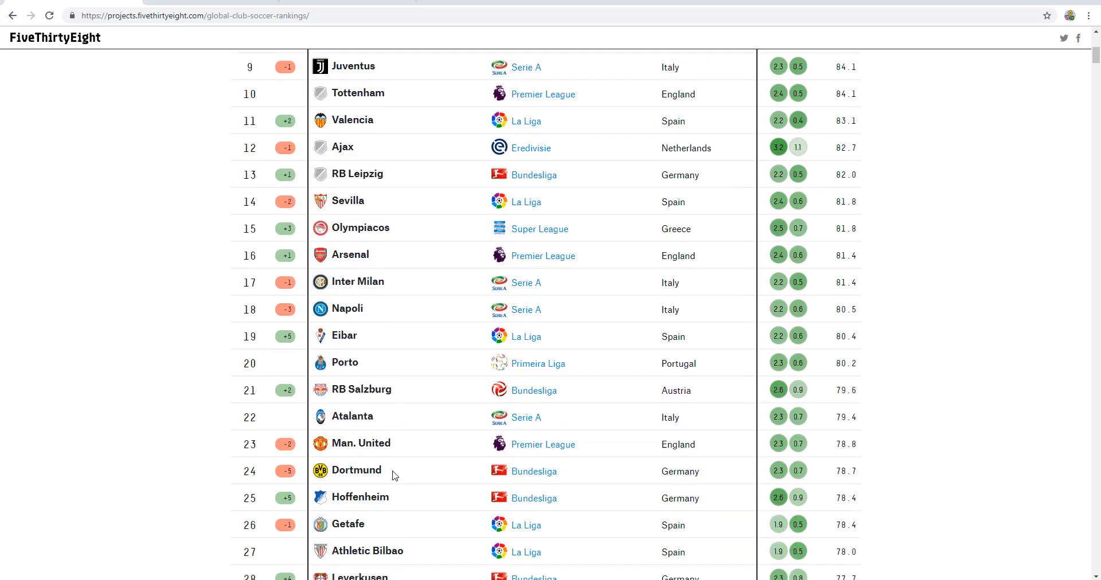
scroll(up, 3)
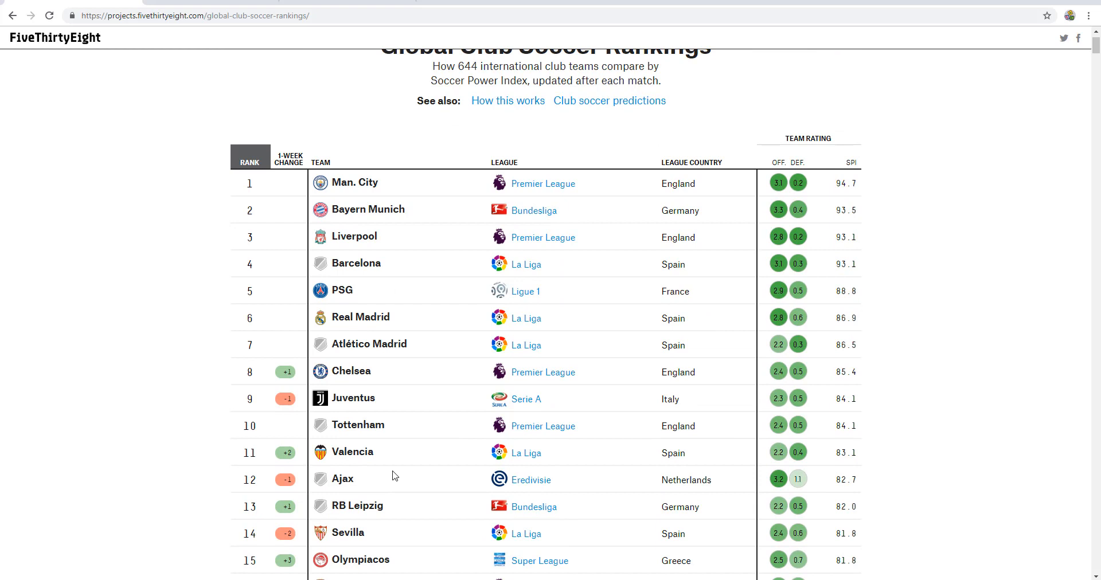
scroll(down, 3)
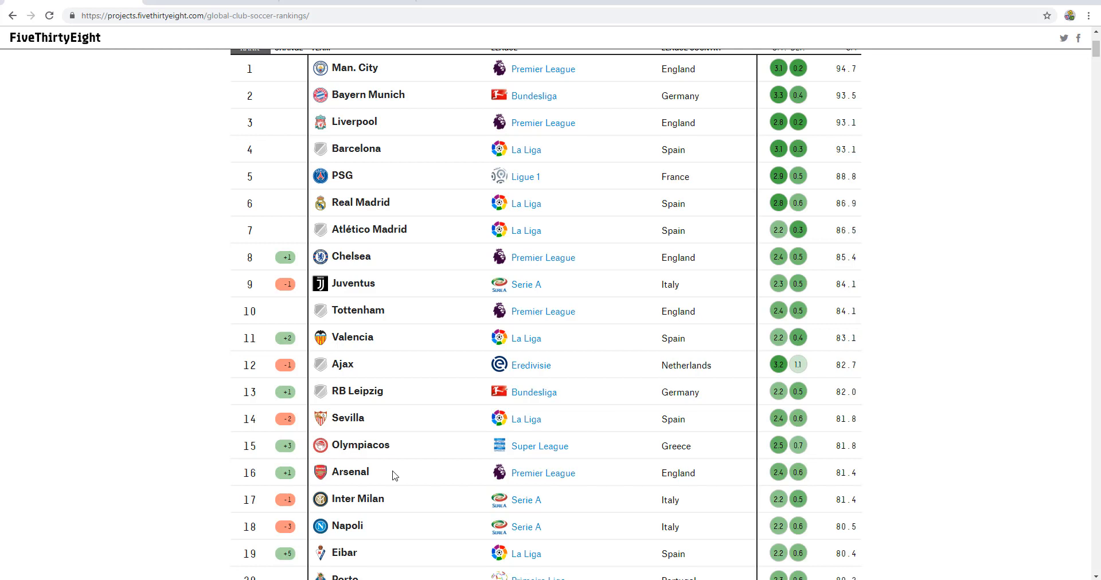
scroll(down, 3)
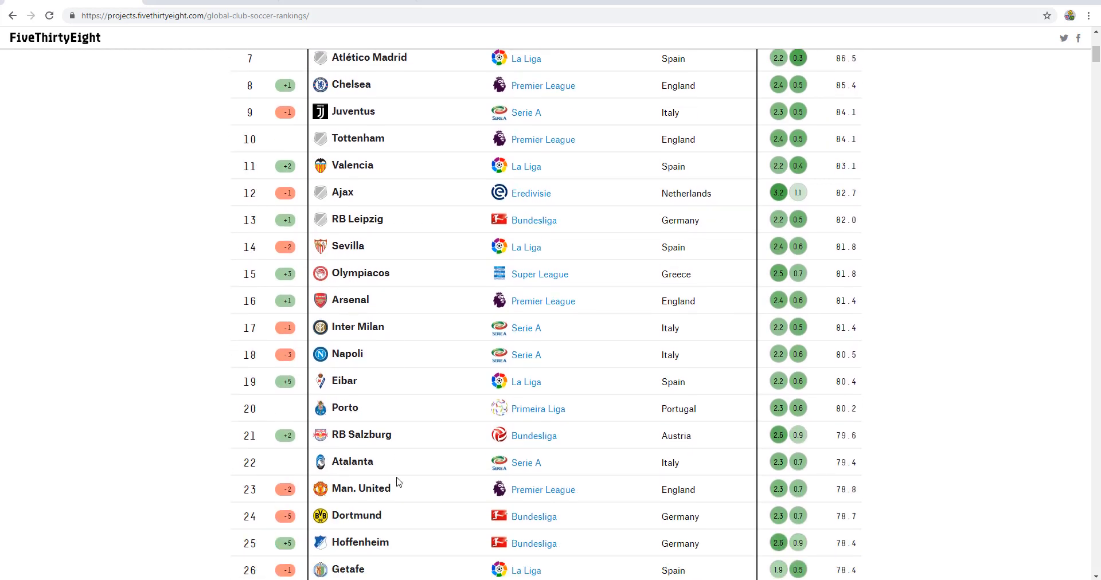
scroll(down, 3)
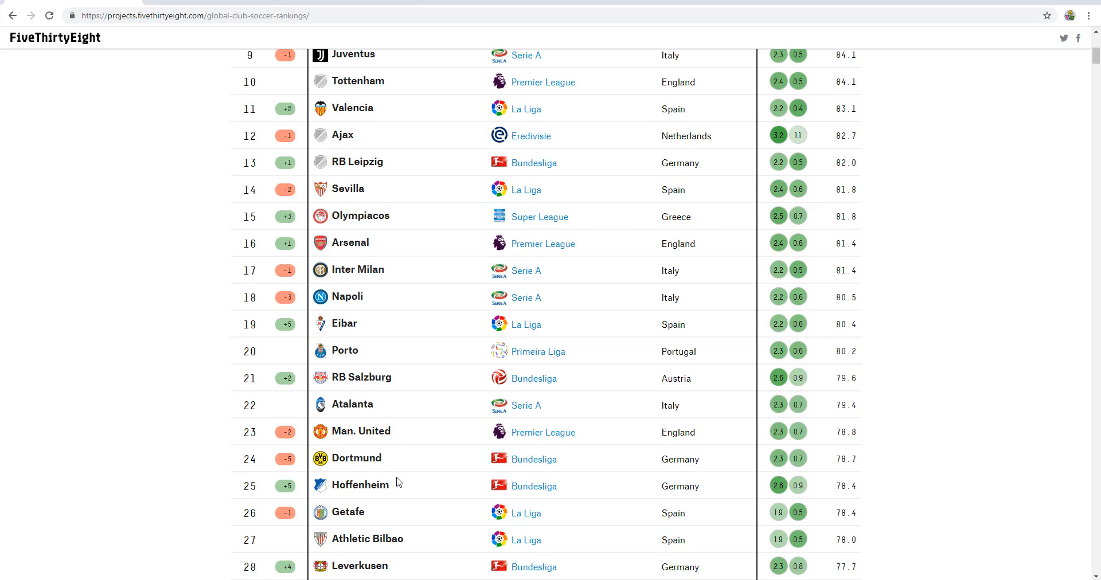
scroll(up, 3)
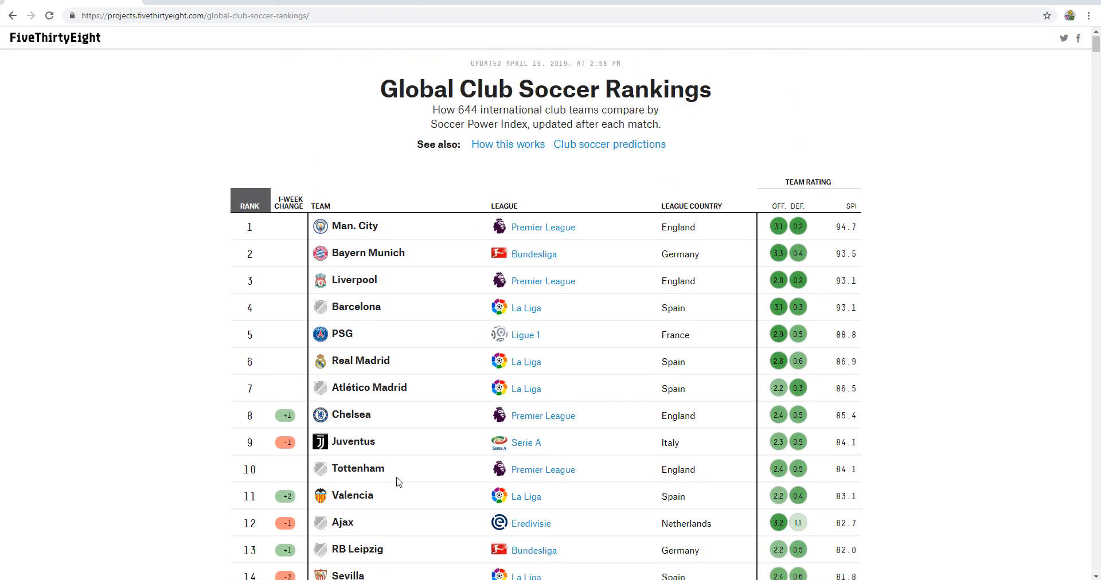
scroll(down, 3)
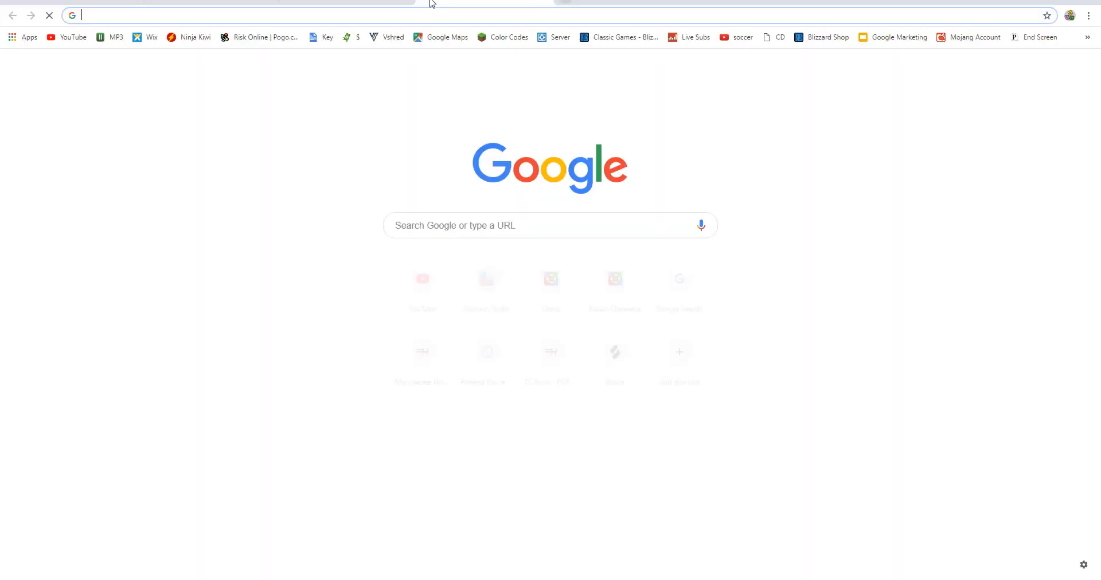
Navigate to the Futhead FIFA 19 Bayern München club page via the 'bayer' address-bar suggestion
text(bayer)
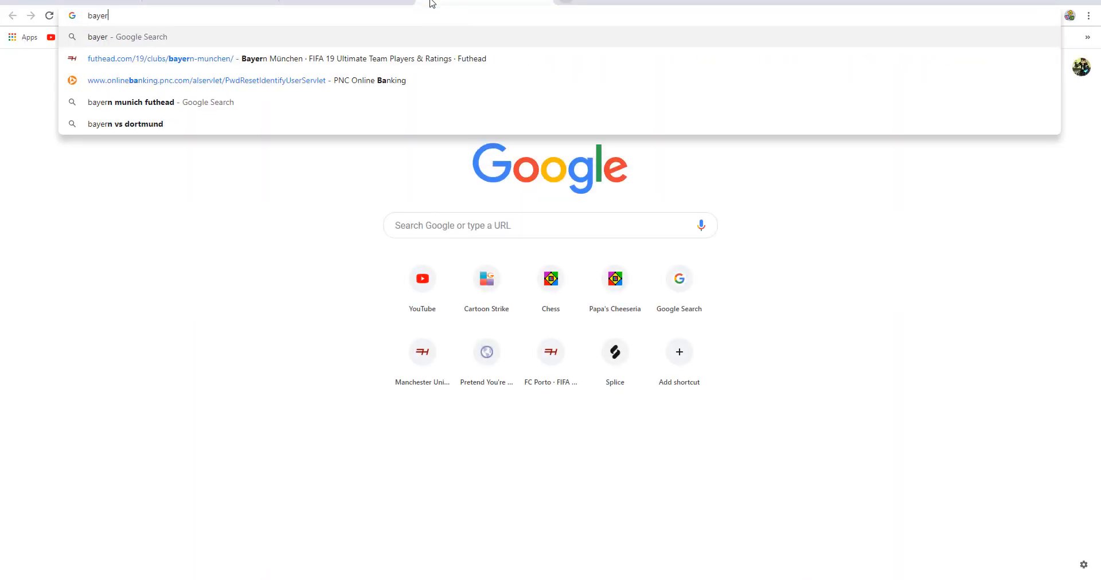
click(154, 59)
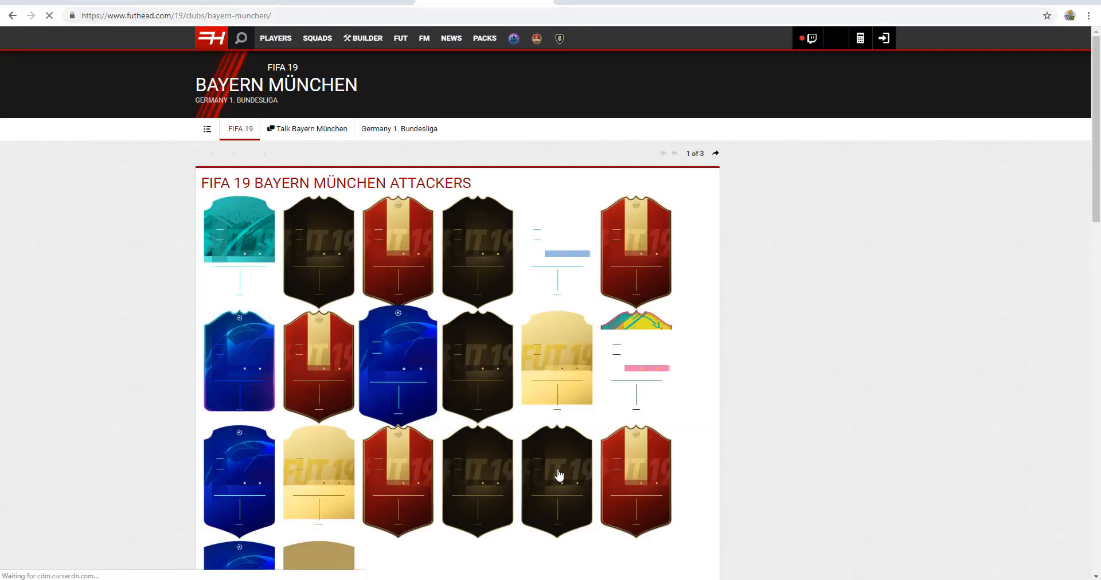
Skim Bayern München's squad from attackers through midfielders down to defenders
scroll(down, 3)
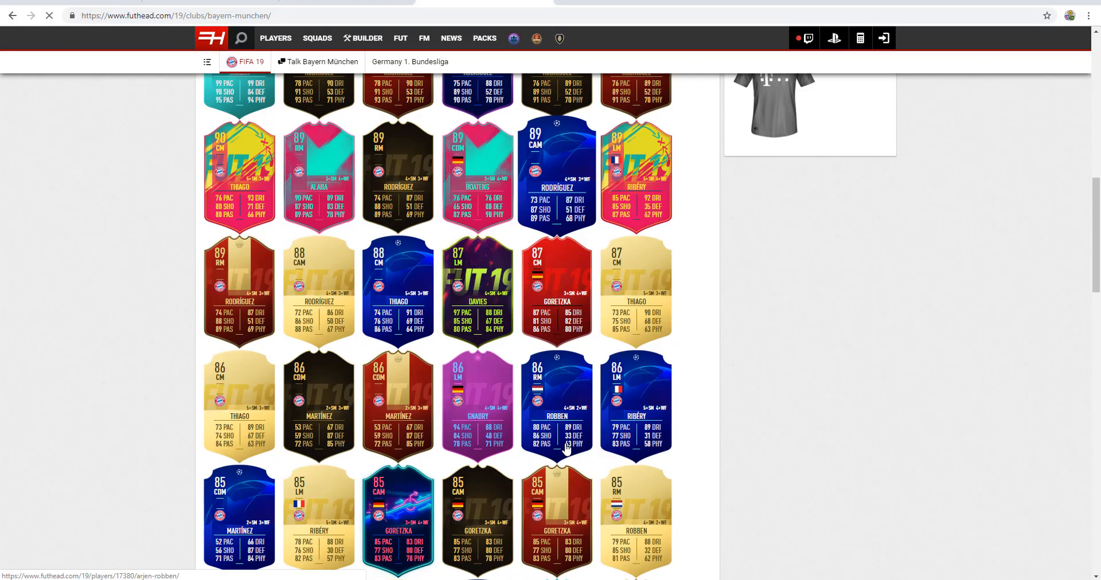
scroll(down, 3)
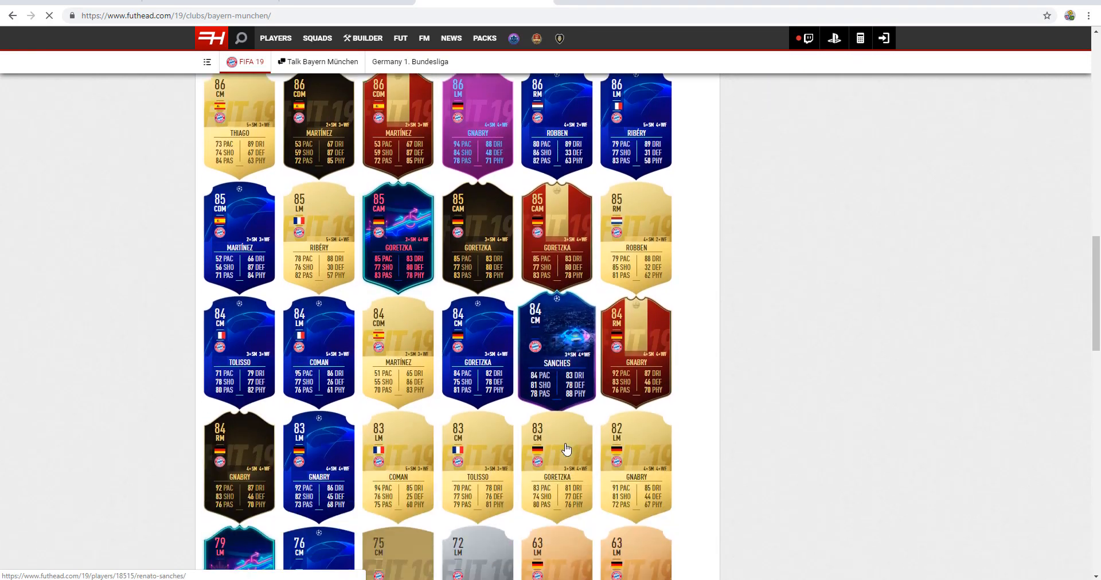
scroll(down, 3)
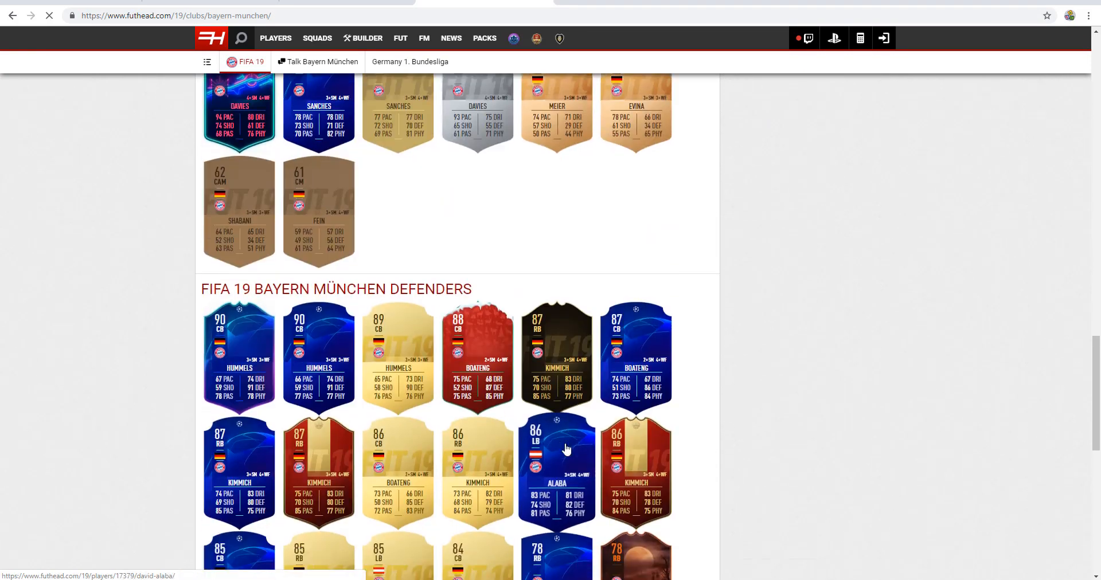
scroll(down, 3)
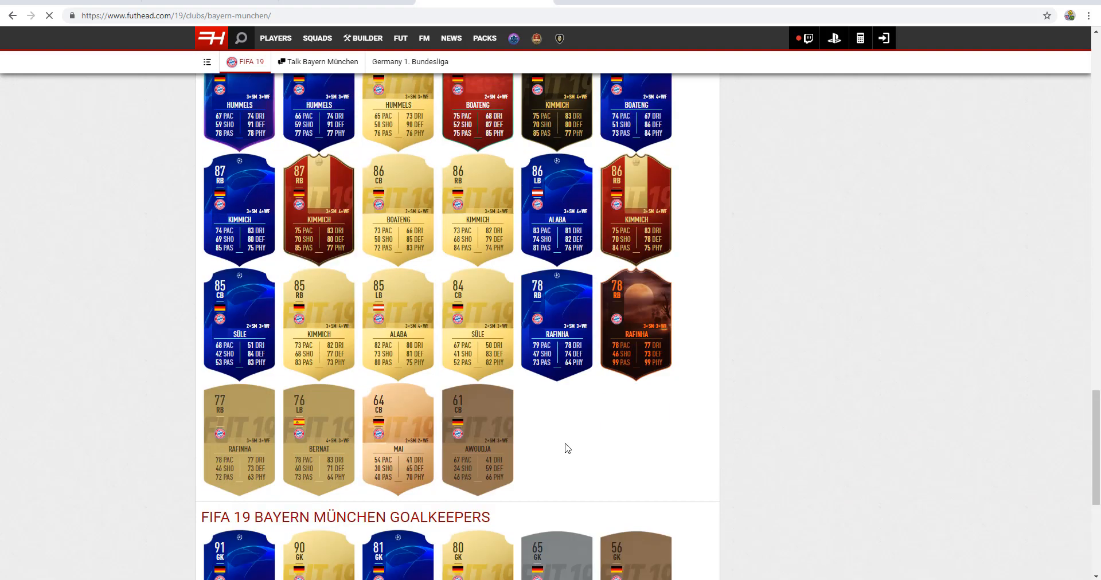
scroll(up, 3)
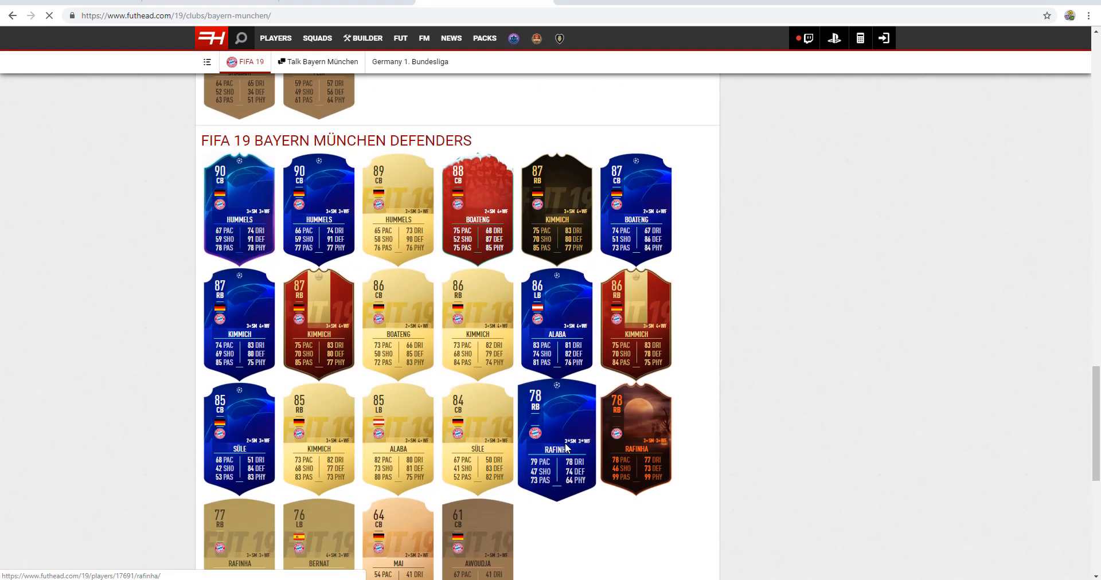
scroll(down, 3)
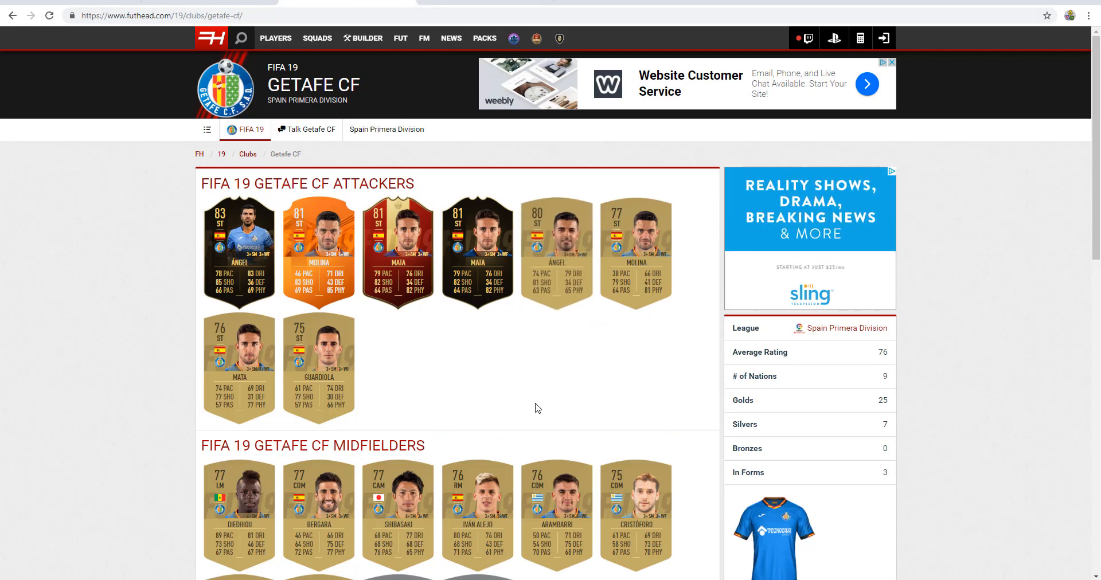
scroll(down, 3)
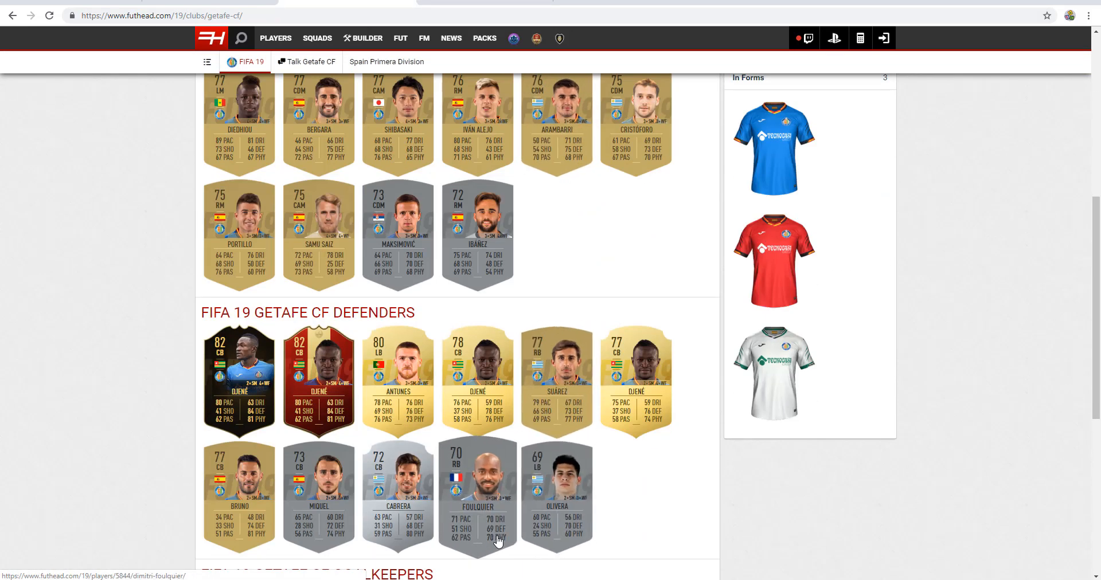
scroll(up, 3)
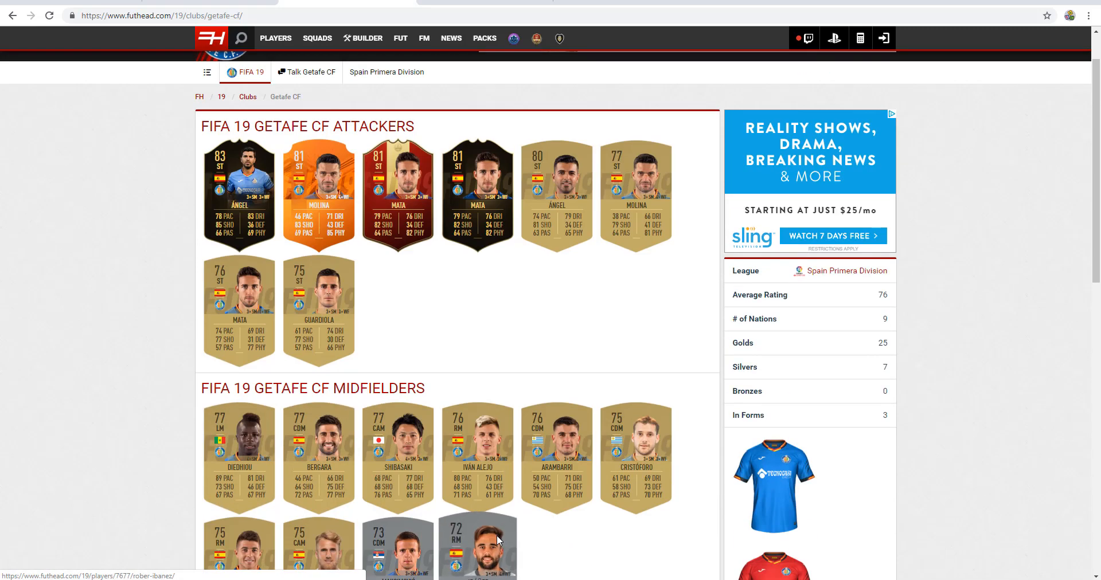
scroll(down, 3)
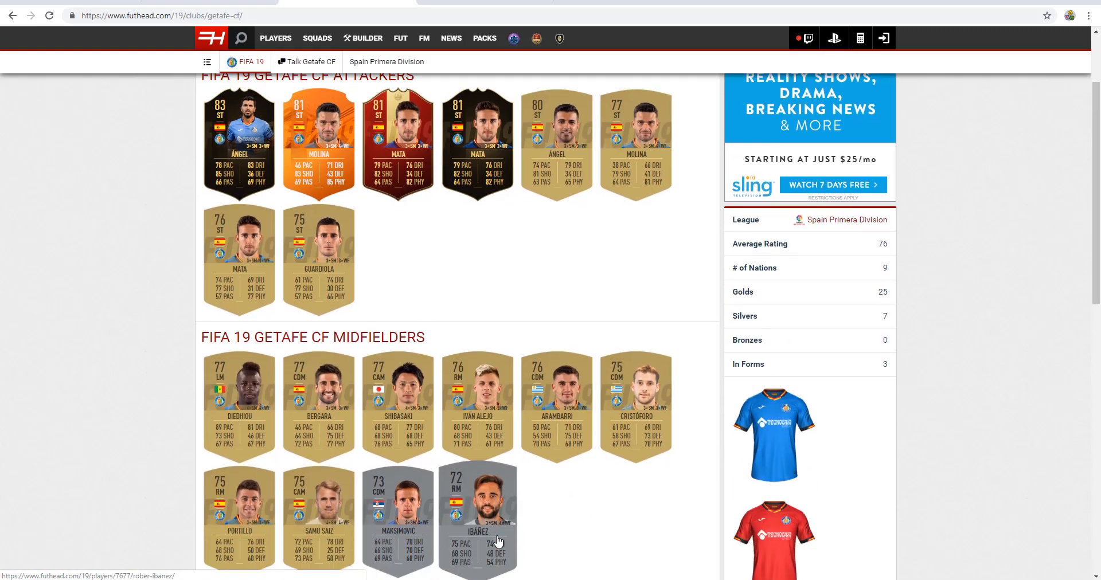
scroll(down, 3)
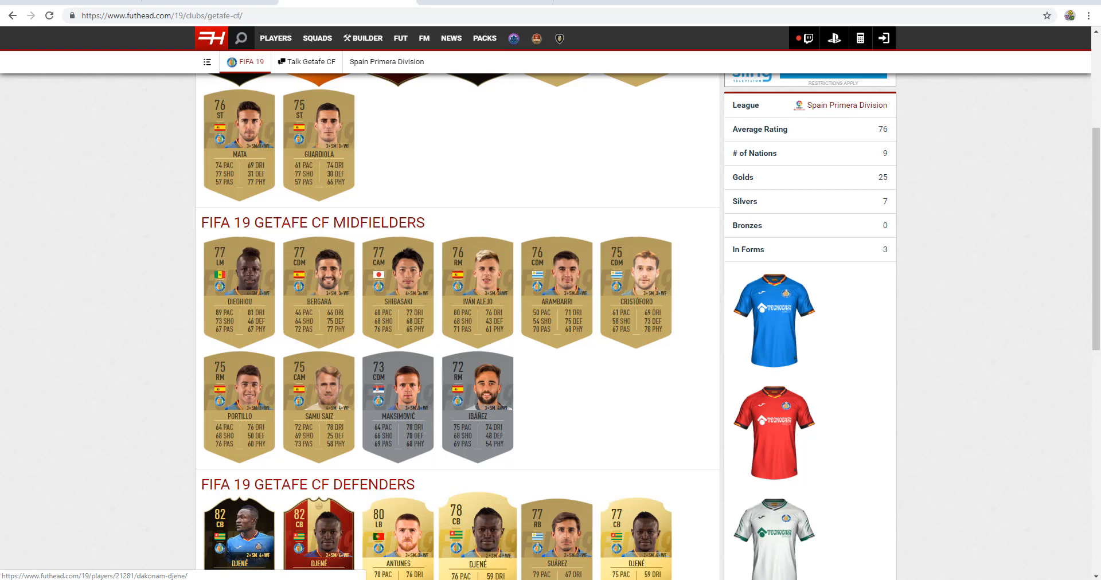
scroll(down, 3)
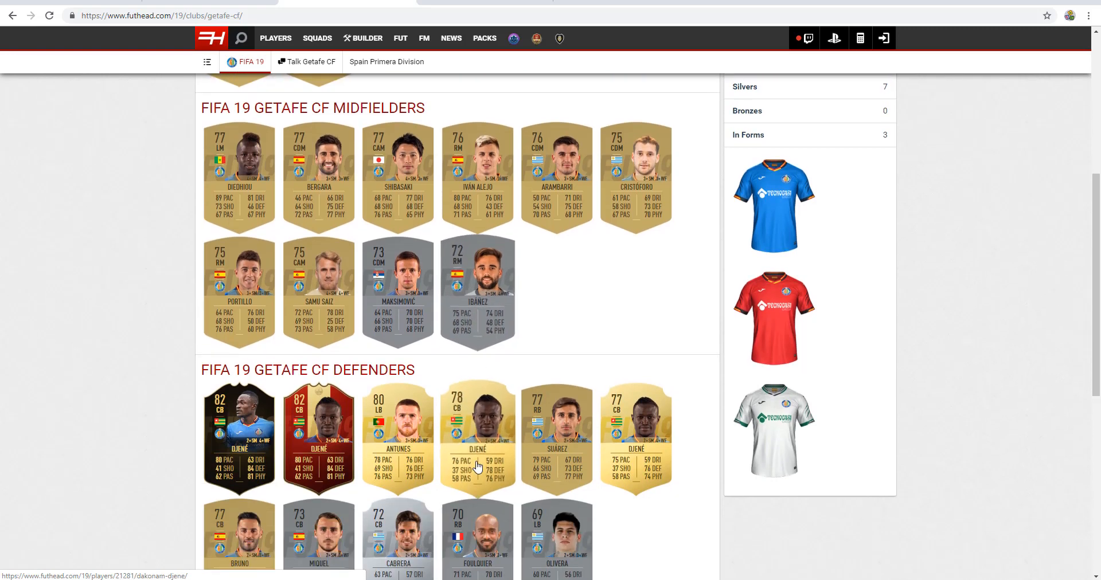
scroll(up, 3)
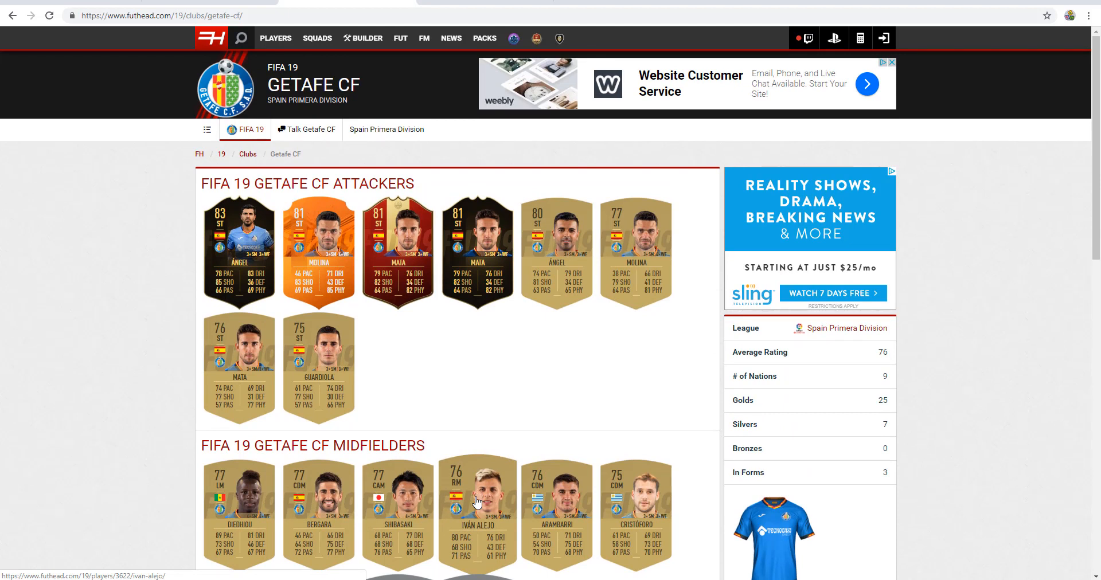
scroll(down, 3)
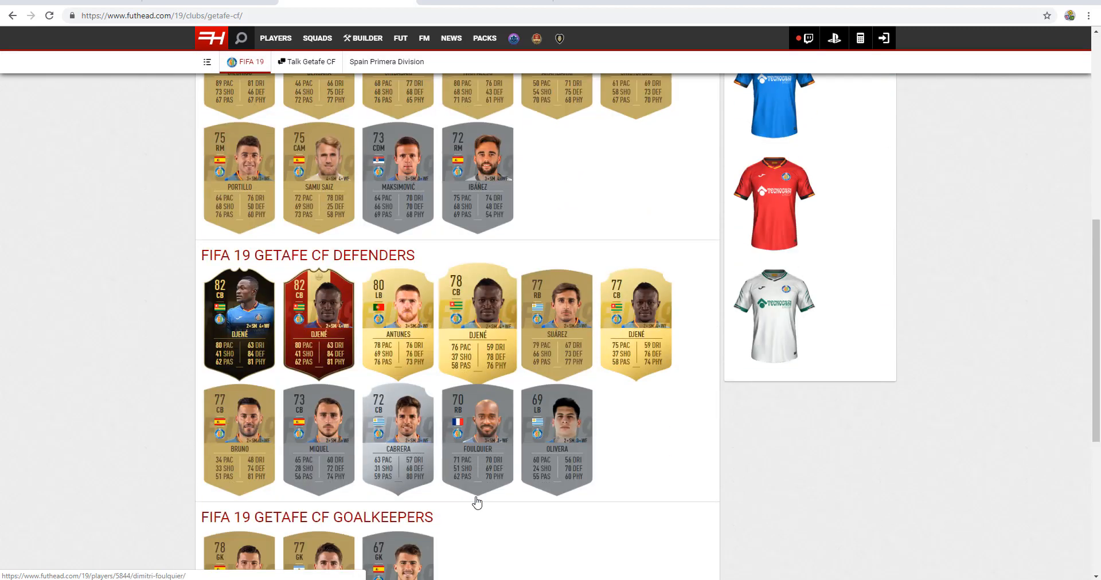